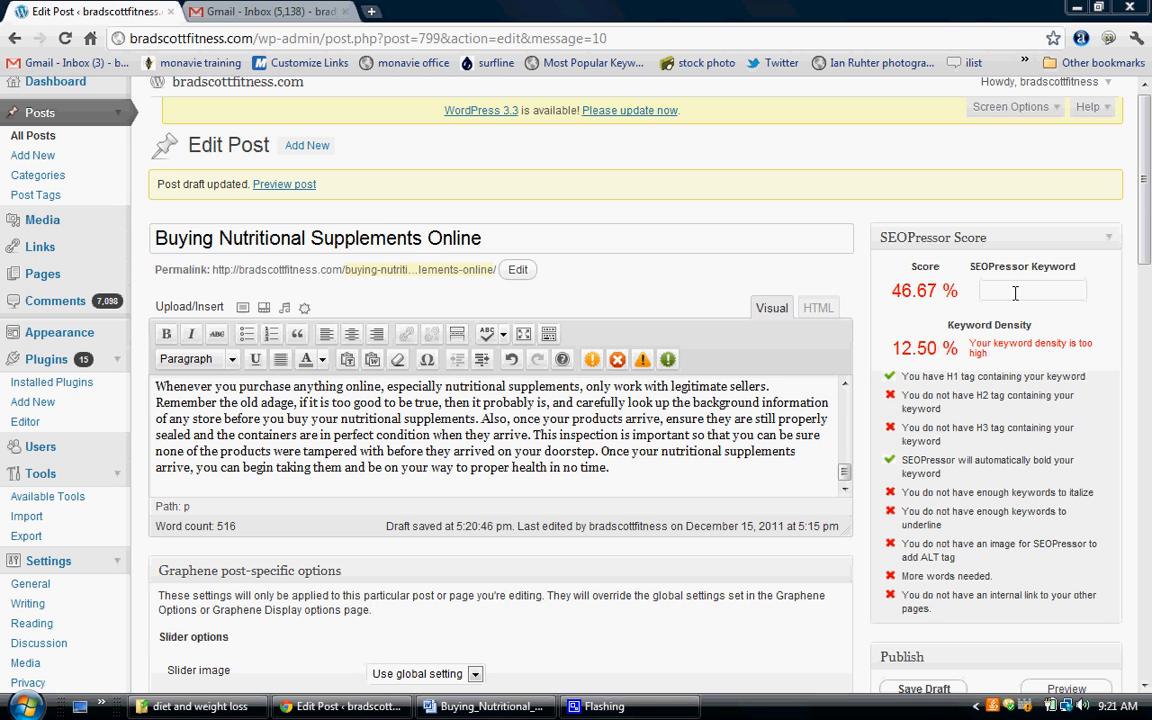
Enter 'nutritional supplements' as the post's SEOPressor target keyword
left_click(1033, 290)
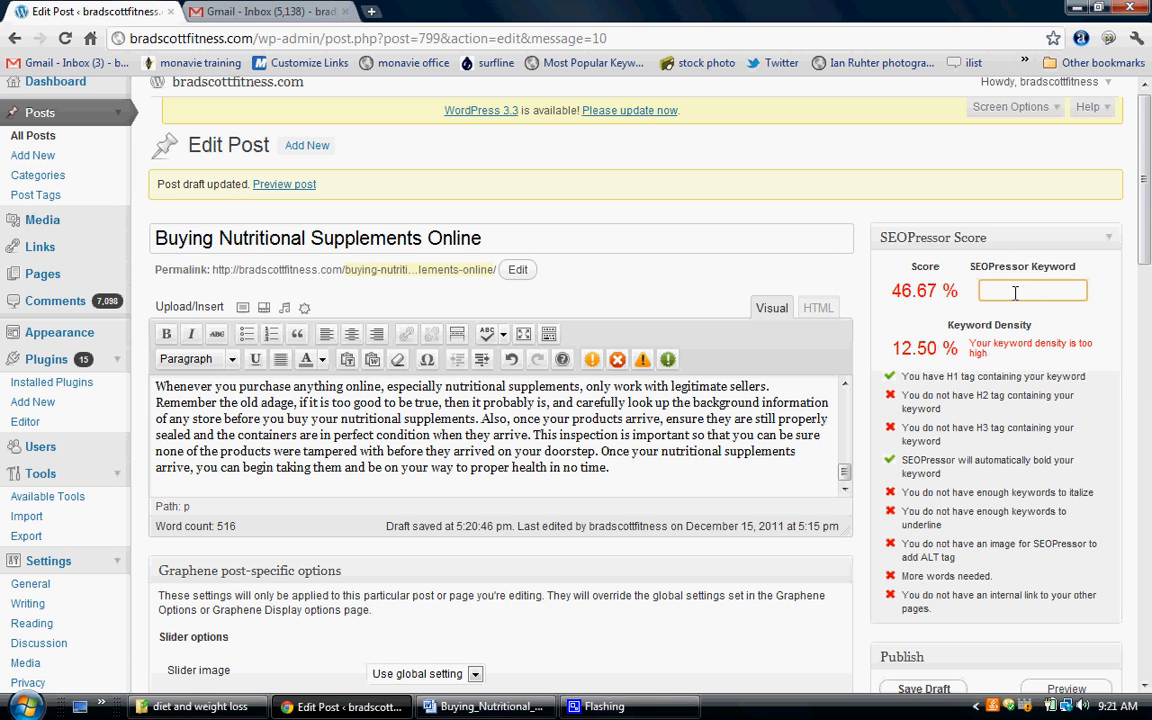
type("nutritional")
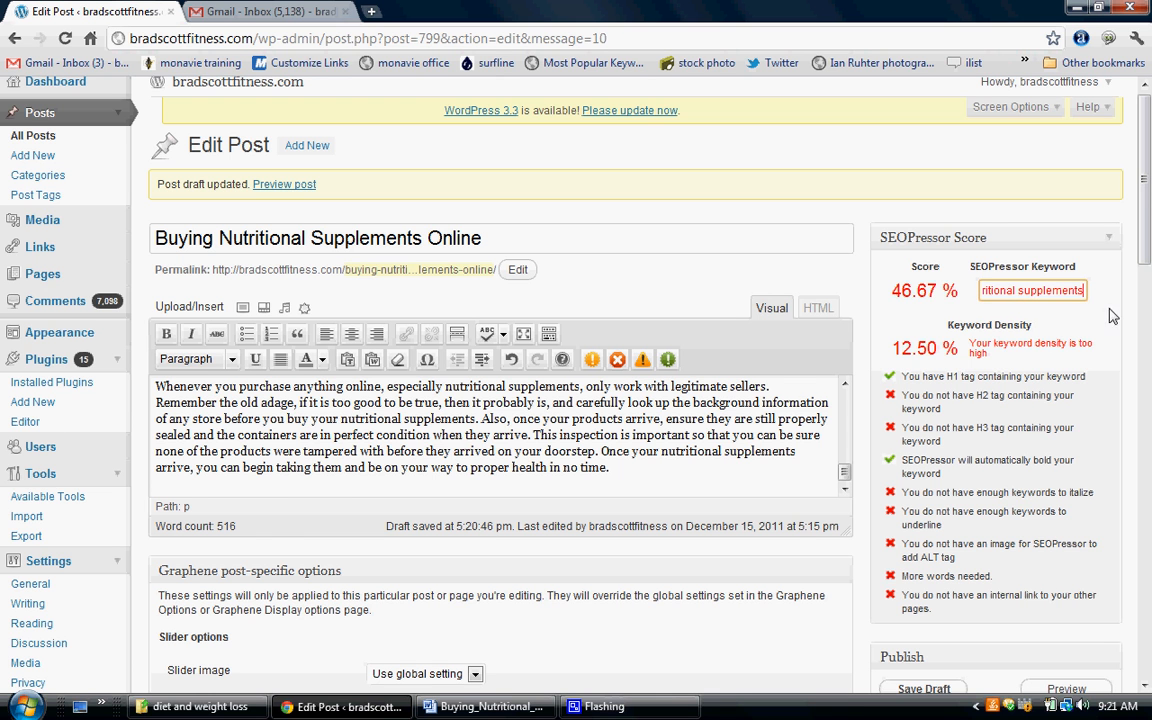
scroll("down", 3)
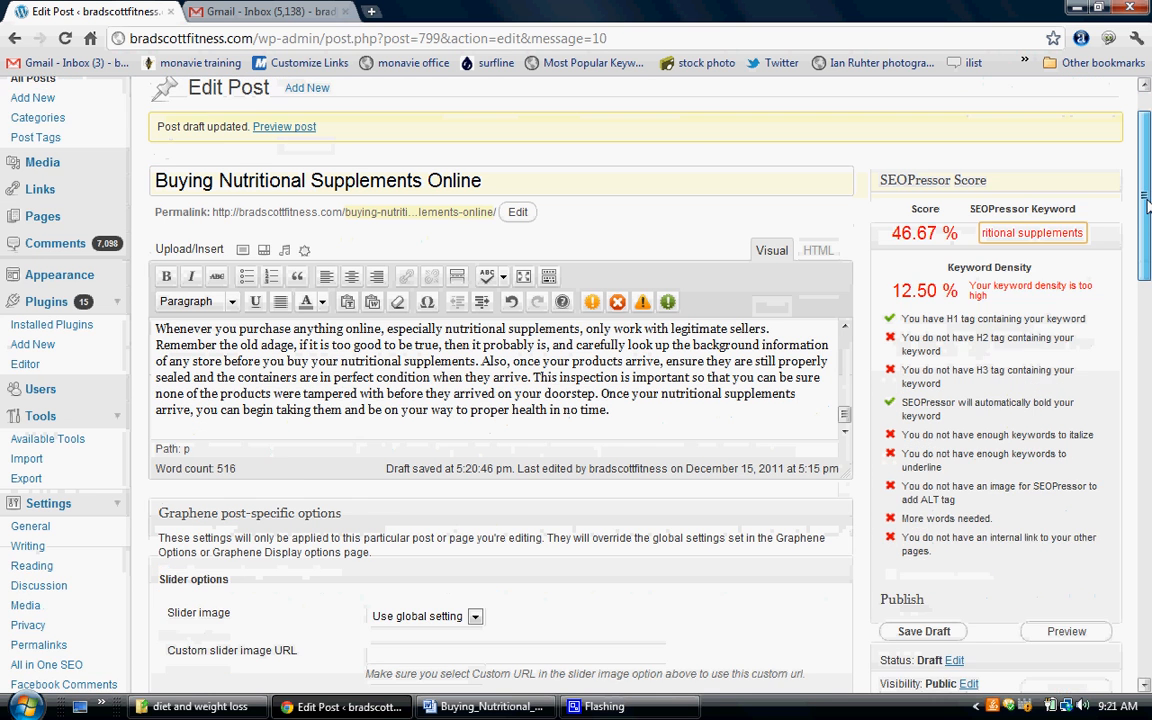
scroll("down", 3)
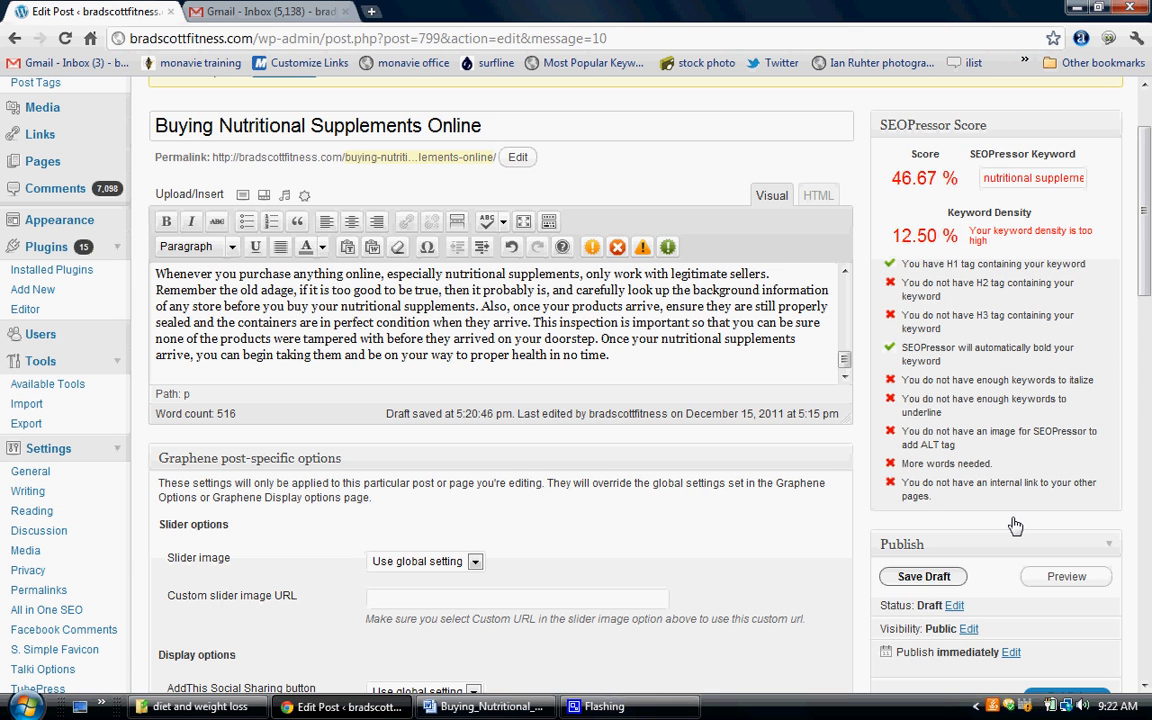
Save the draft and check the new SEOPressor score of 67.78% with 2.38% keyword density
left_click(921, 576)
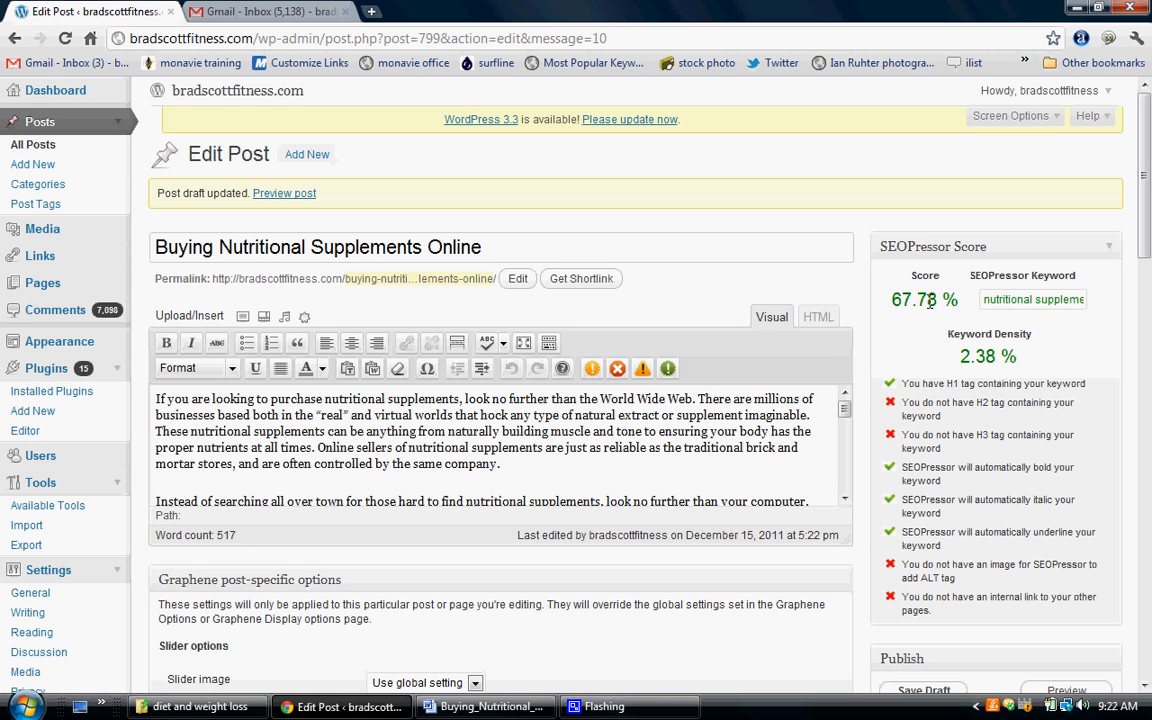
scroll("down", 3)
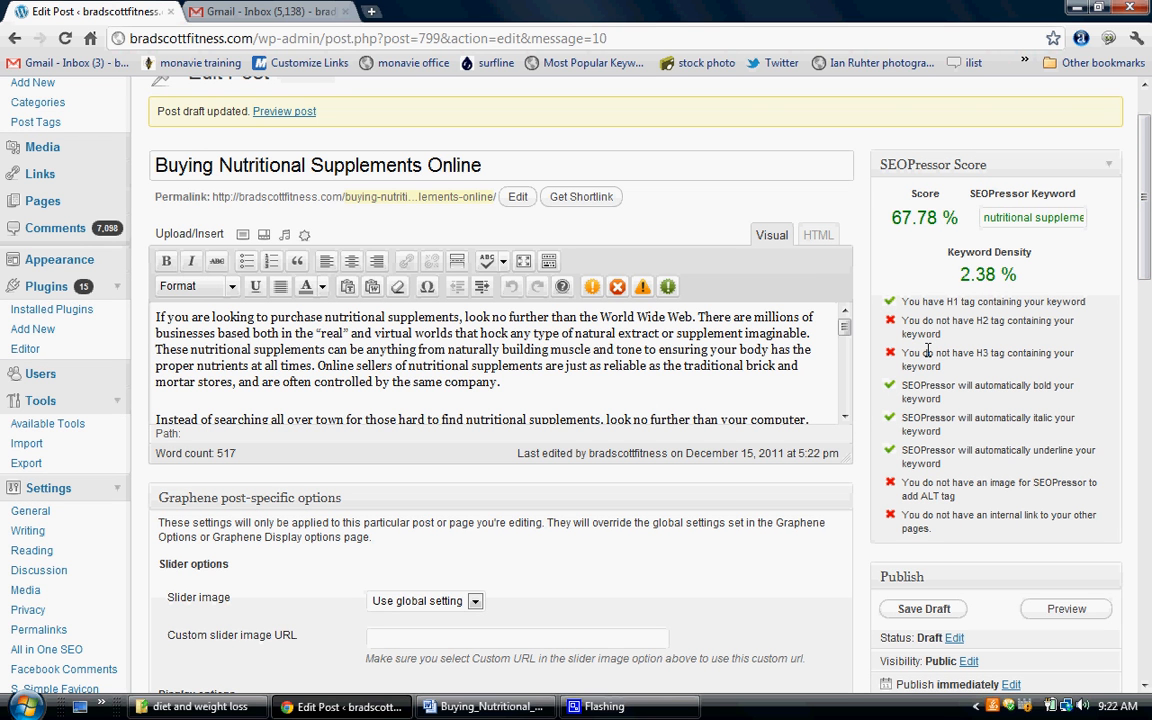
mouse_move(1080, 328)
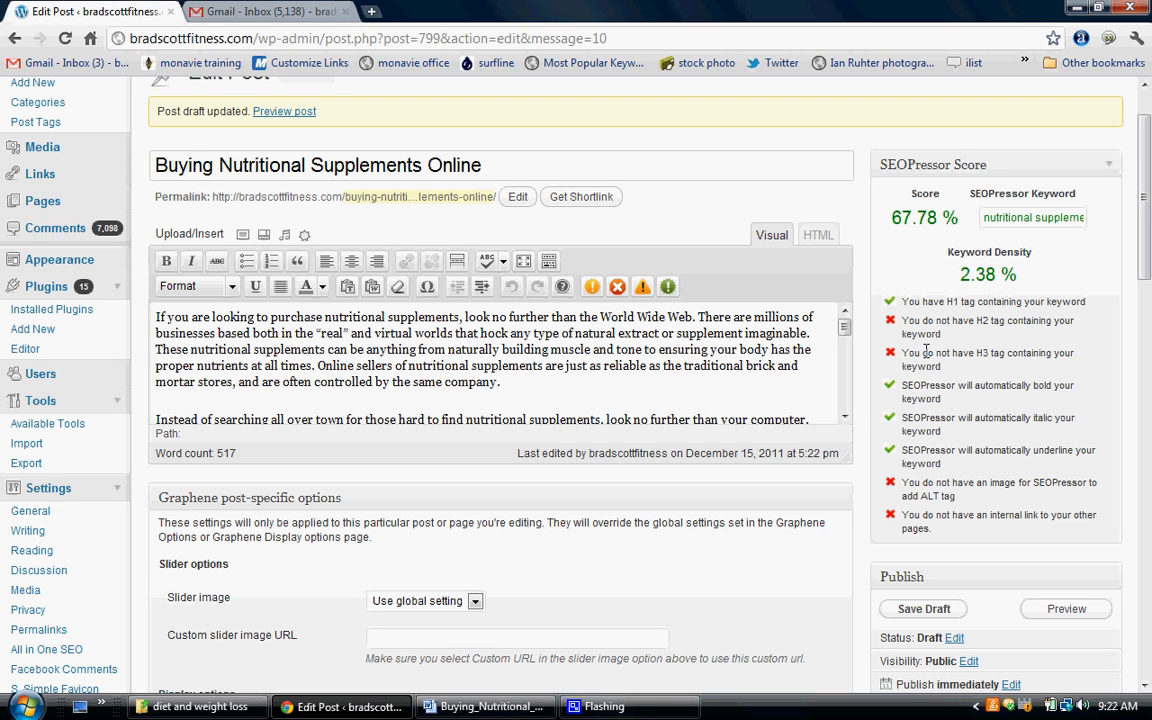
mouse_move(926, 360)
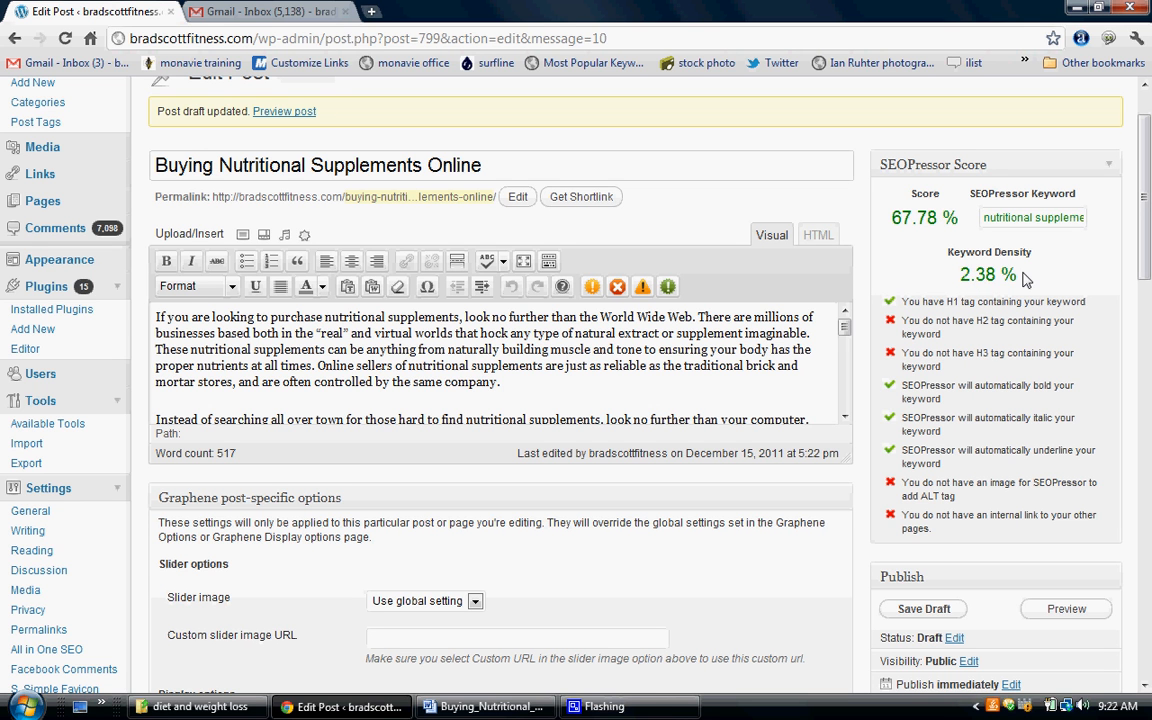
mouse_move(1040, 278)
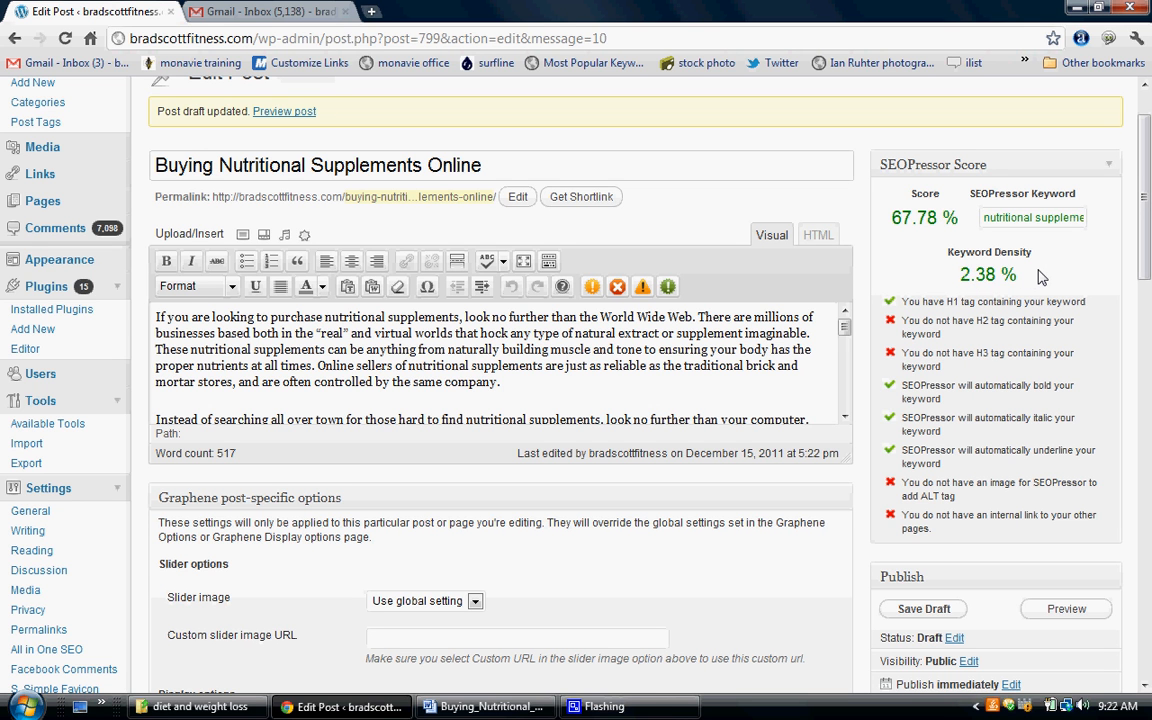
mouse_move(1000, 476)
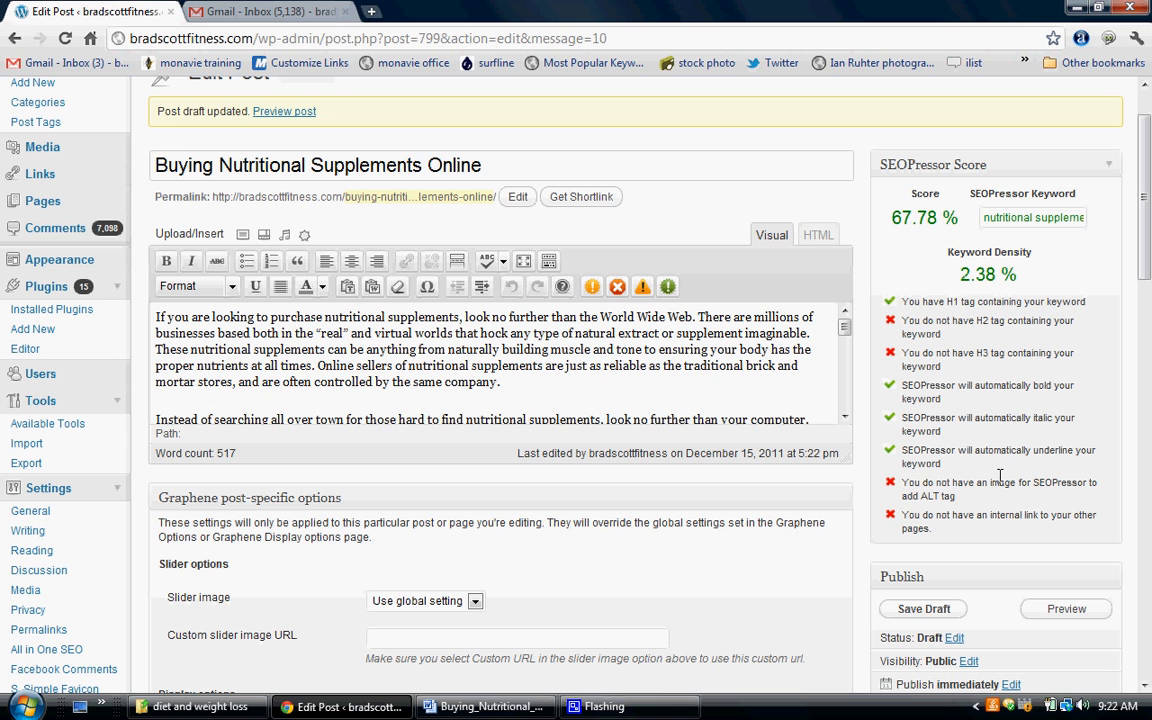
mouse_move(944, 496)
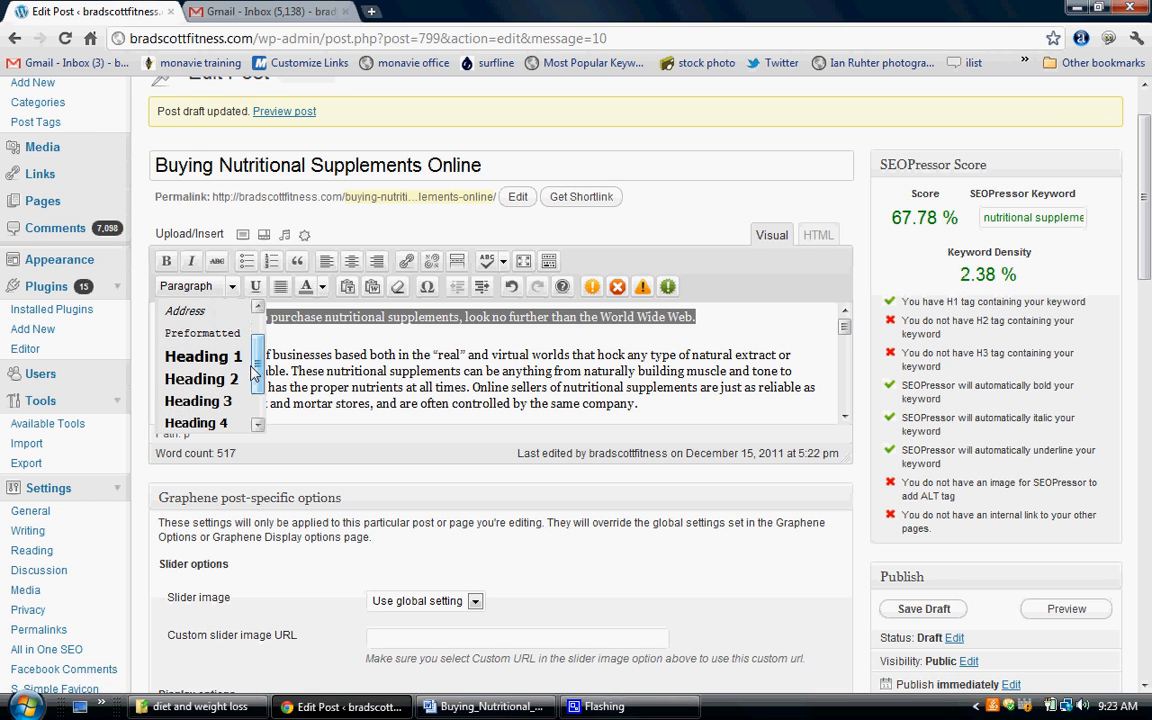
Format the opening sentence as Heading 2 and save, bringing SEOPressor to 76.67%
left_click(201, 378)
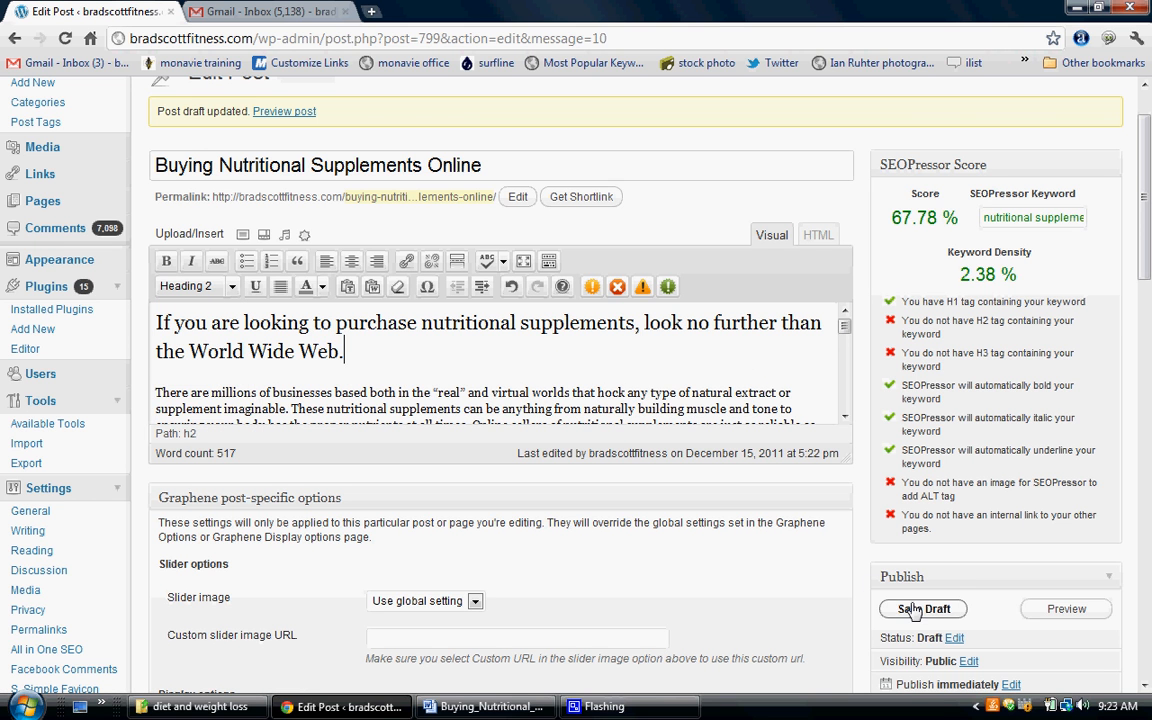
left_click(922, 608)
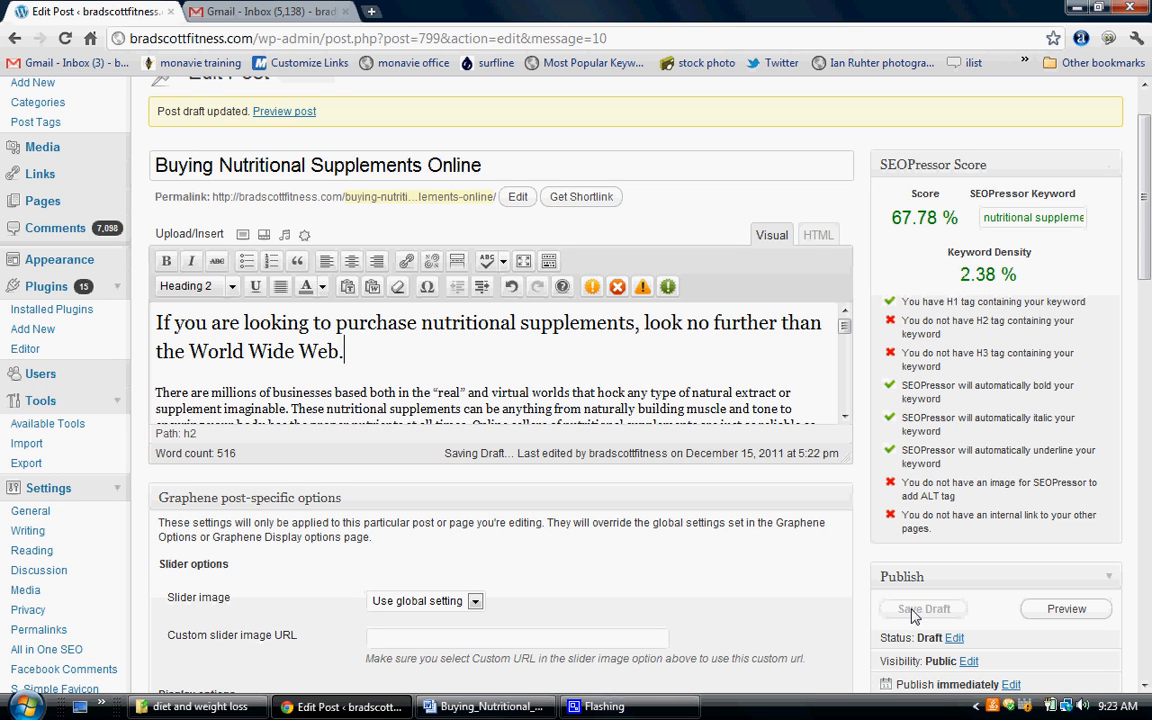
left_click(922, 608)
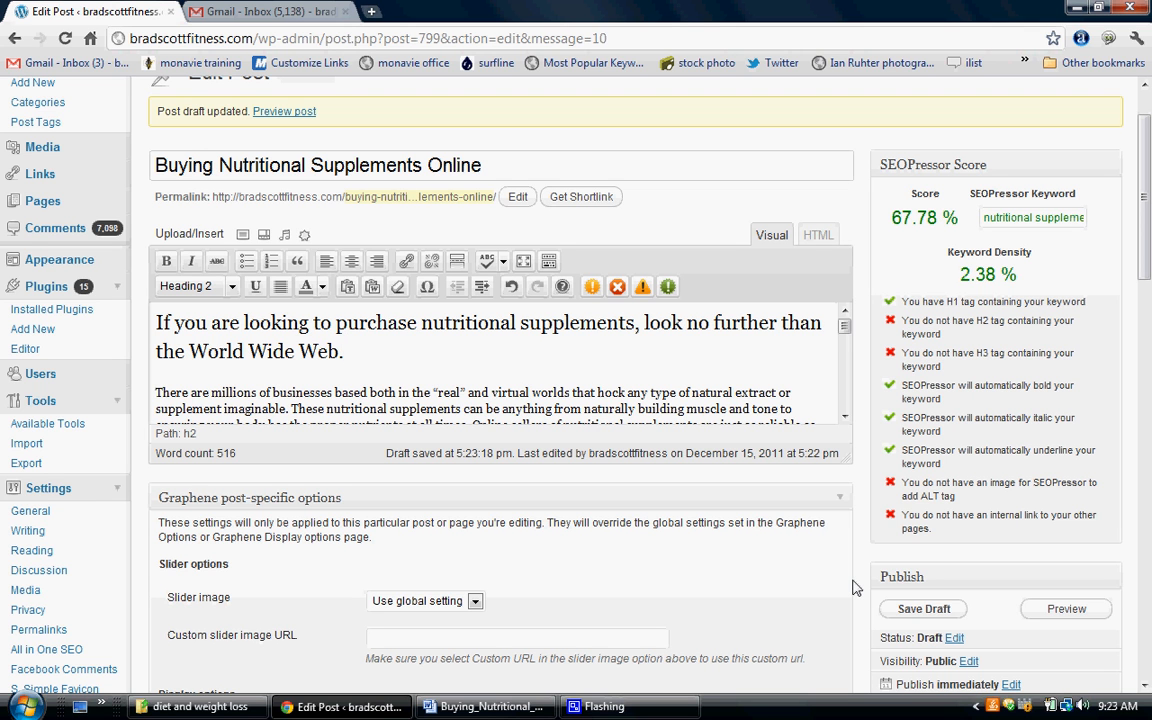
left_click(922, 609)
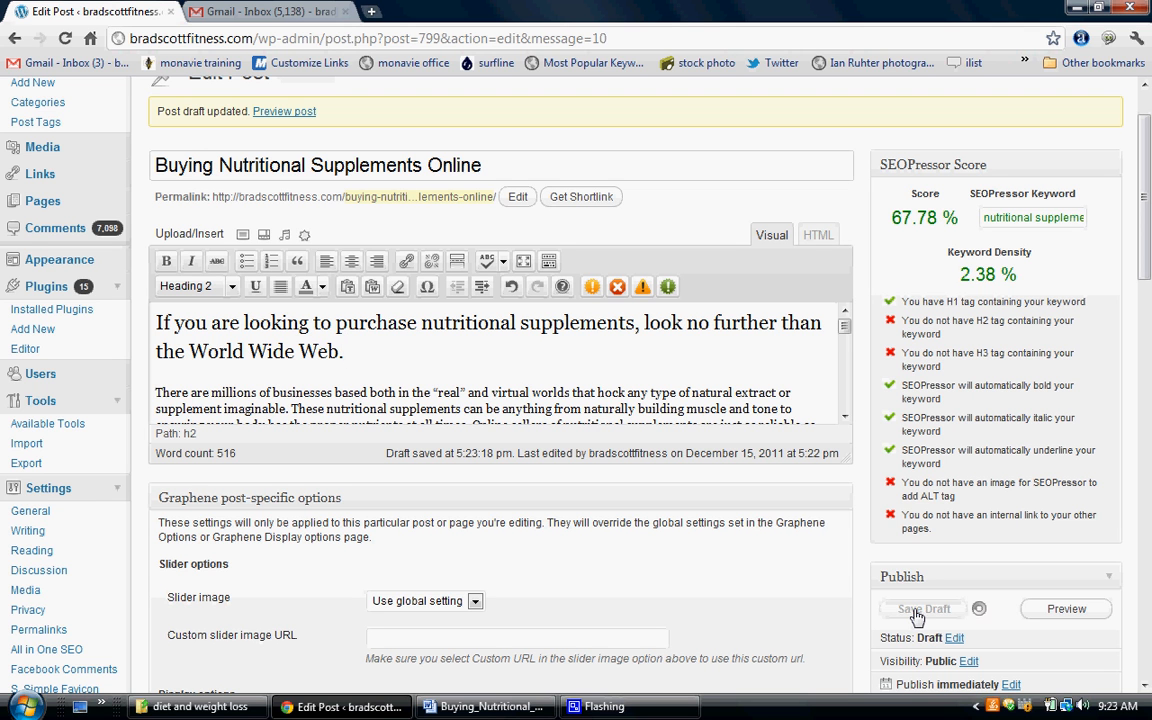
left_click(921, 608)
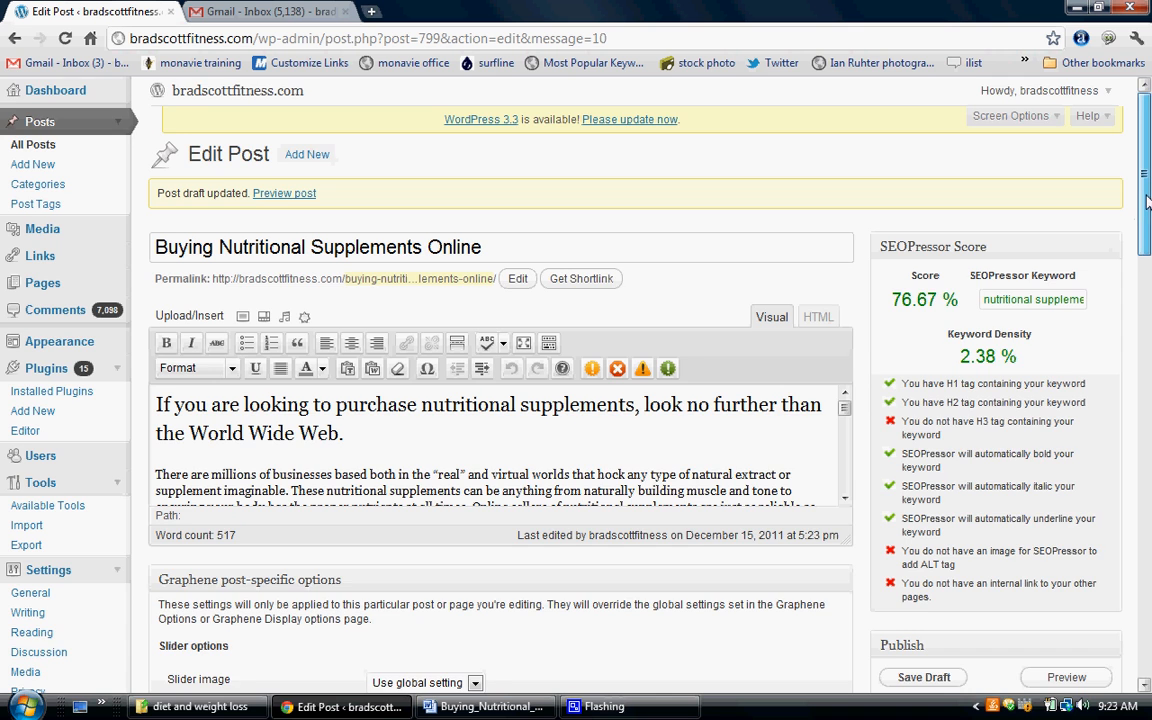
scroll("down", 3)
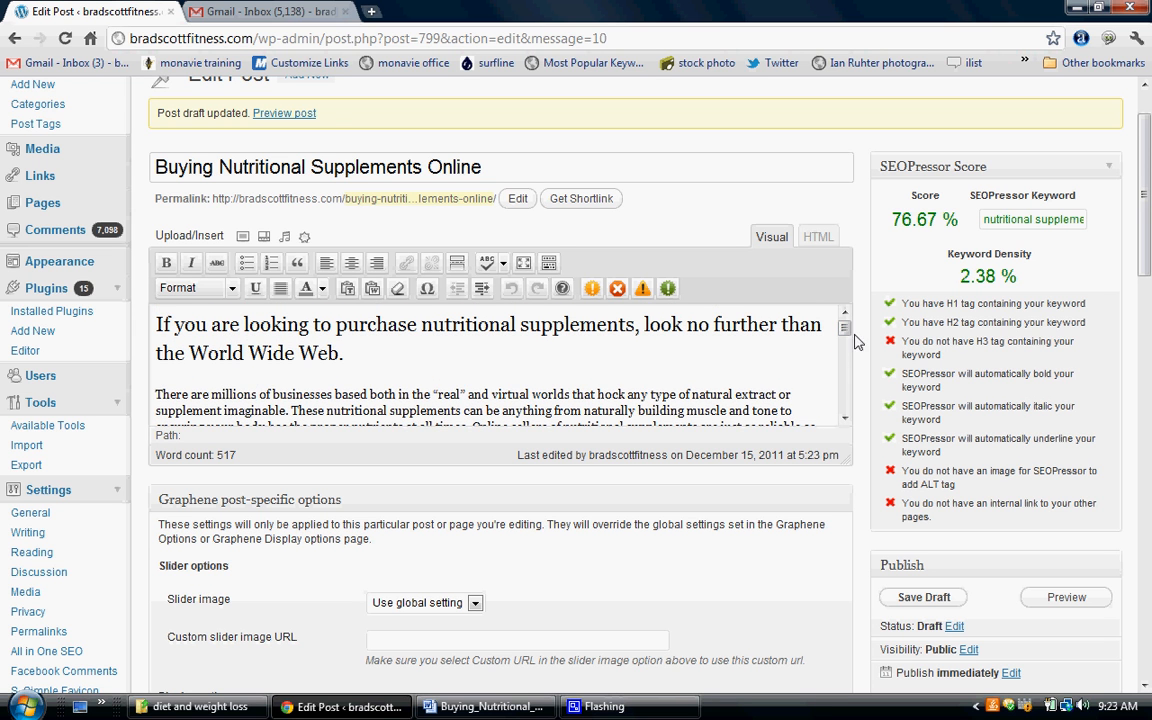
Make the 'Instead of searching all over town' sentence a Heading 3 and save the draft
scroll("down", 3)
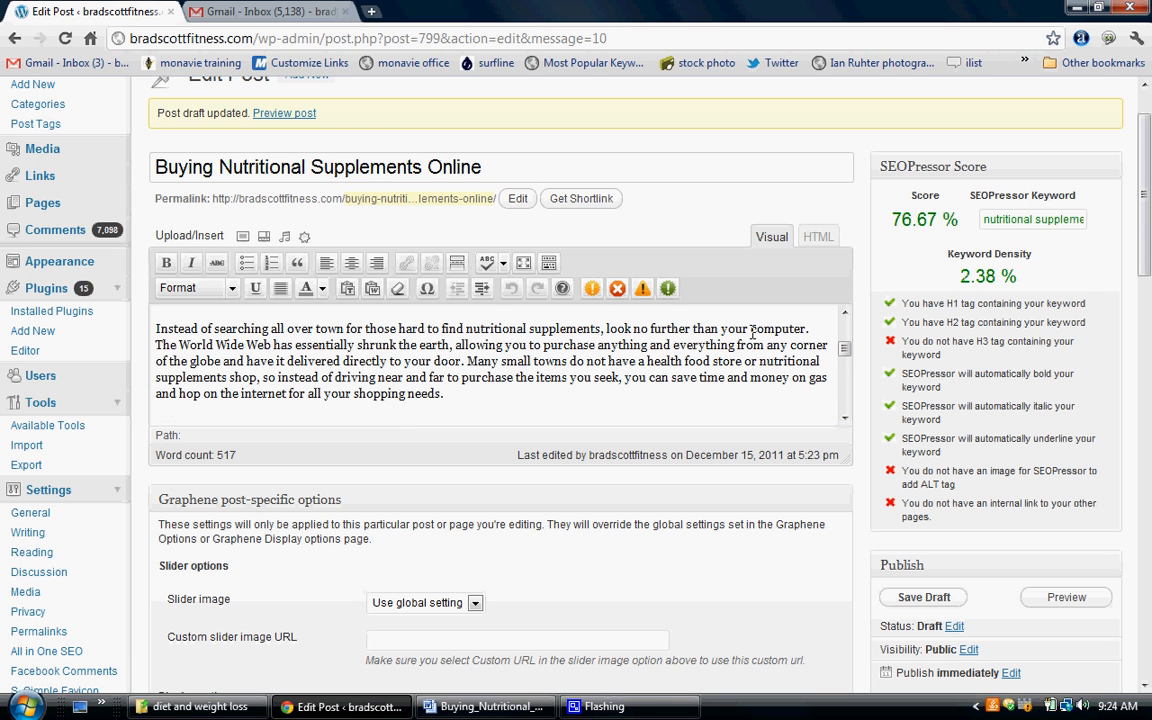
left_click_drag(156, 328, 808, 328)
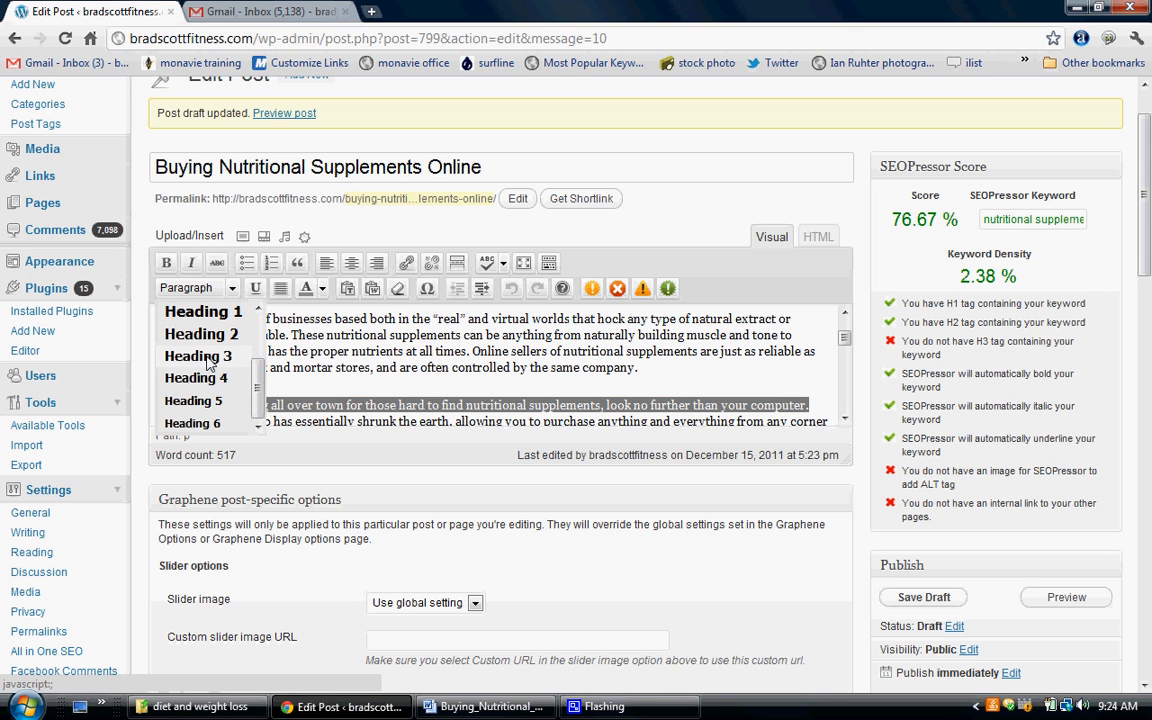
left_click(198, 355)
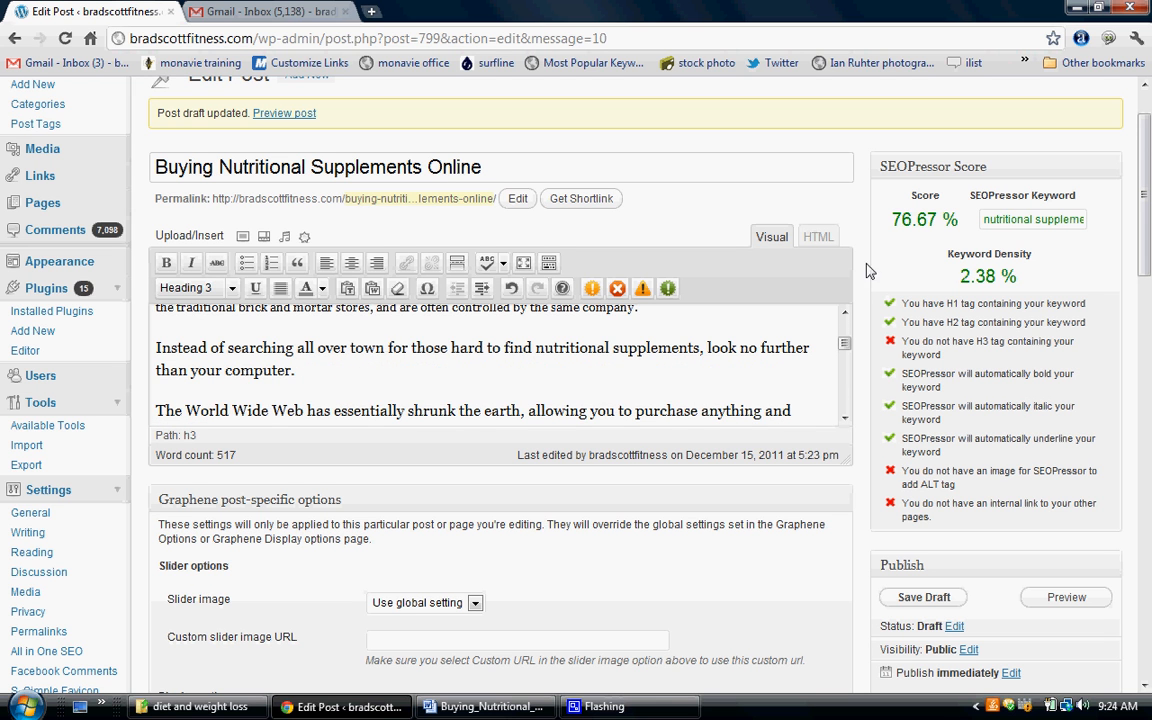
scroll("down", 3)
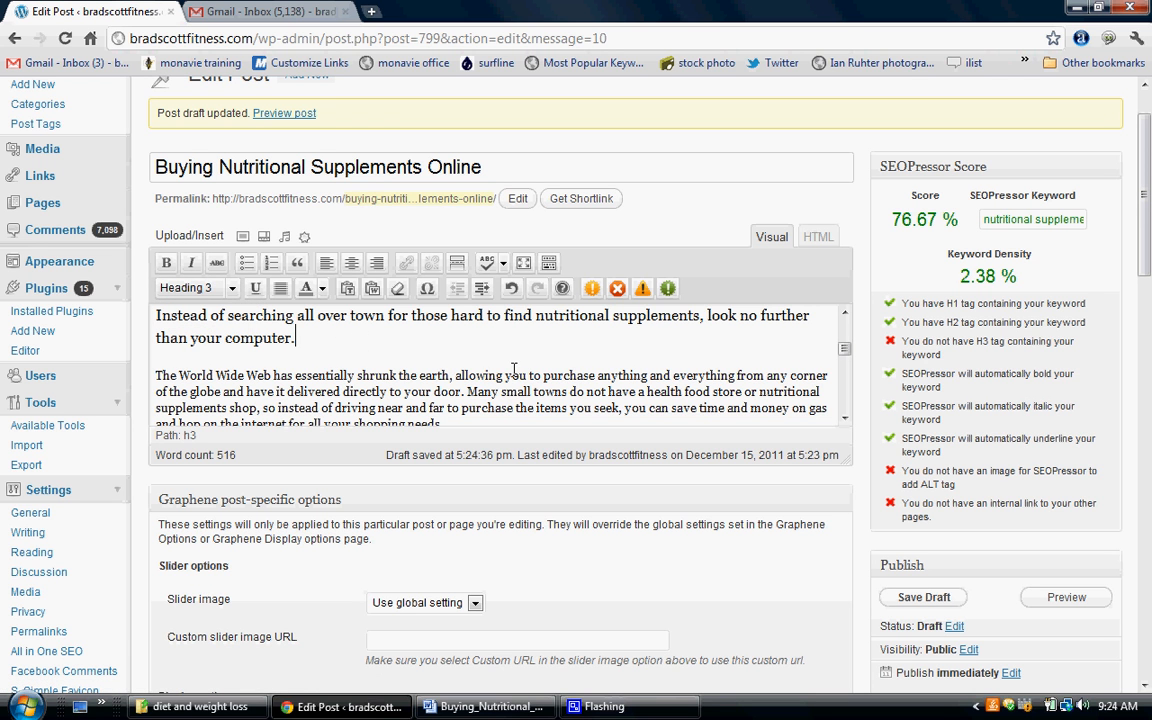
left_click(922, 597)
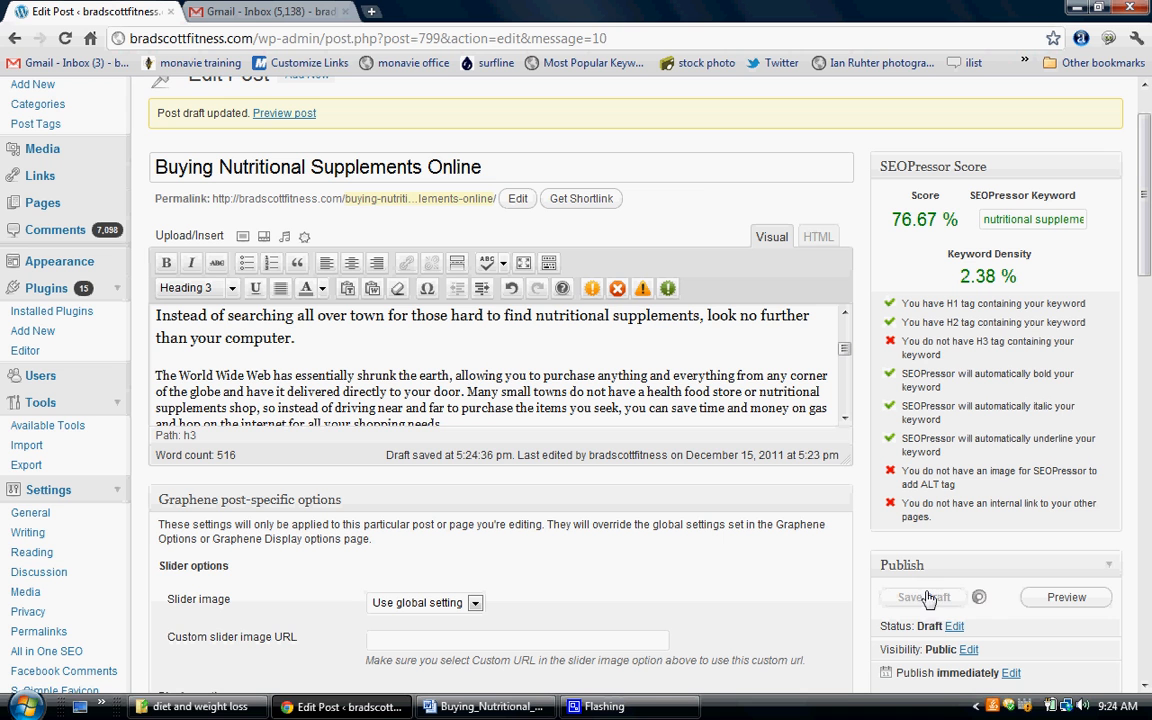
left_click(923, 597)
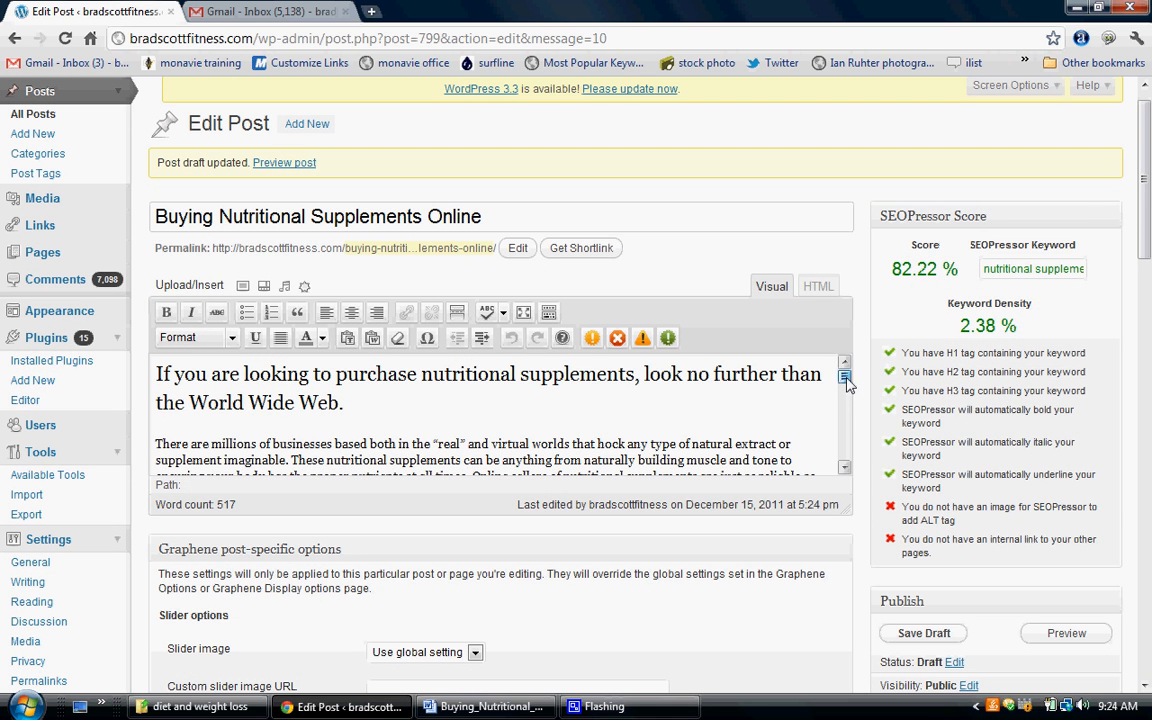
mouse_move(847, 430)
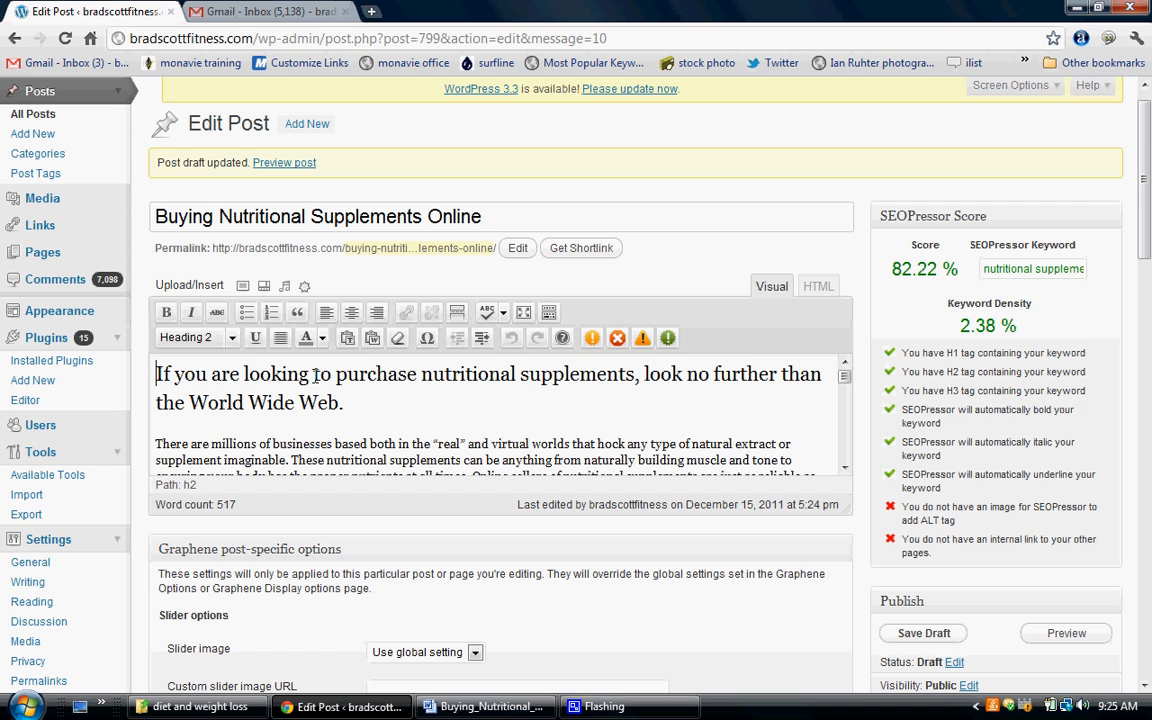
Place the cursor before the opening heading and browse page 2 of the Media Library
left_click(243, 285)
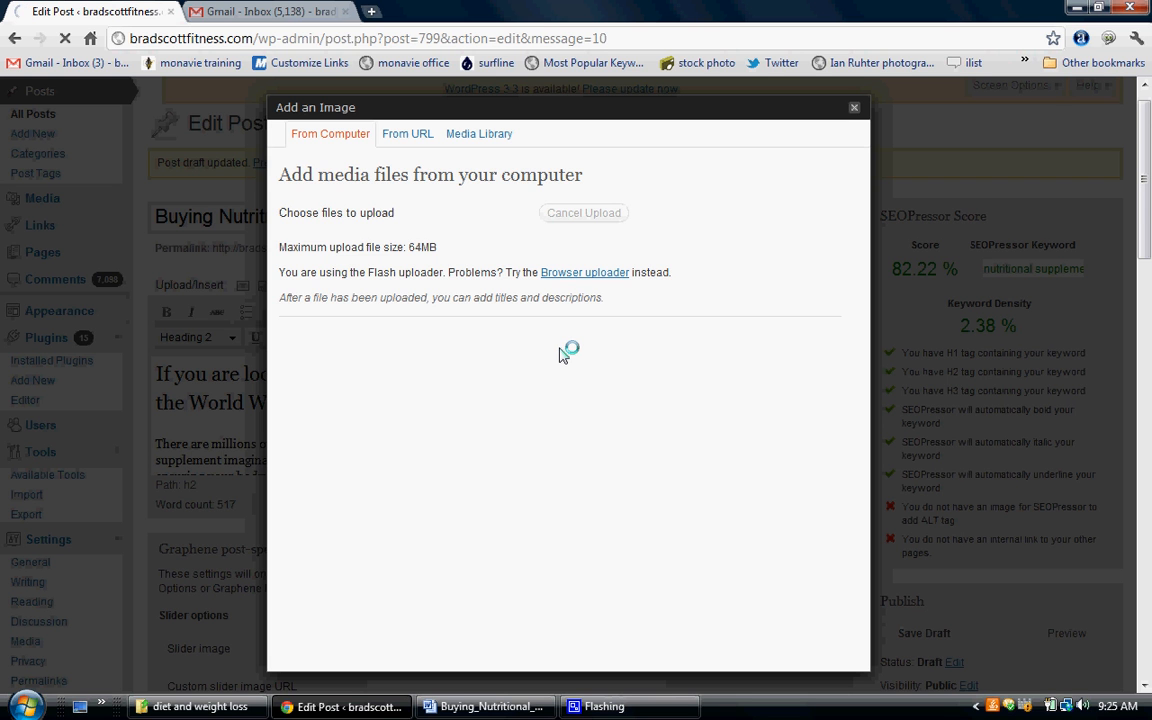
left_click(478, 133)
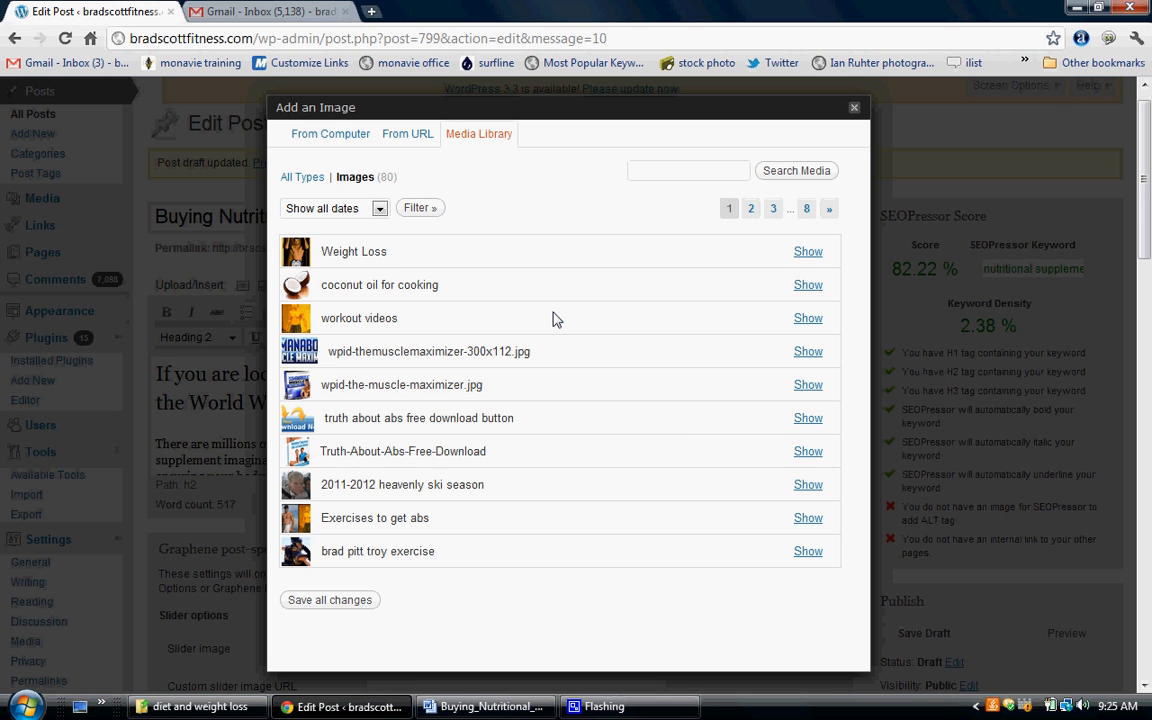
mouse_move(530, 449)
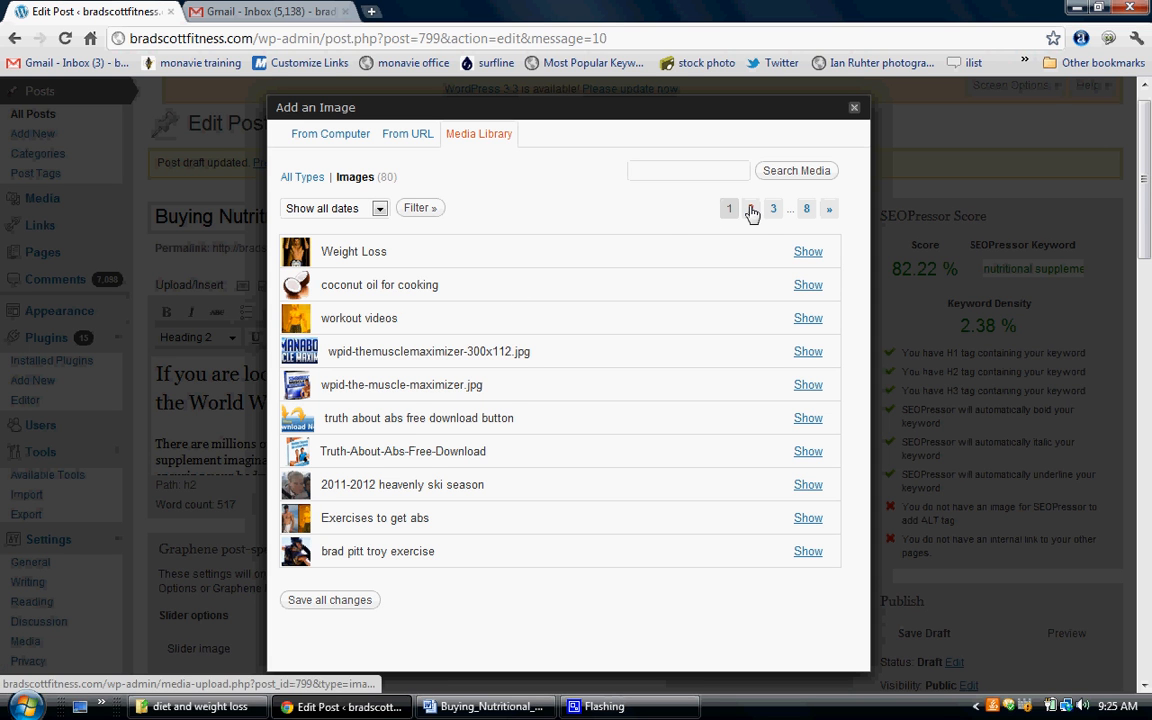
left_click(752, 208)
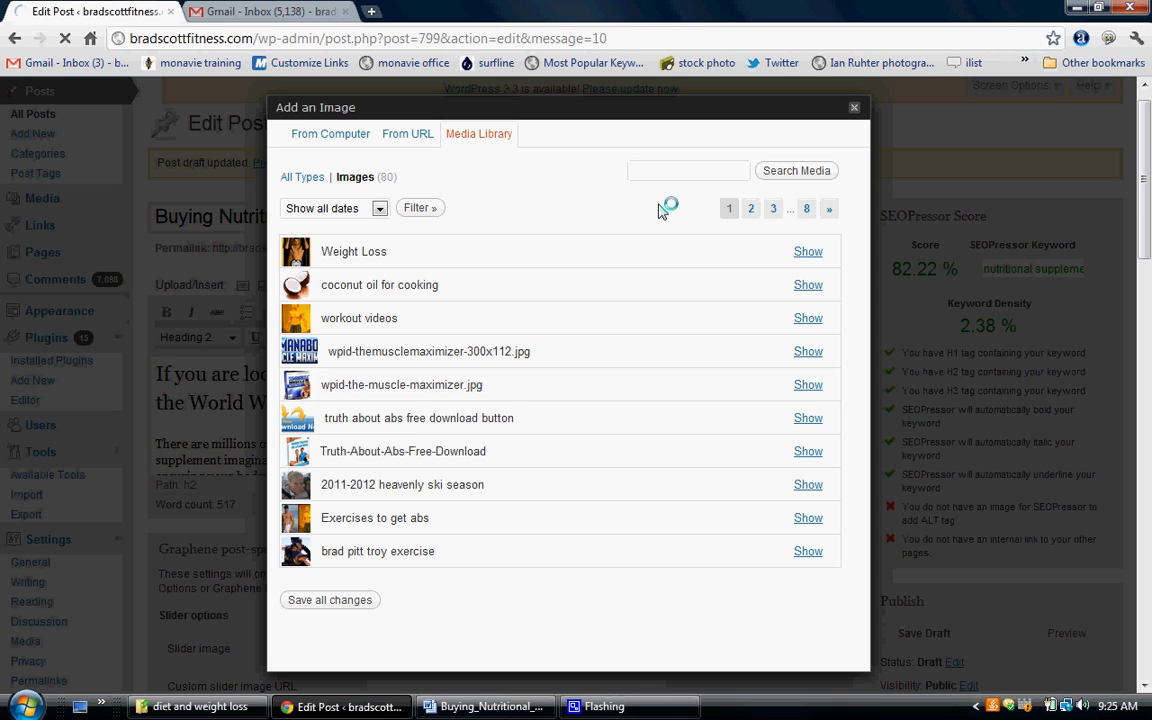
left_click(751, 208)
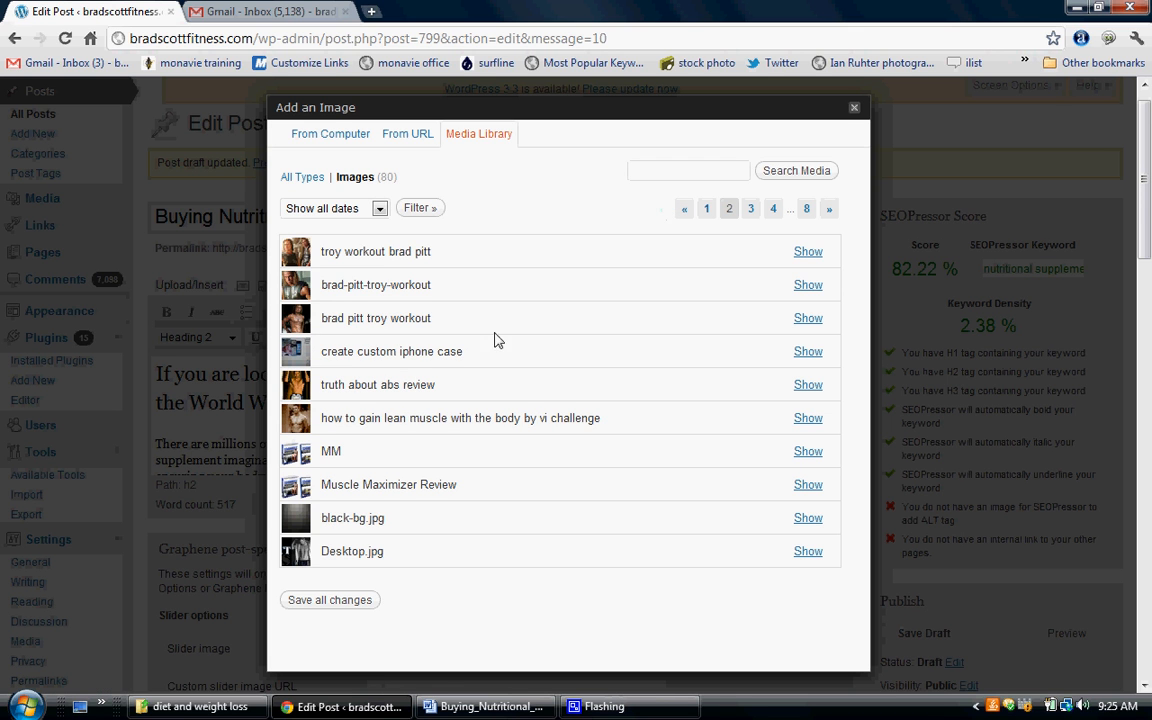
mouse_move(799, 437)
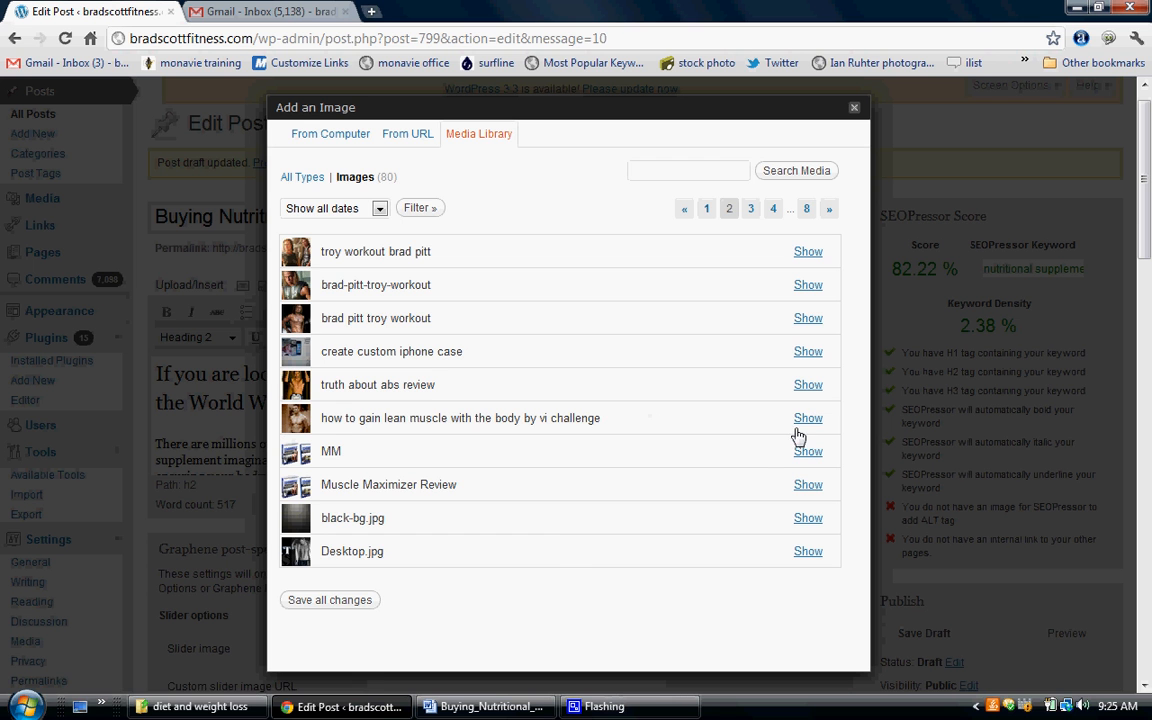
Set the lean muscle image's alternate text to 'nutritional supplements'
left_click(808, 418)
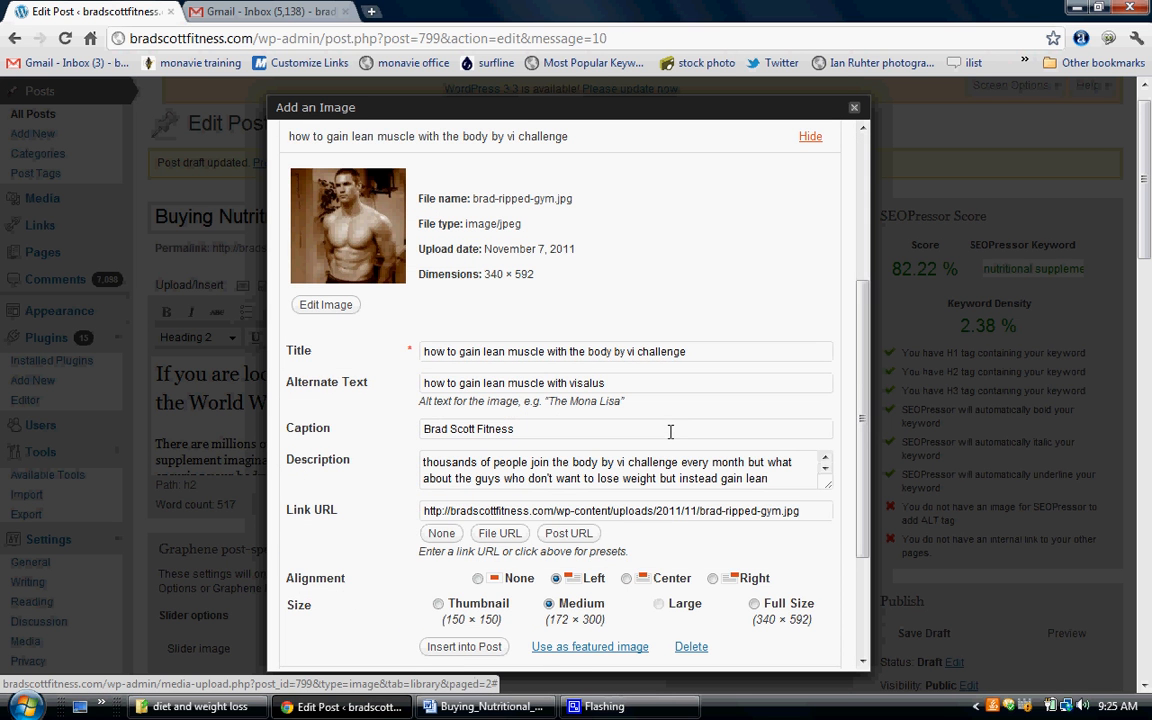
scroll("down", 3)
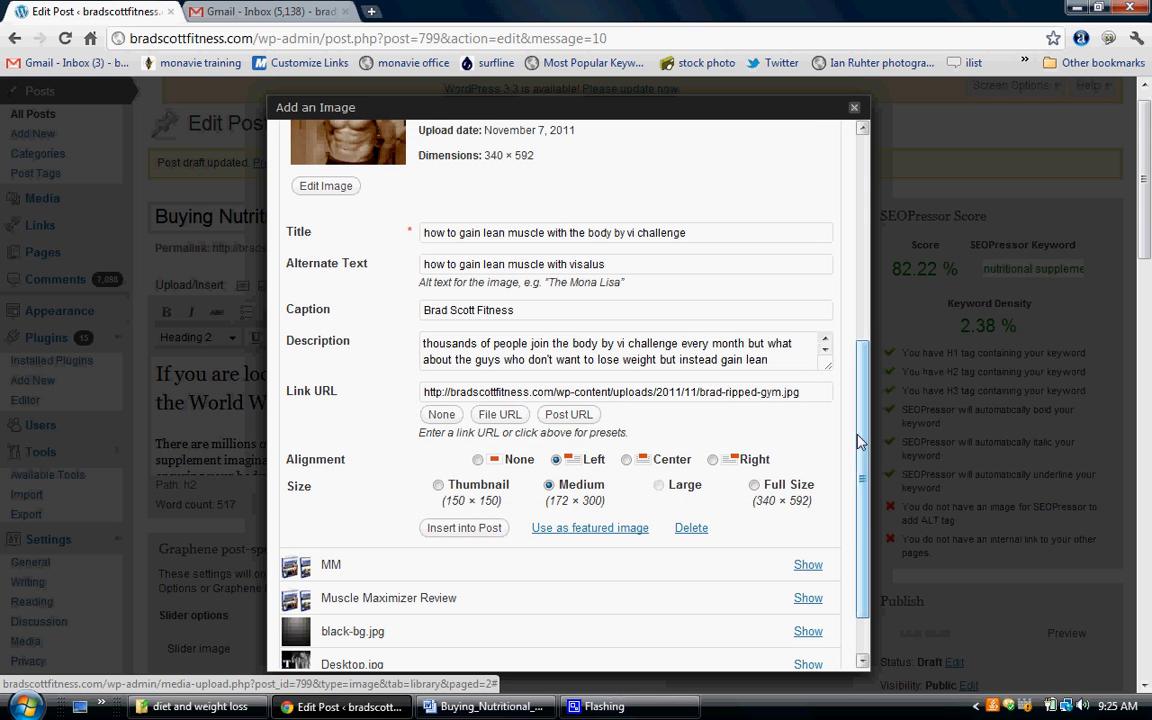
left_click(589, 527)
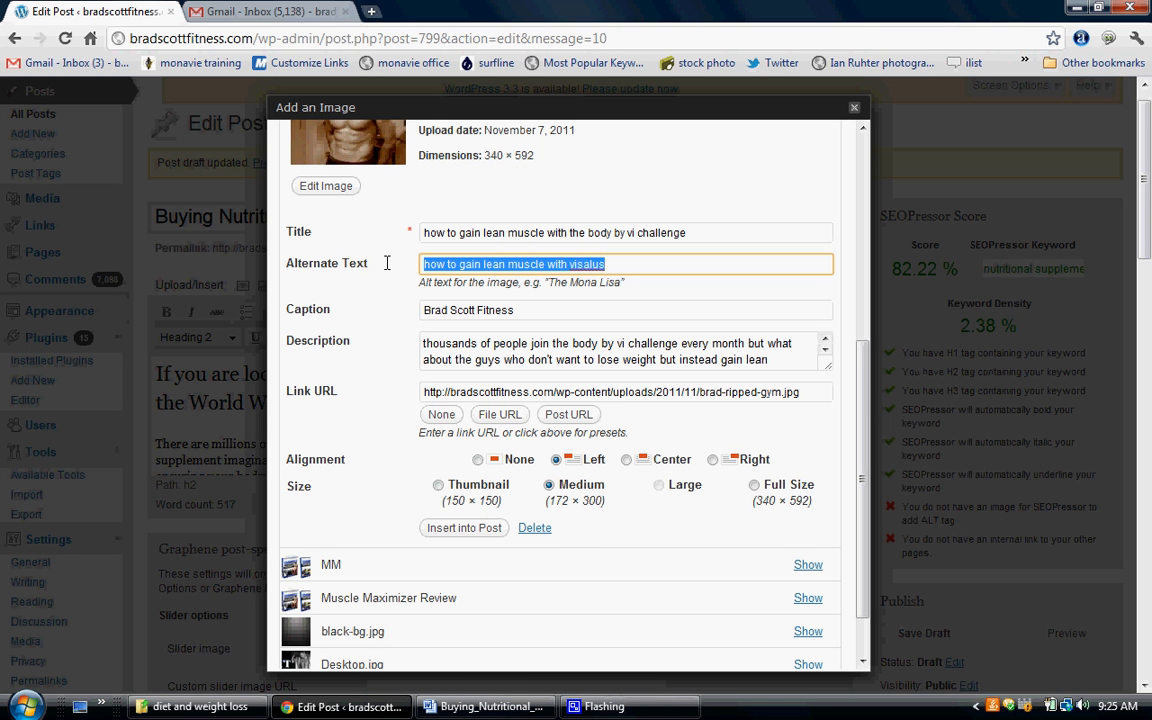
type("nutritional")
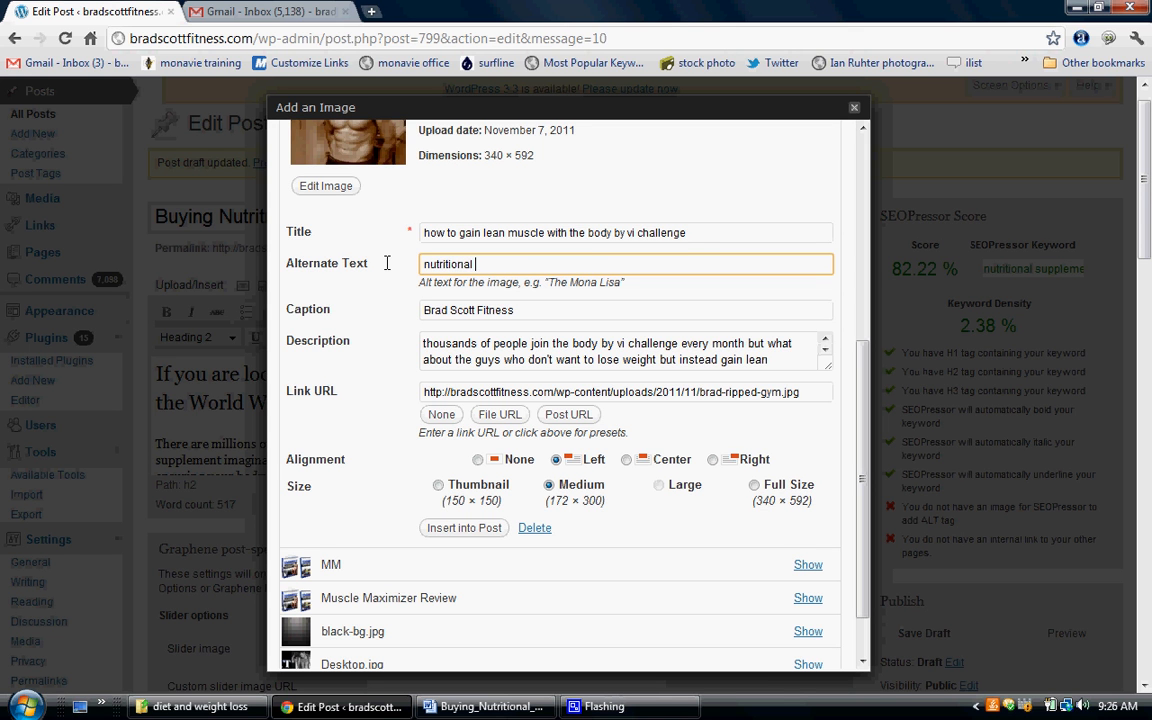
type("supplements")
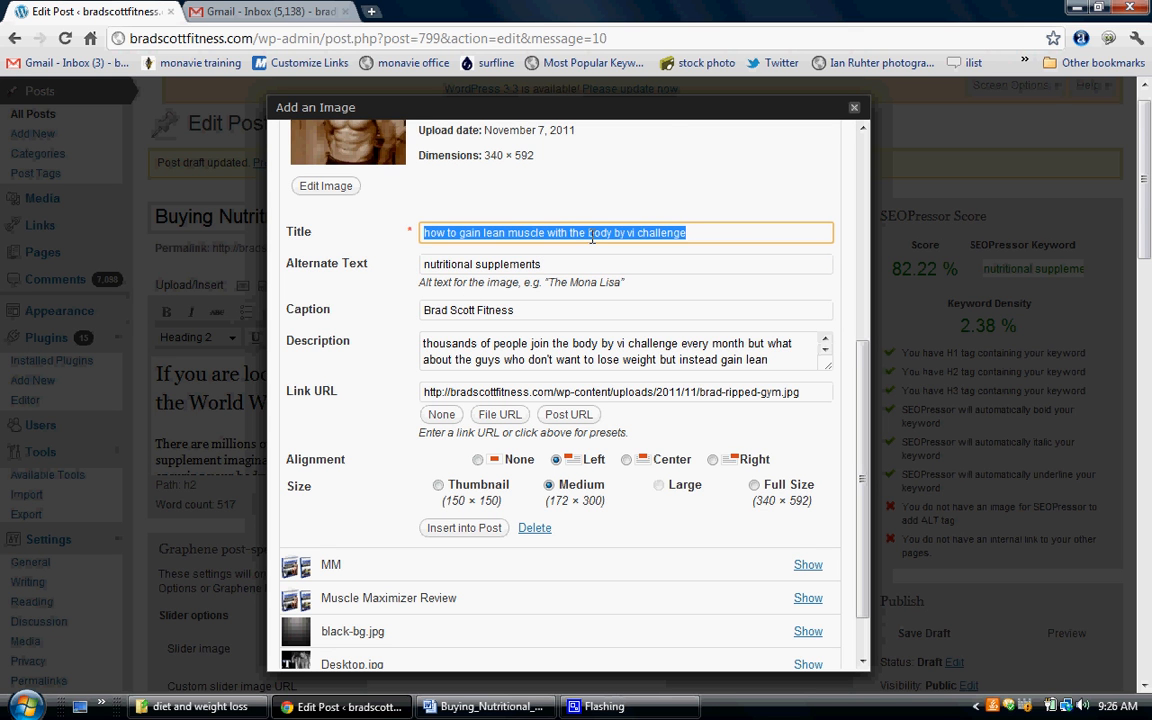
Set the image title to 'buying nutritional supplements online'
type("buying")
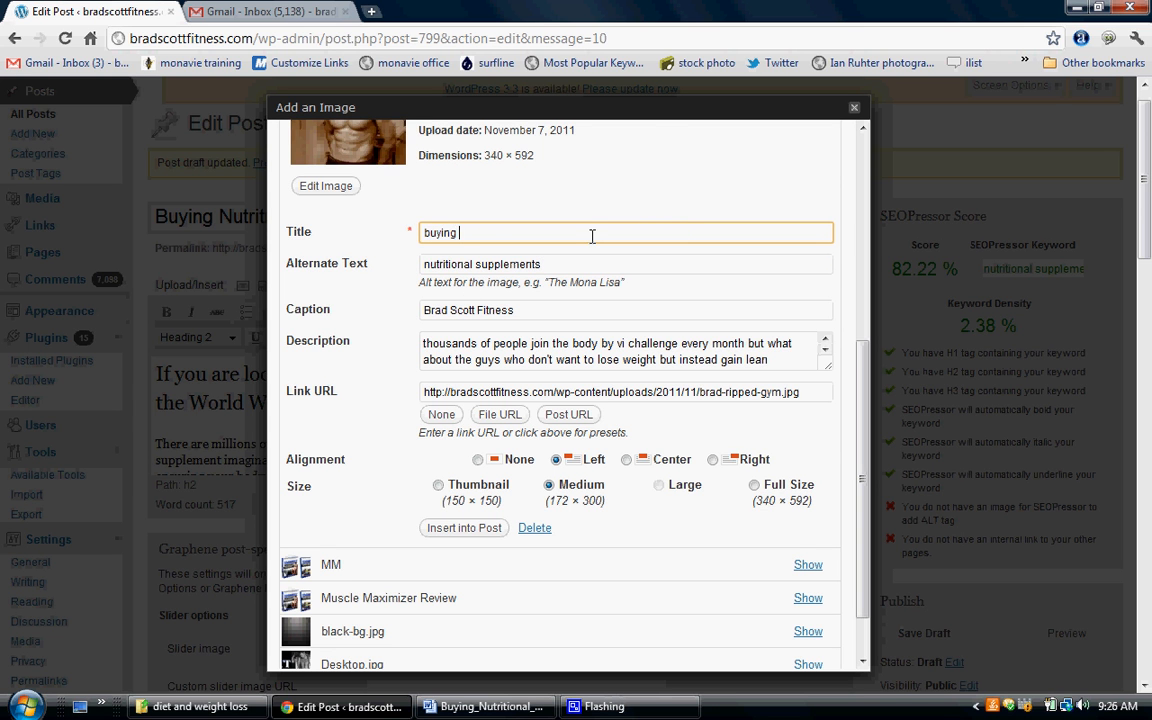
type("nutritional")
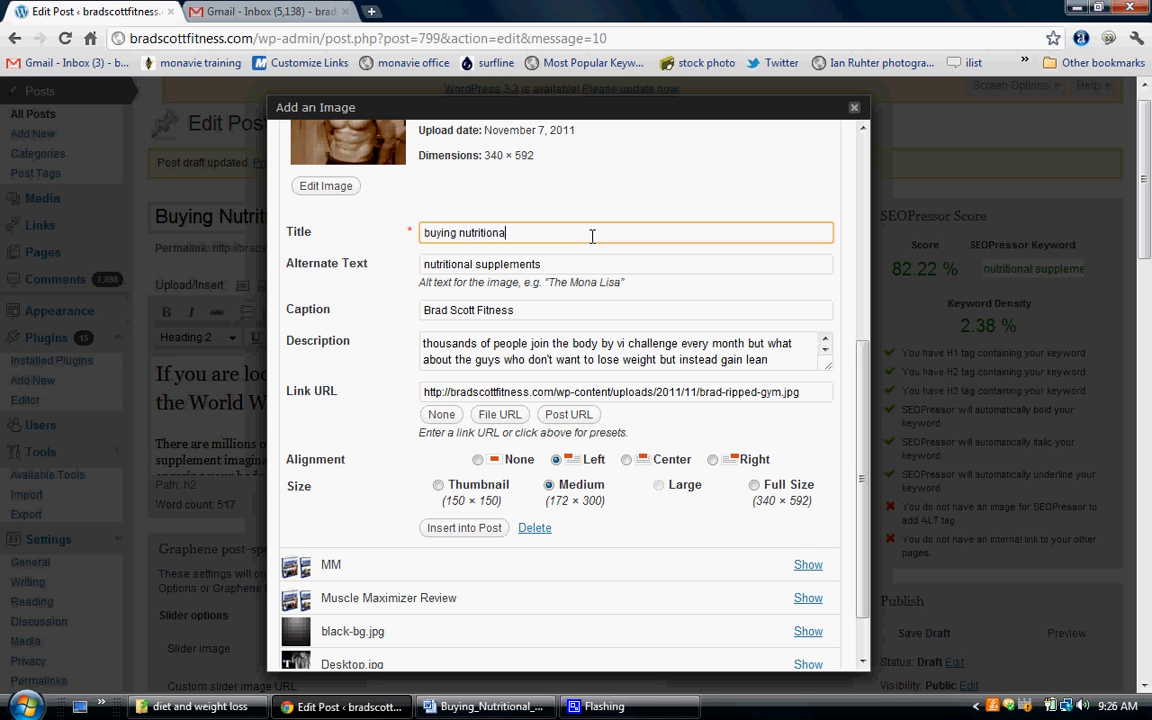
type("sup")
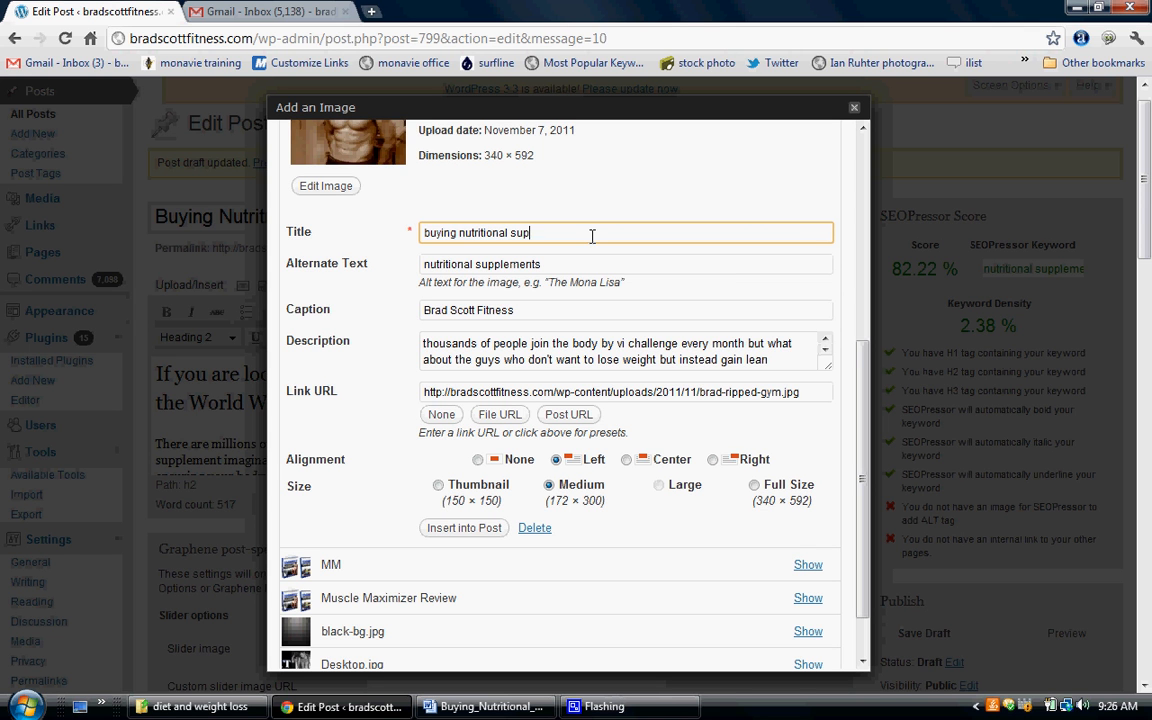
type("ele")
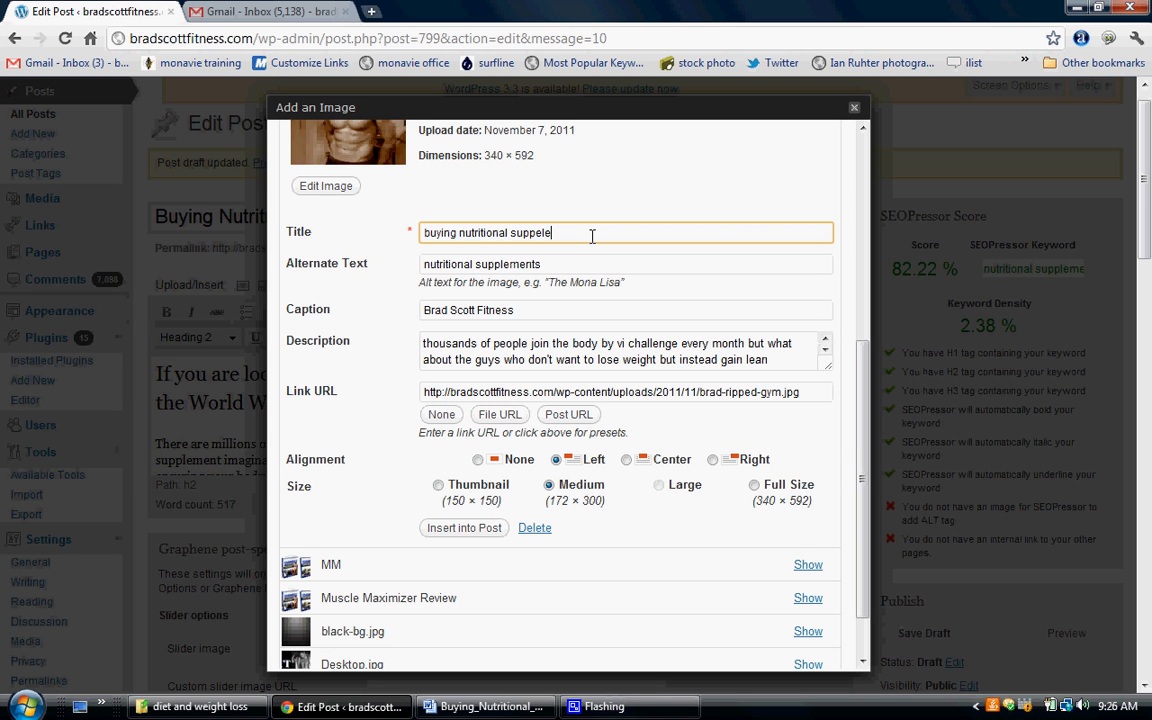
key("BackSpace")
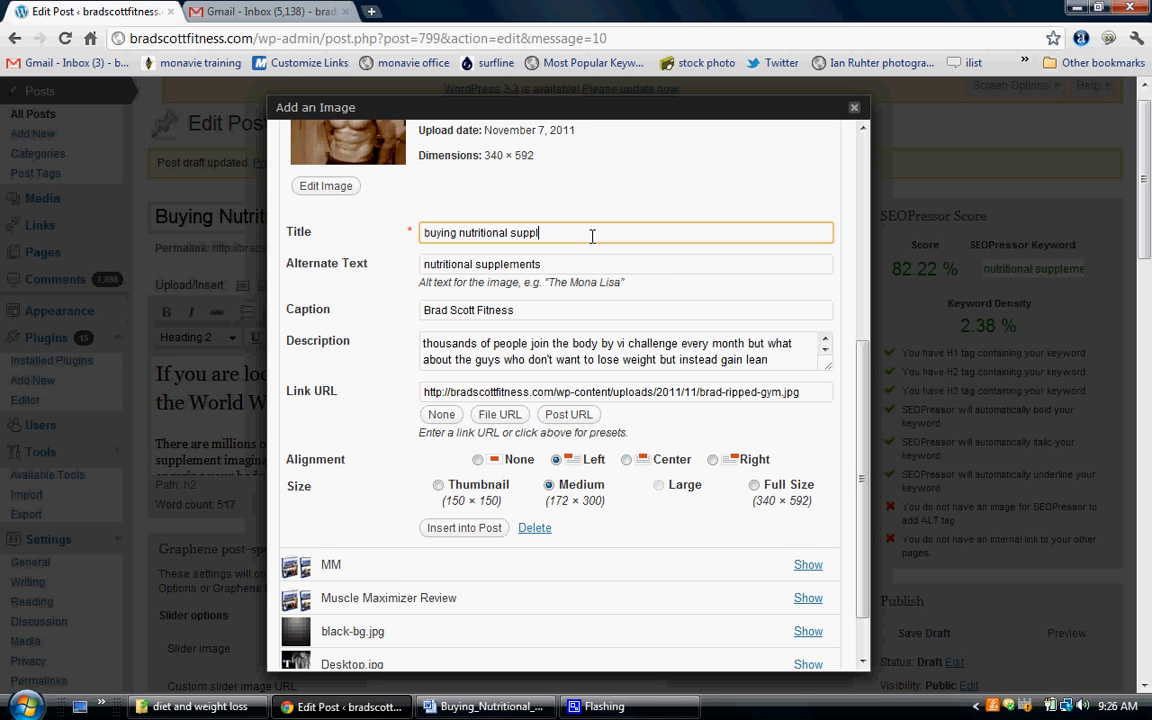
key("Backspace")
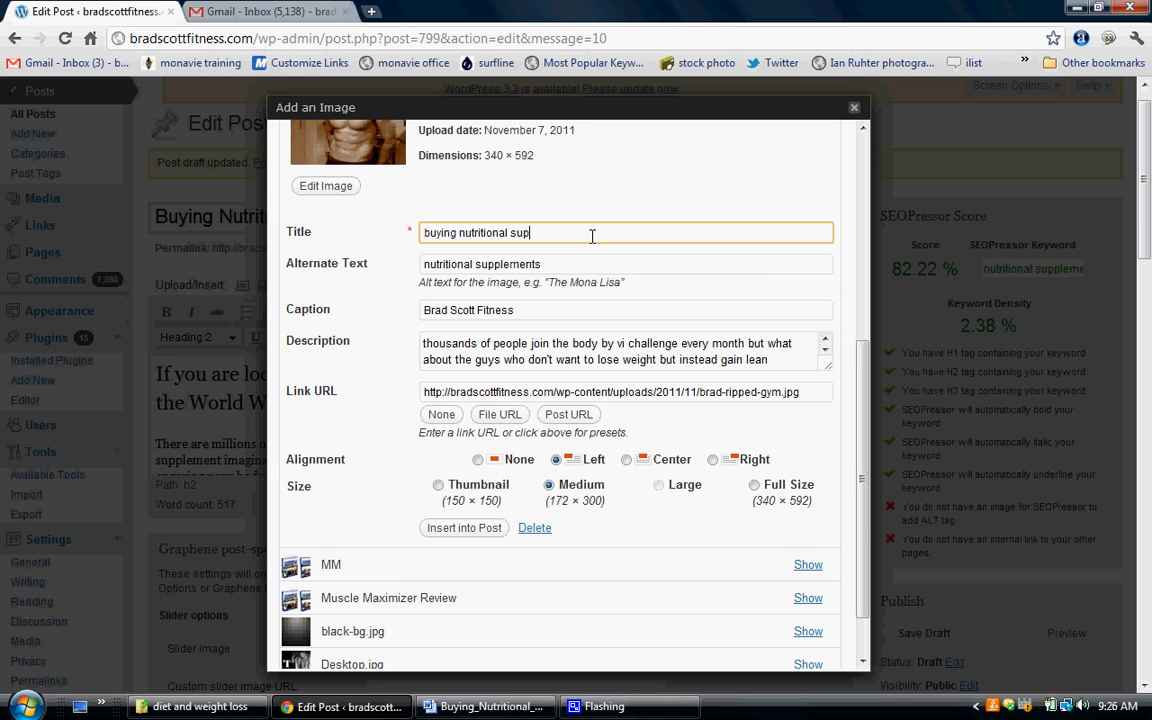
type("plements")
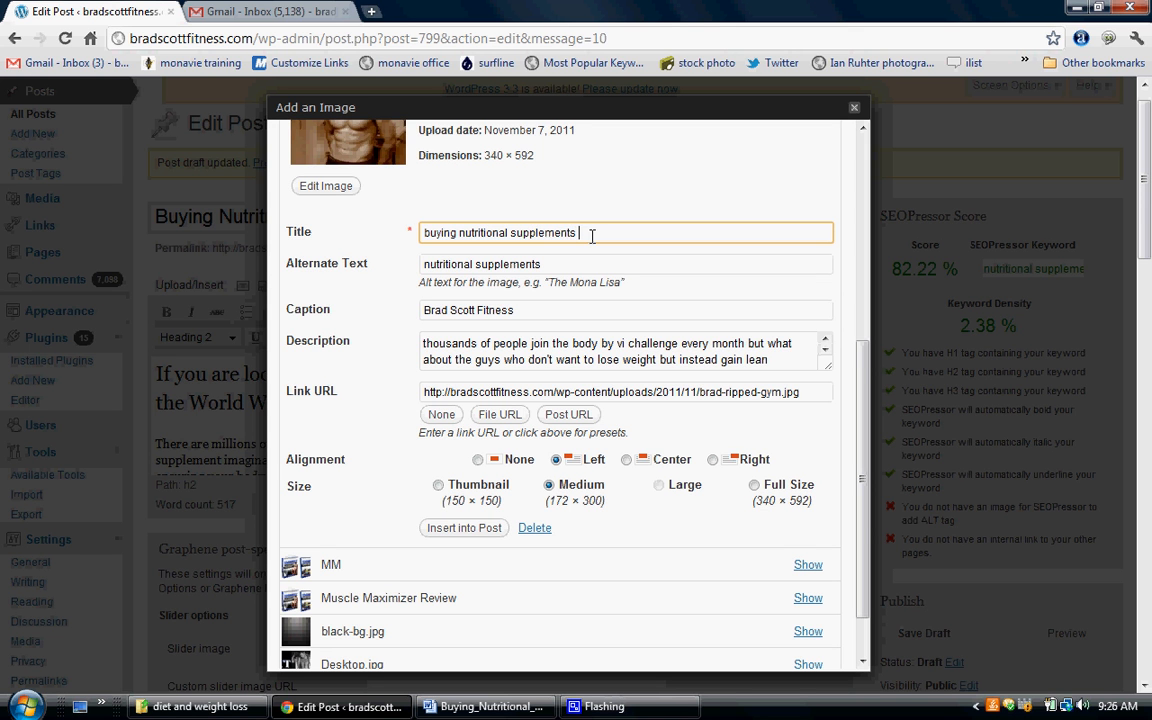
type("online")
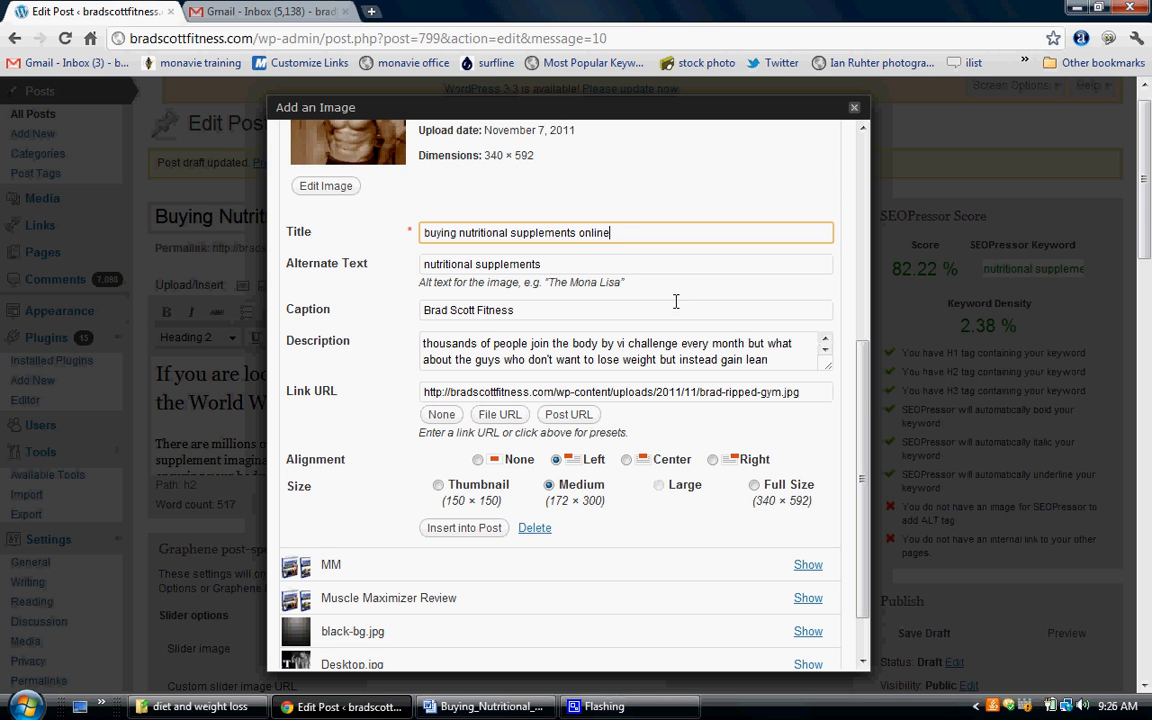
Insert the captioned muscle photo into the post
scroll("down", 3)
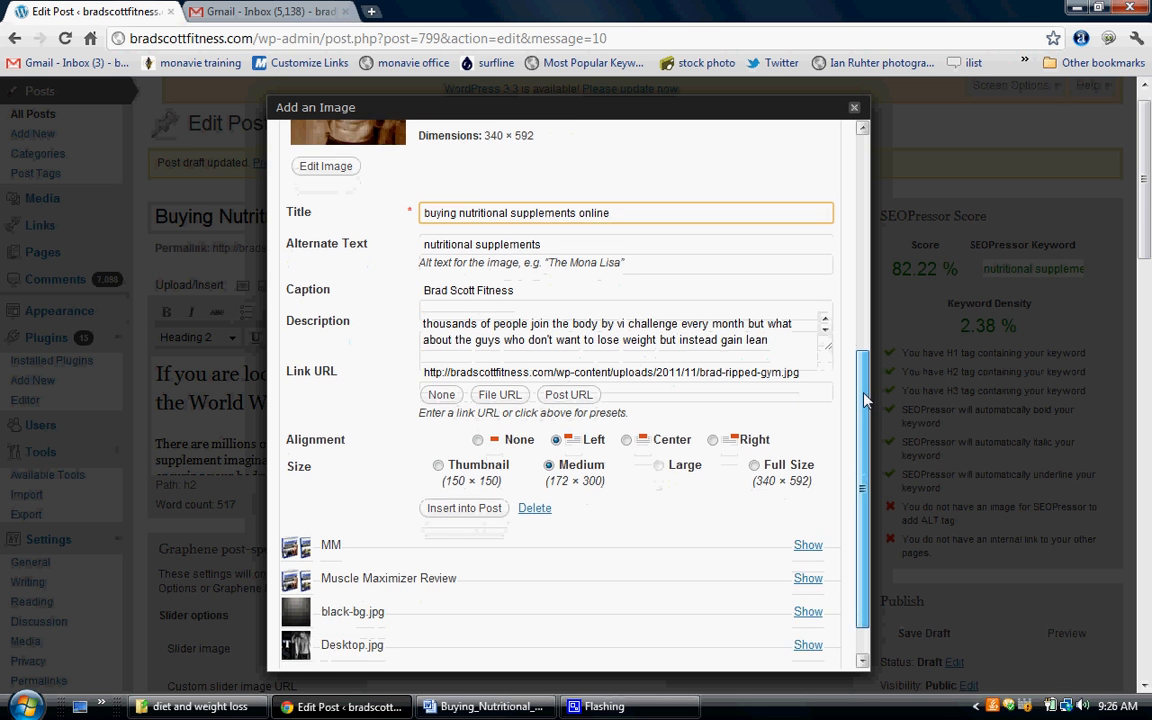
scroll("down", 3)
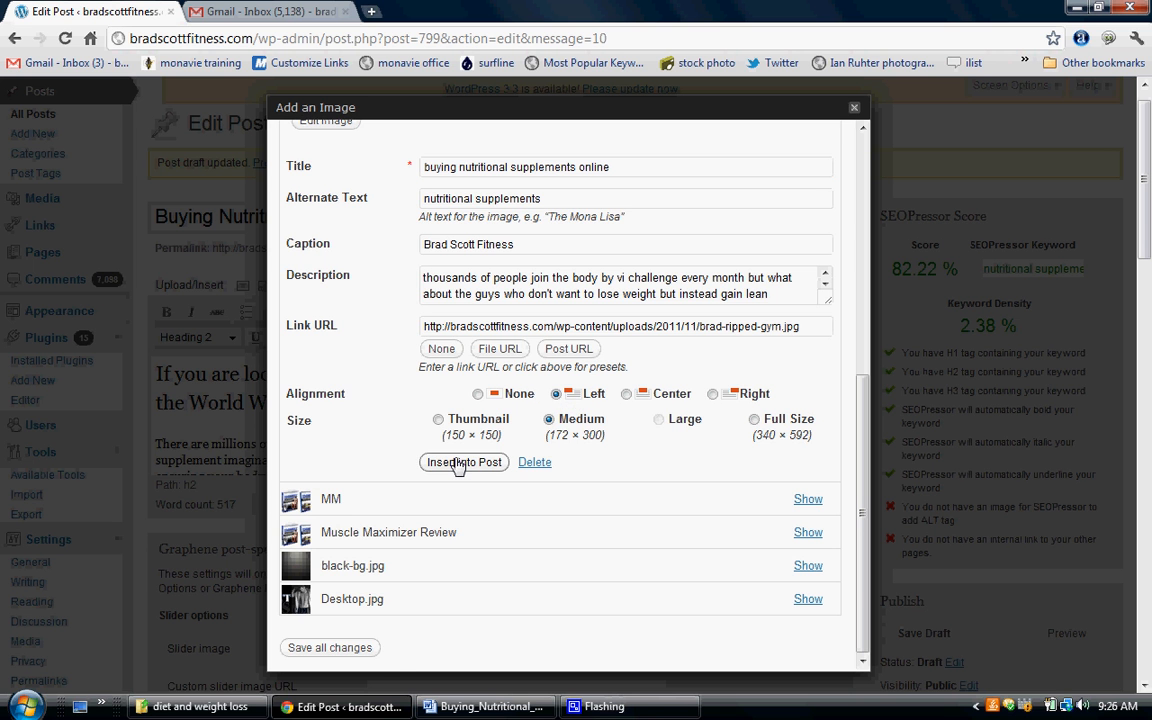
left_click(463, 462)
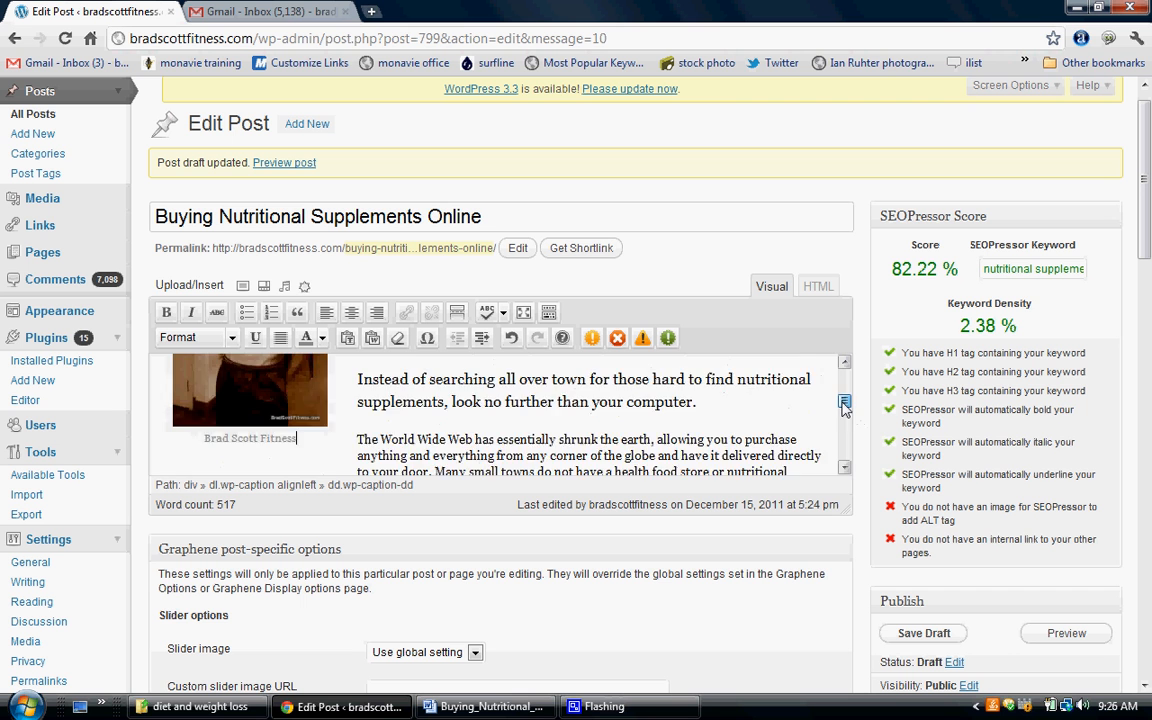
scroll("down", 3)
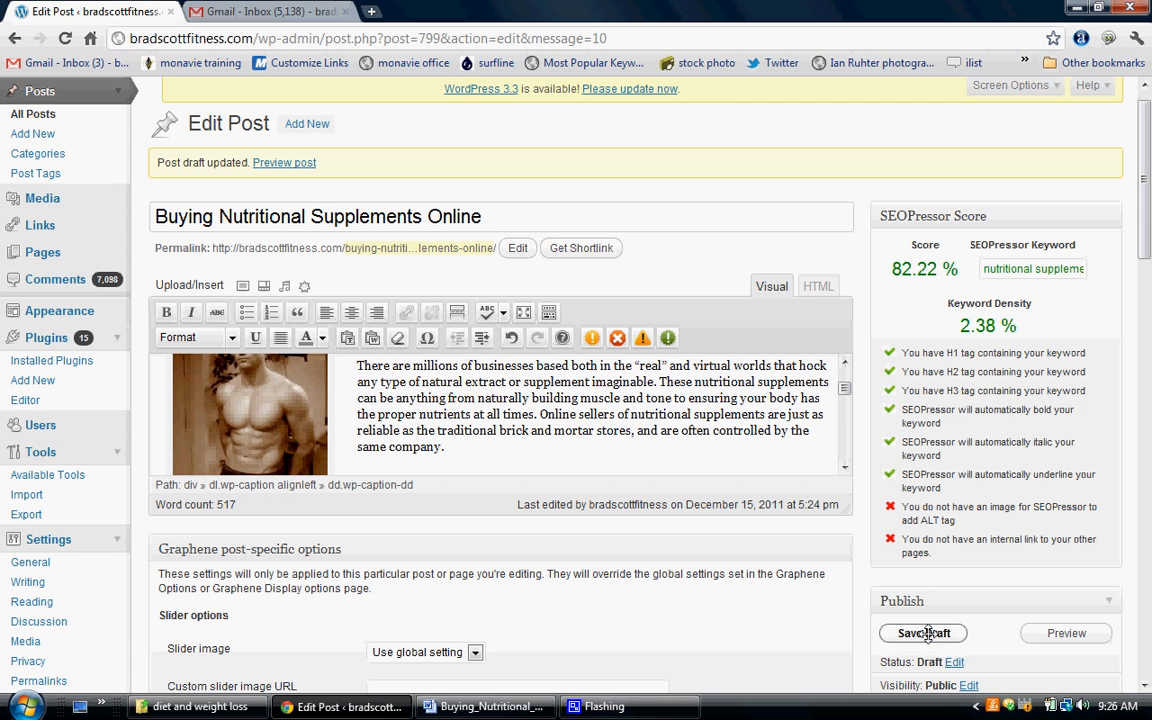
Save the draft with the image, lifting SEOPressor to 92.22% at 2.33% density
left_click(922, 633)
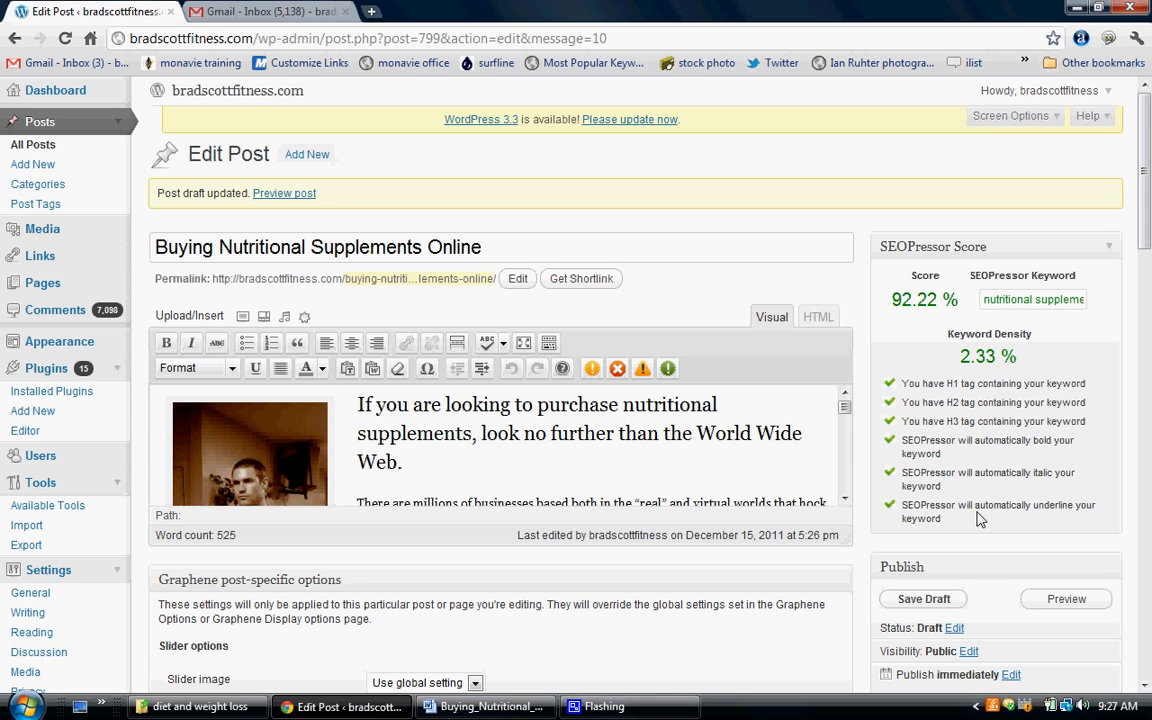
mouse_move(892, 454)
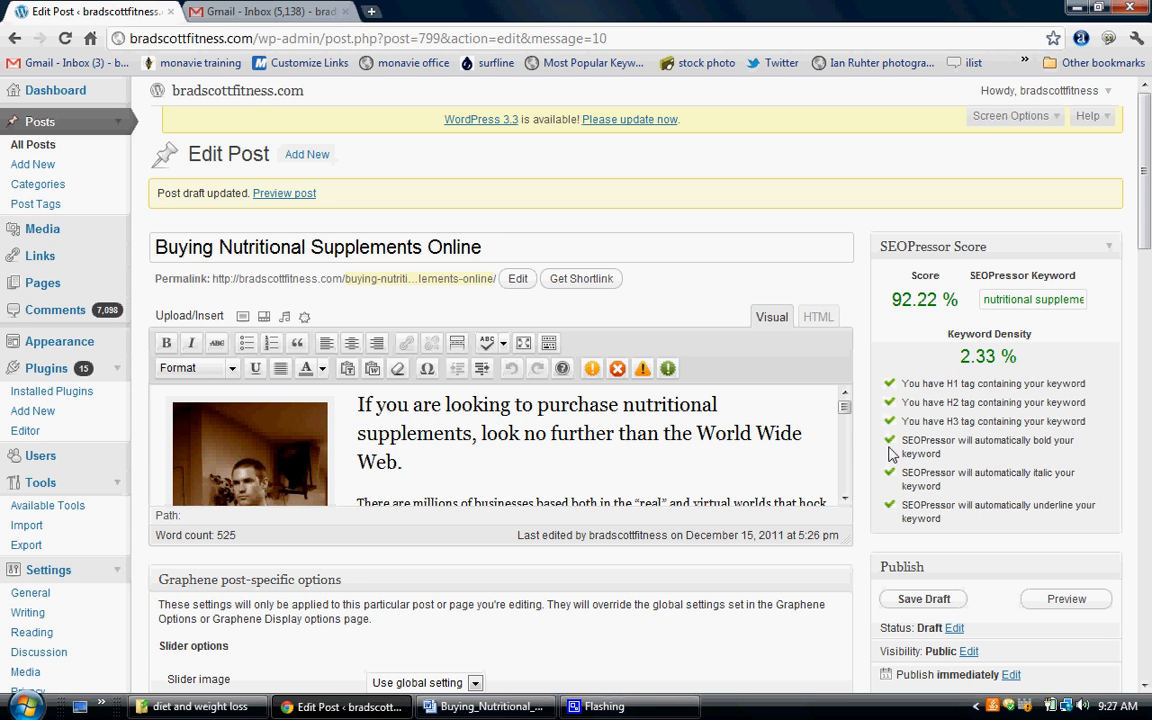
mouse_move(845, 412)
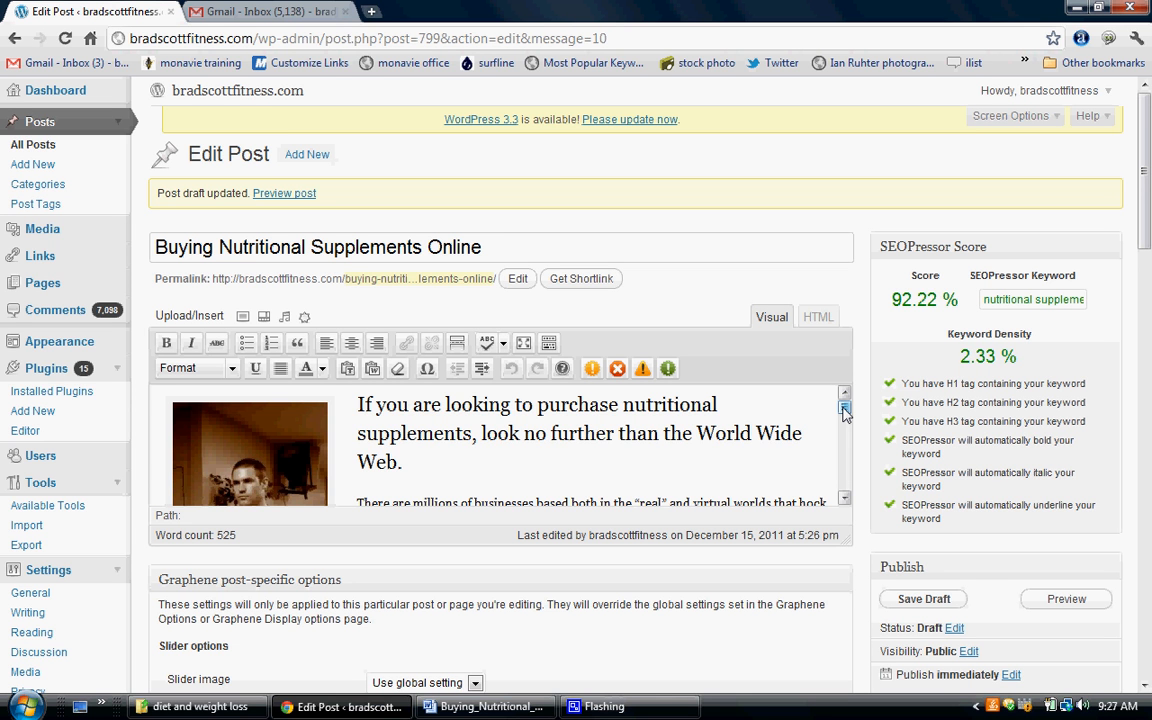
Type the closing line 'Click here to check out more articles about' at the post's end
scroll("down", 3)
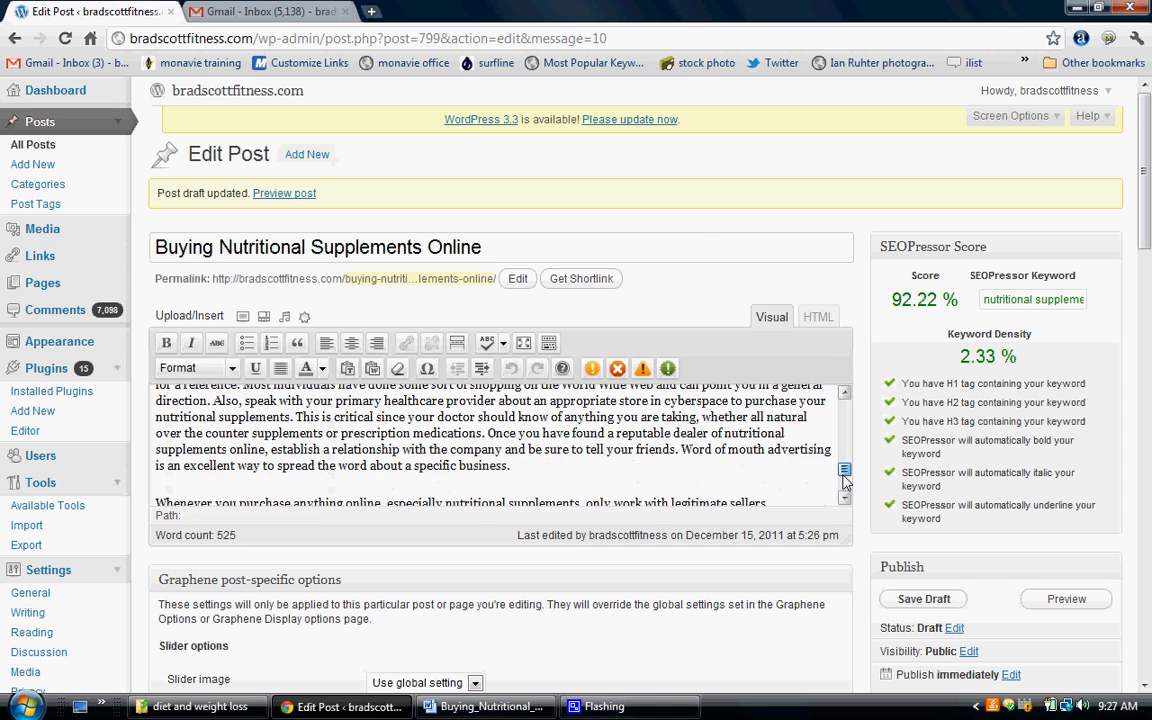
scroll("down", 3)
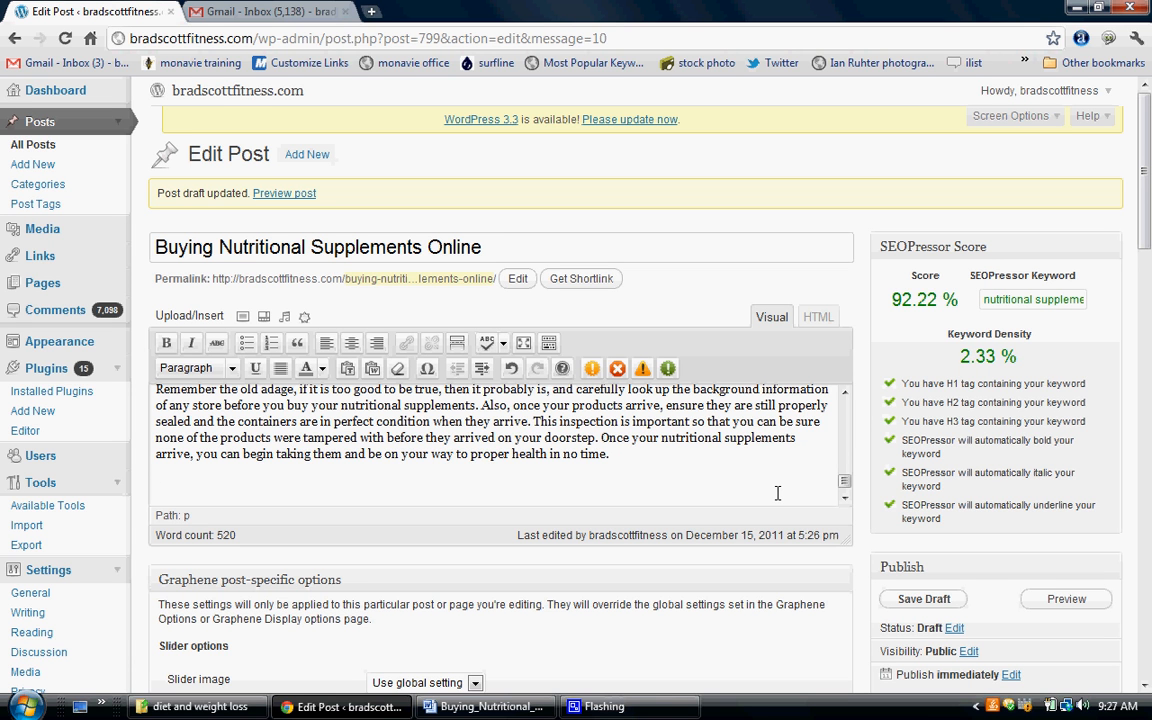
type("To")
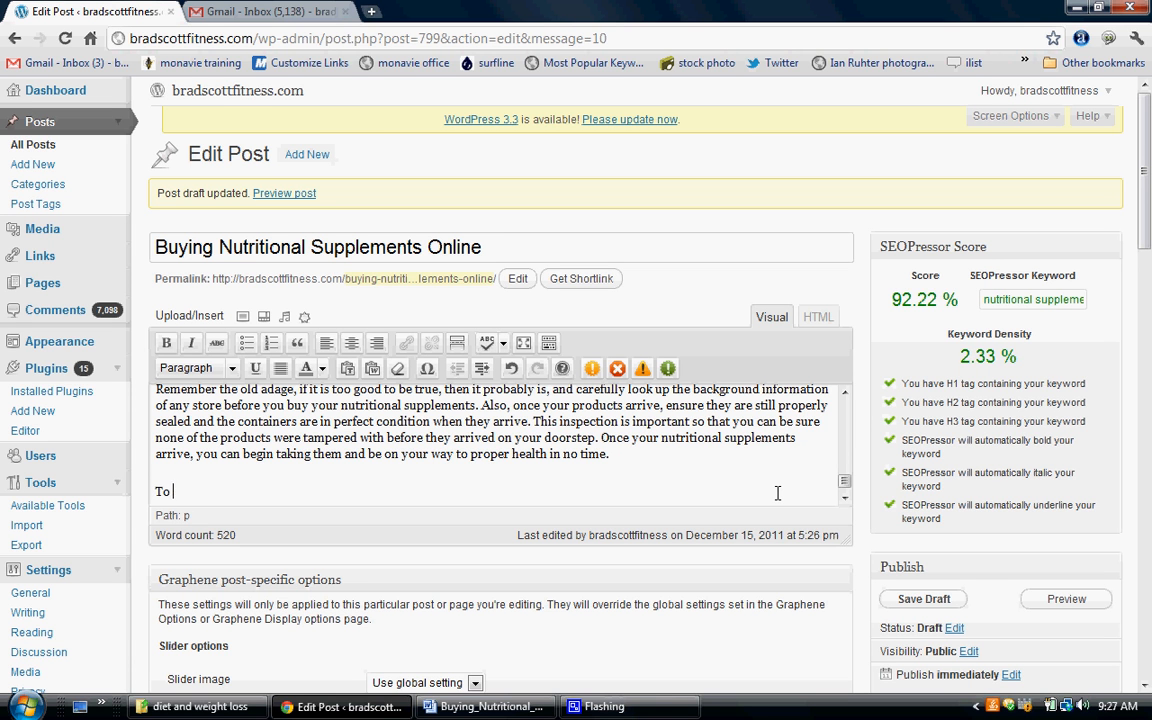
type("check out")
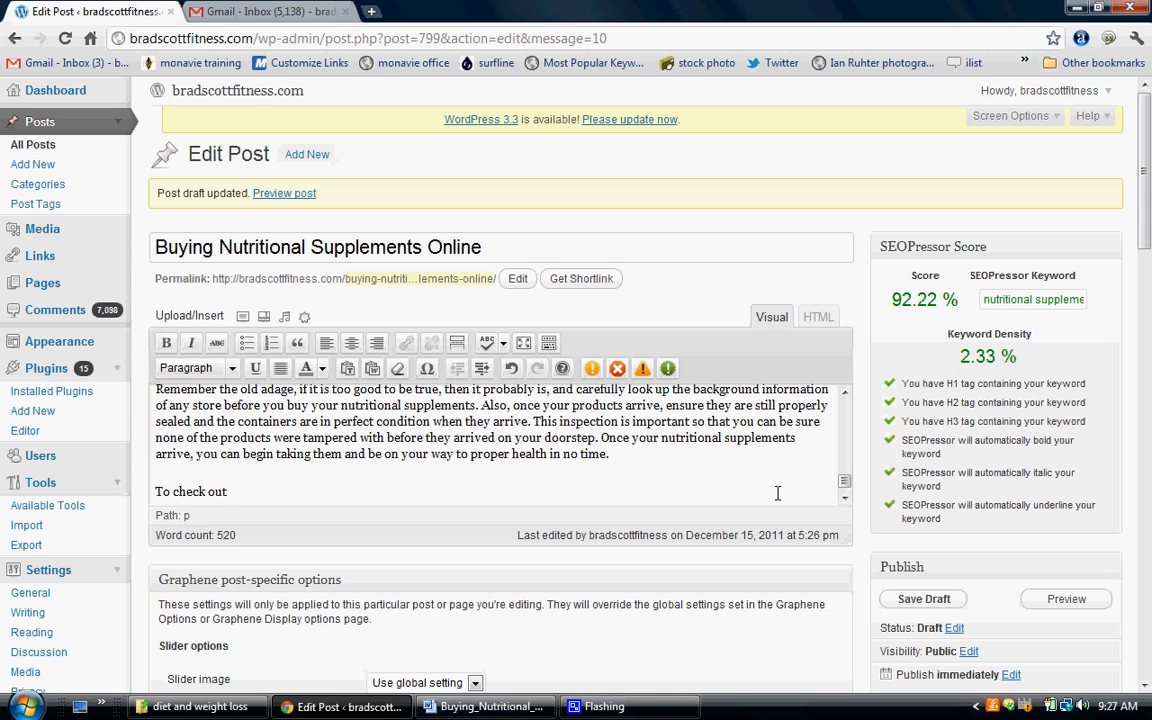
type("some articles about")
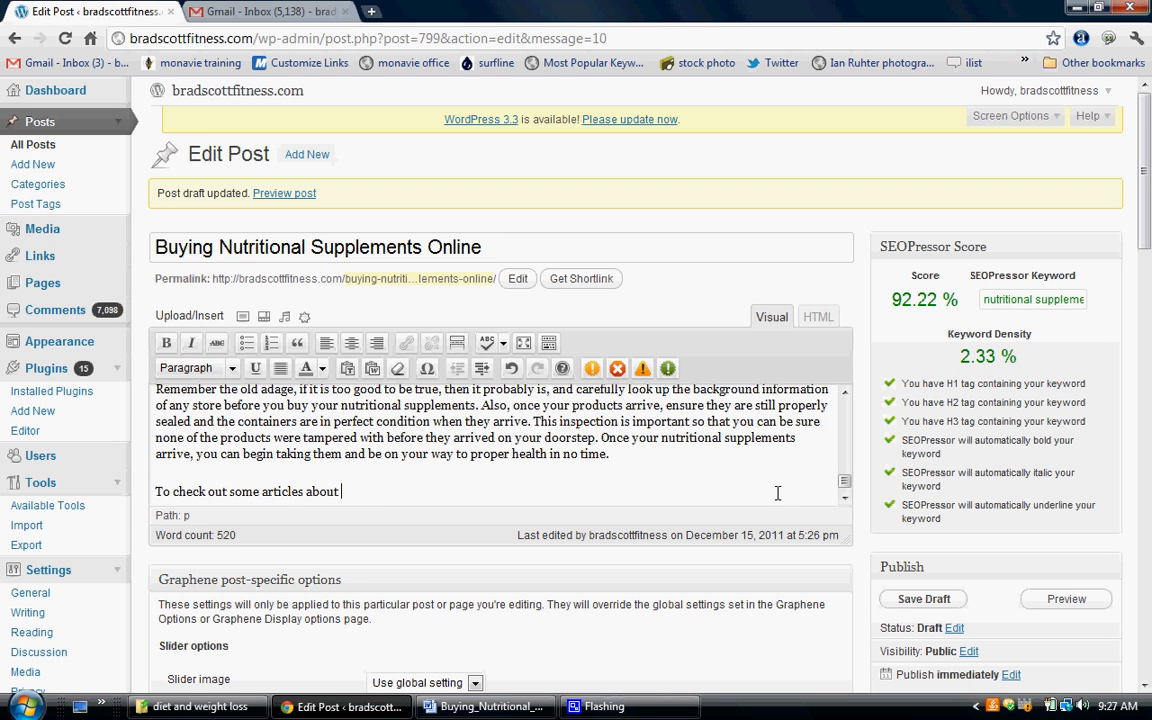
type("Nutr")
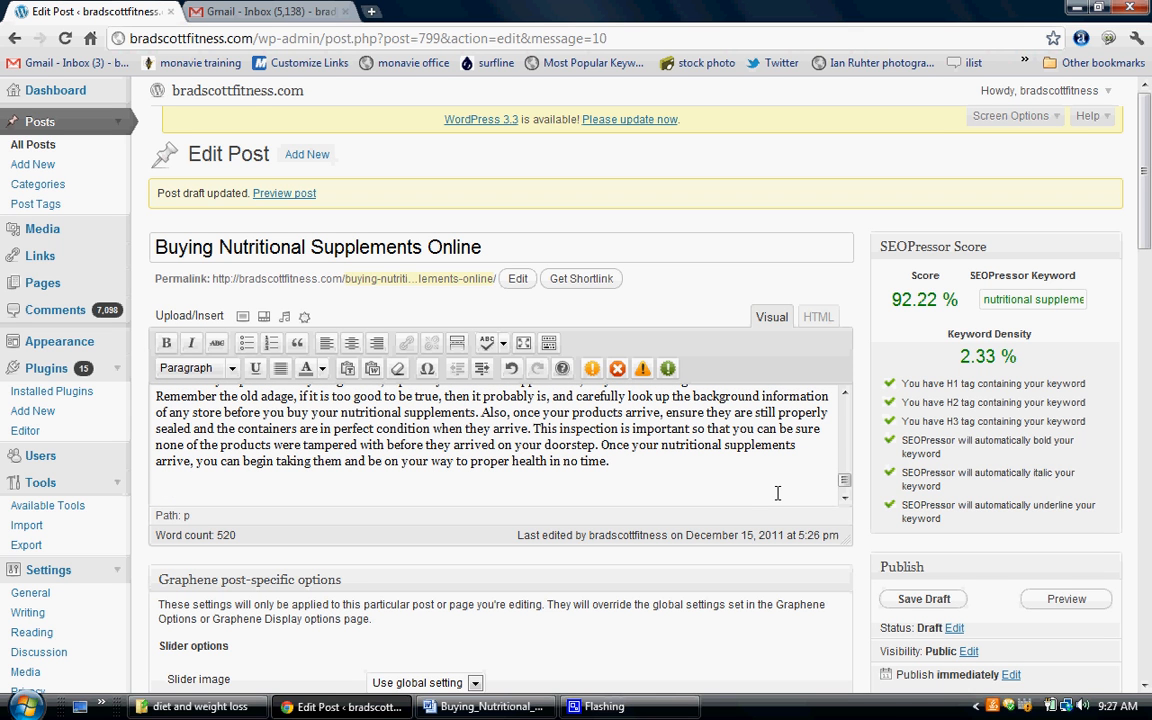
type("Clic")
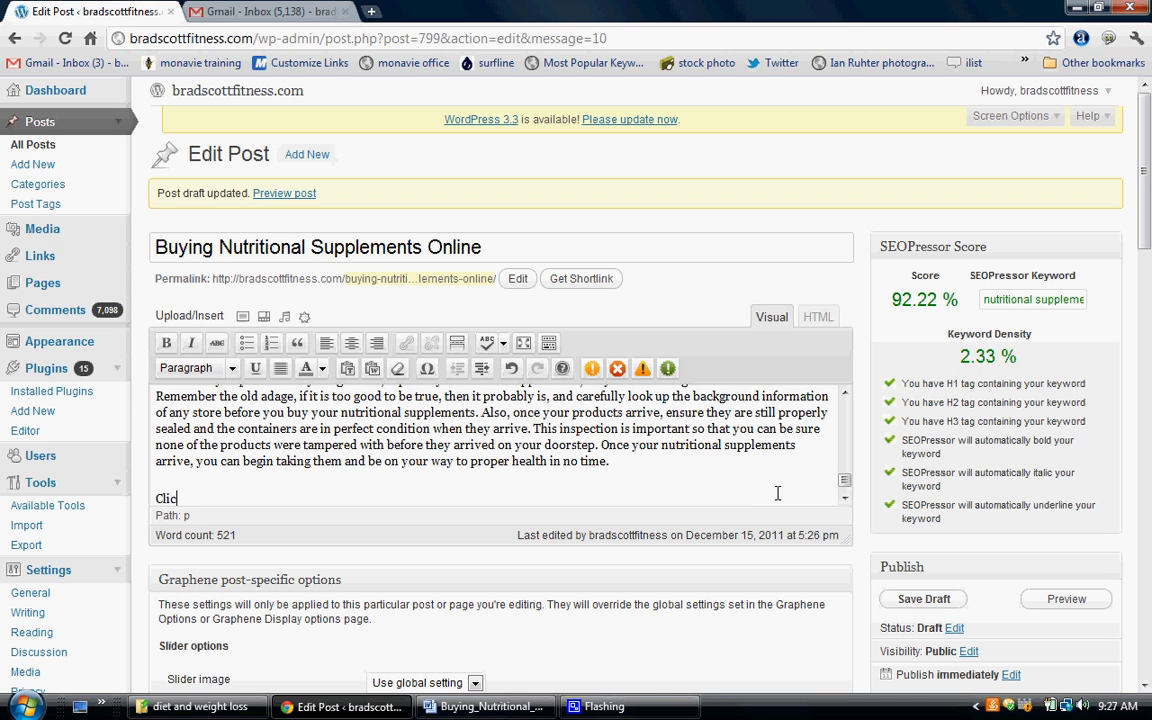
key("Backspace")
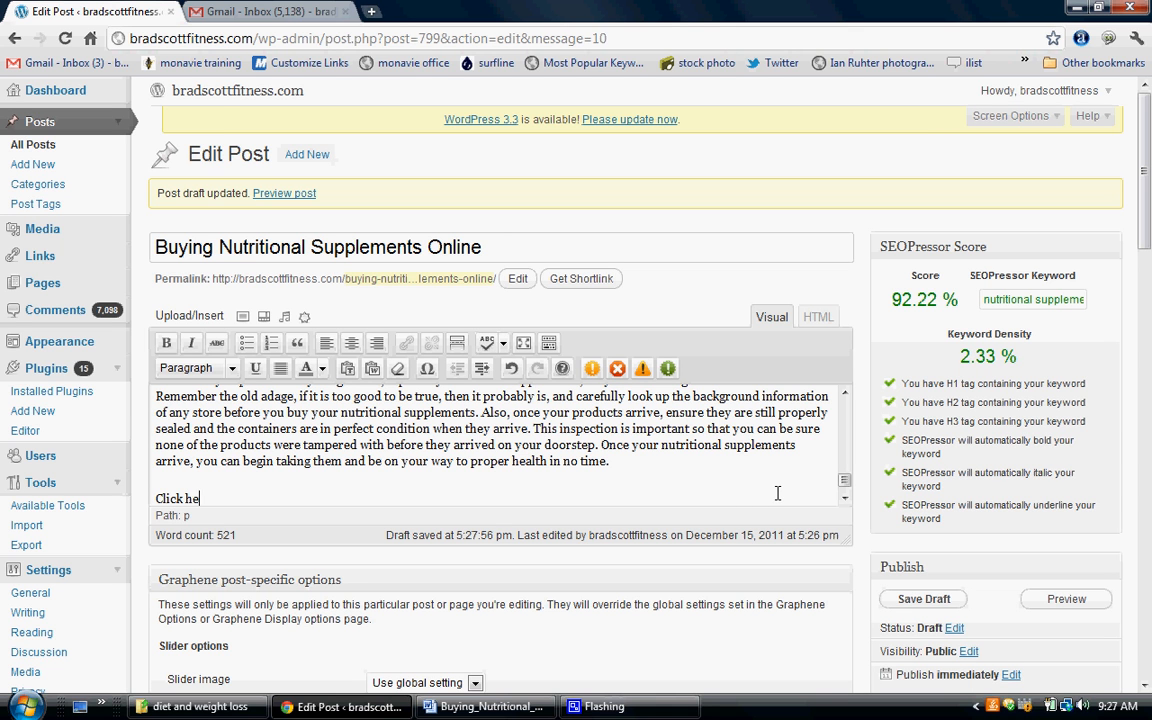
type("re to check")
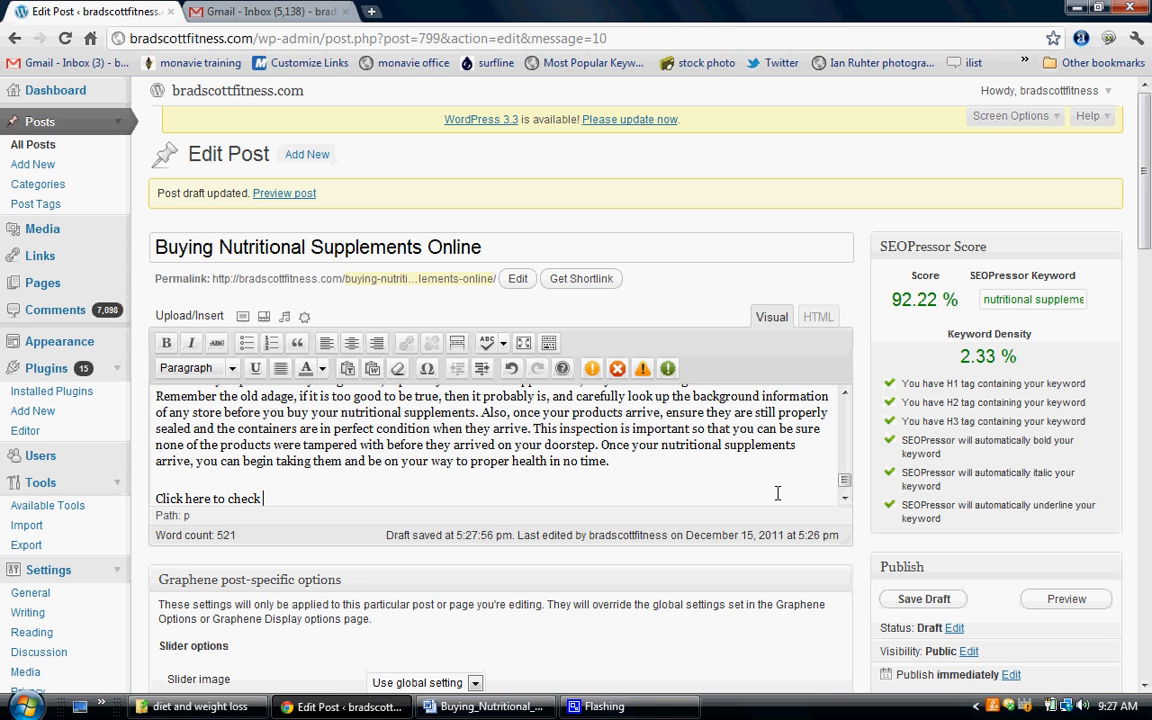
type("out more artic")
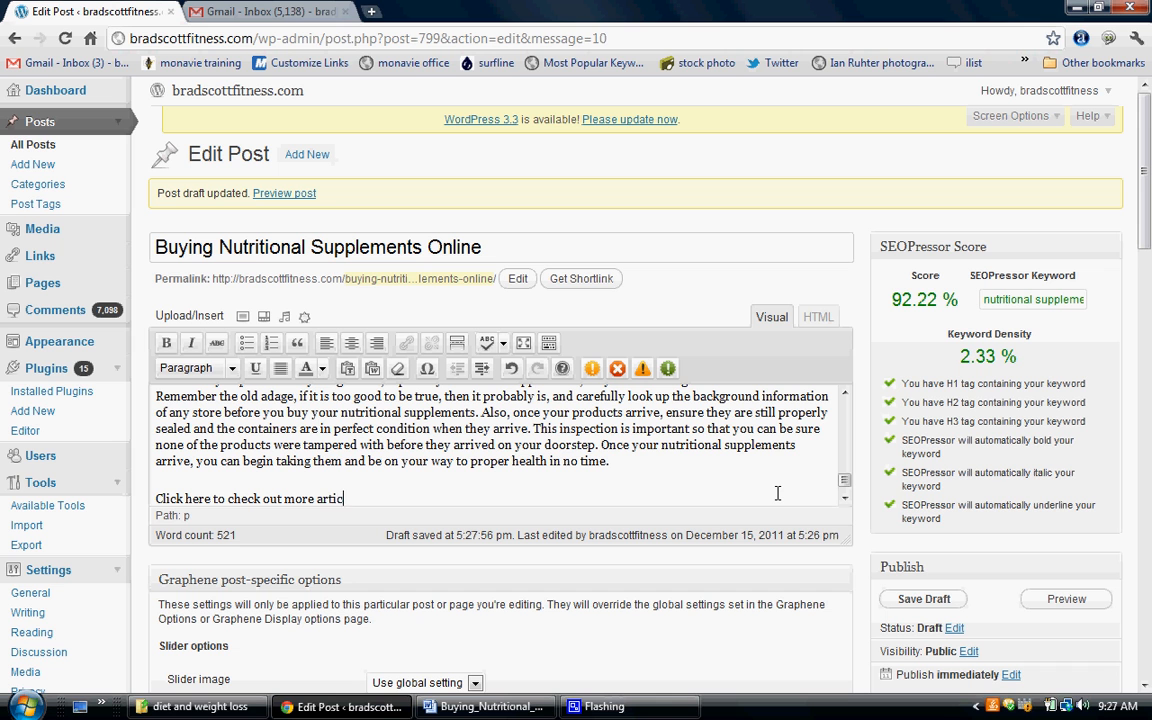
type("les about")
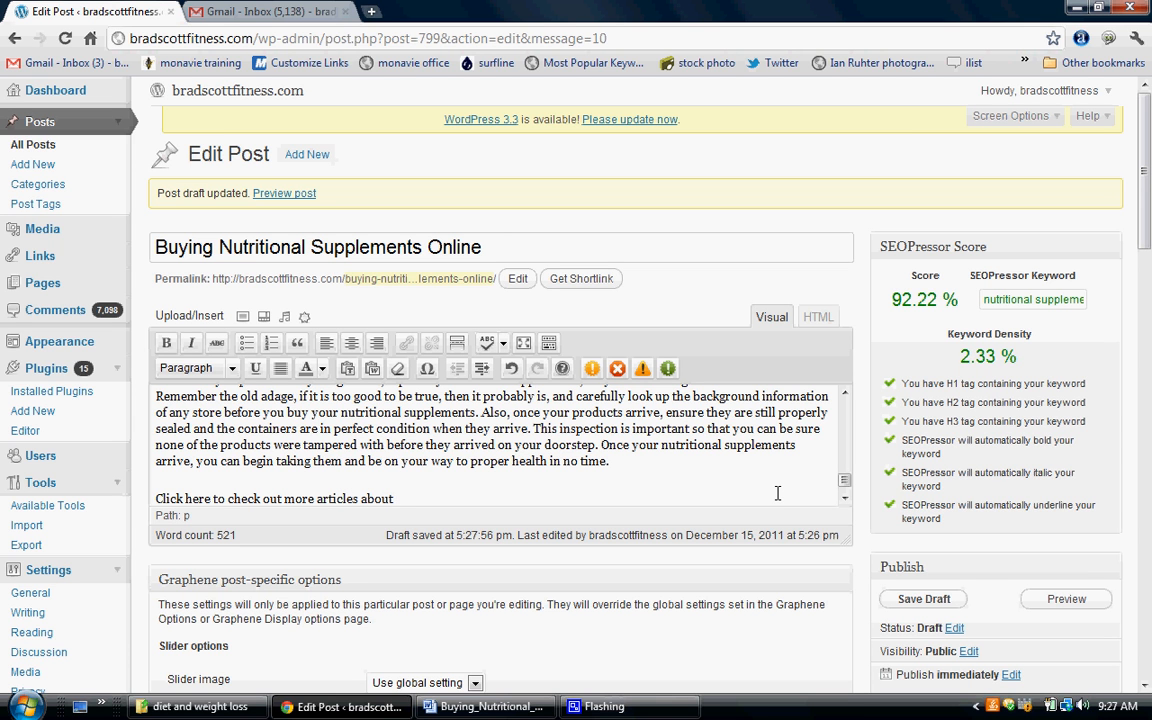
Complete the closing line with 'weight loss and gaining muscle'
left_click(395, 498)
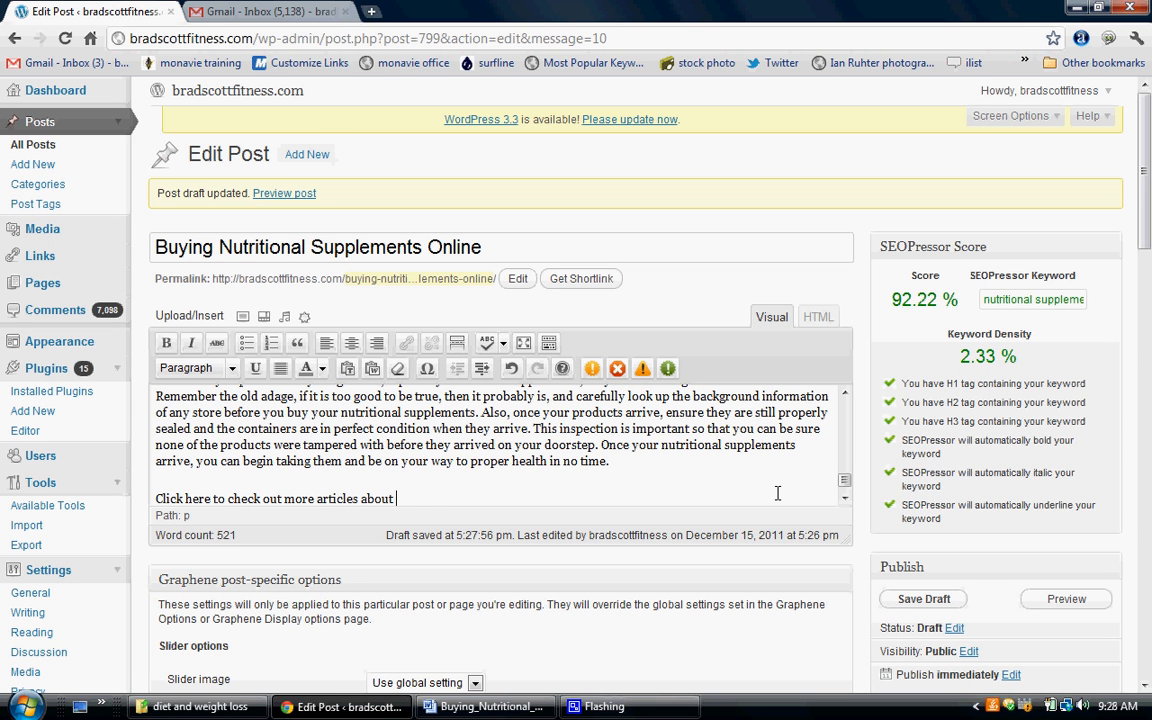
type("weight loss")
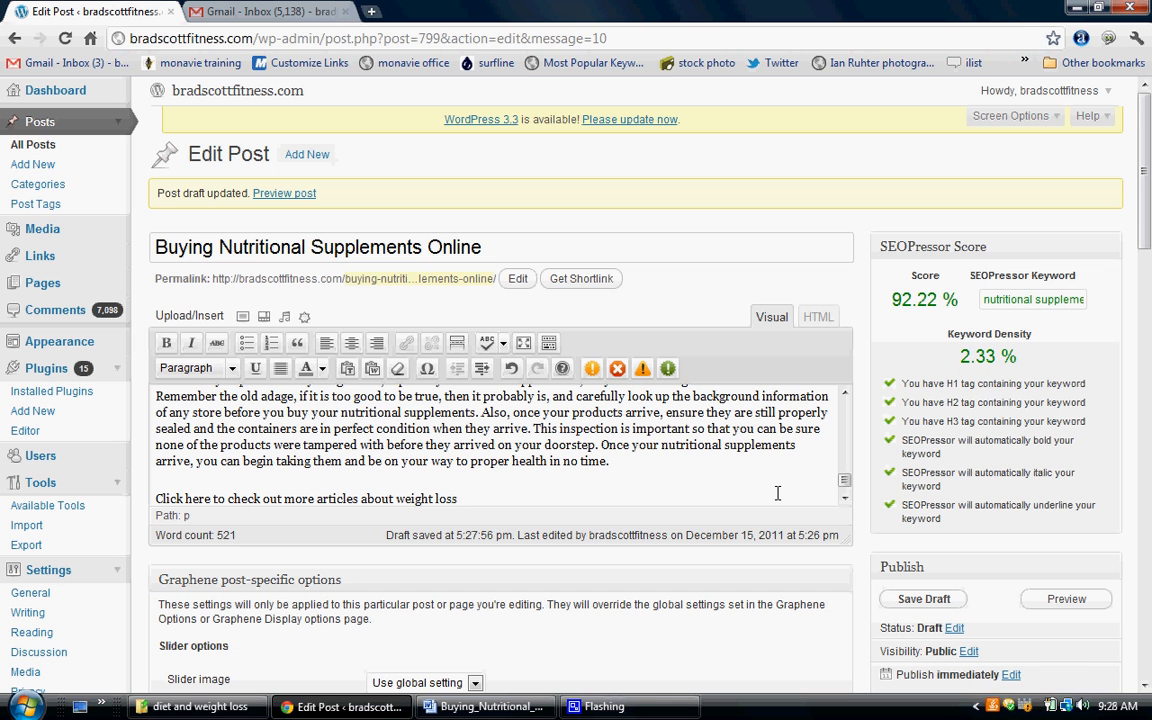
type("an")
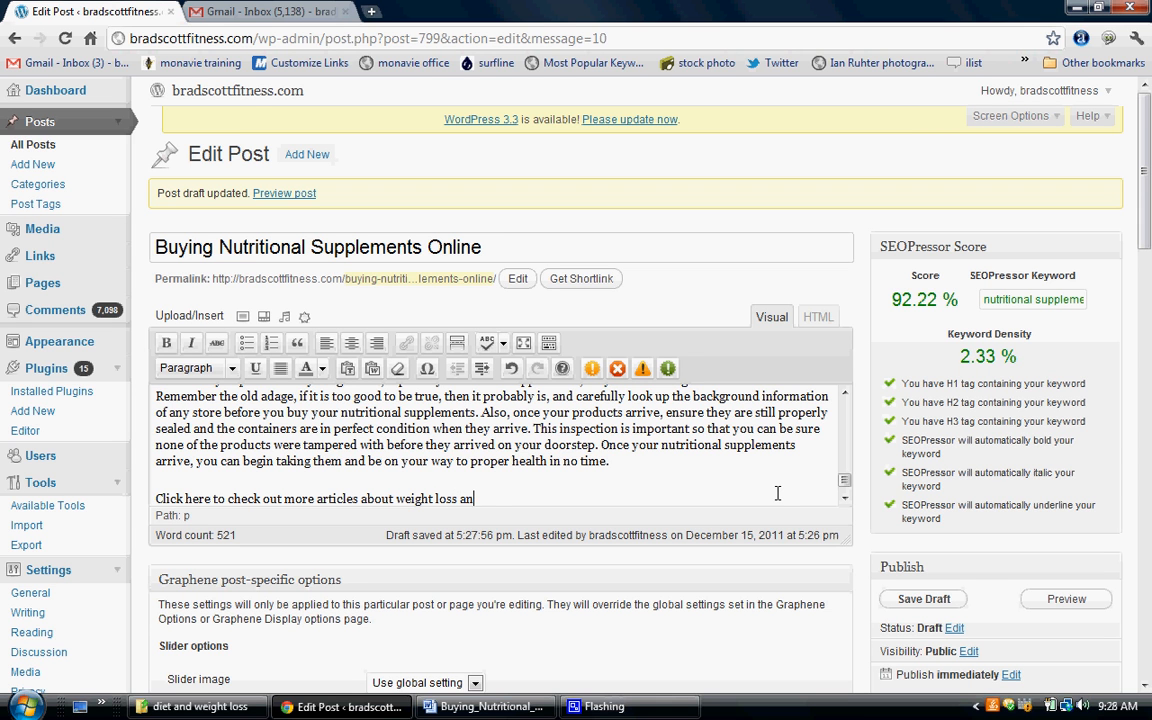
type("d gaining")
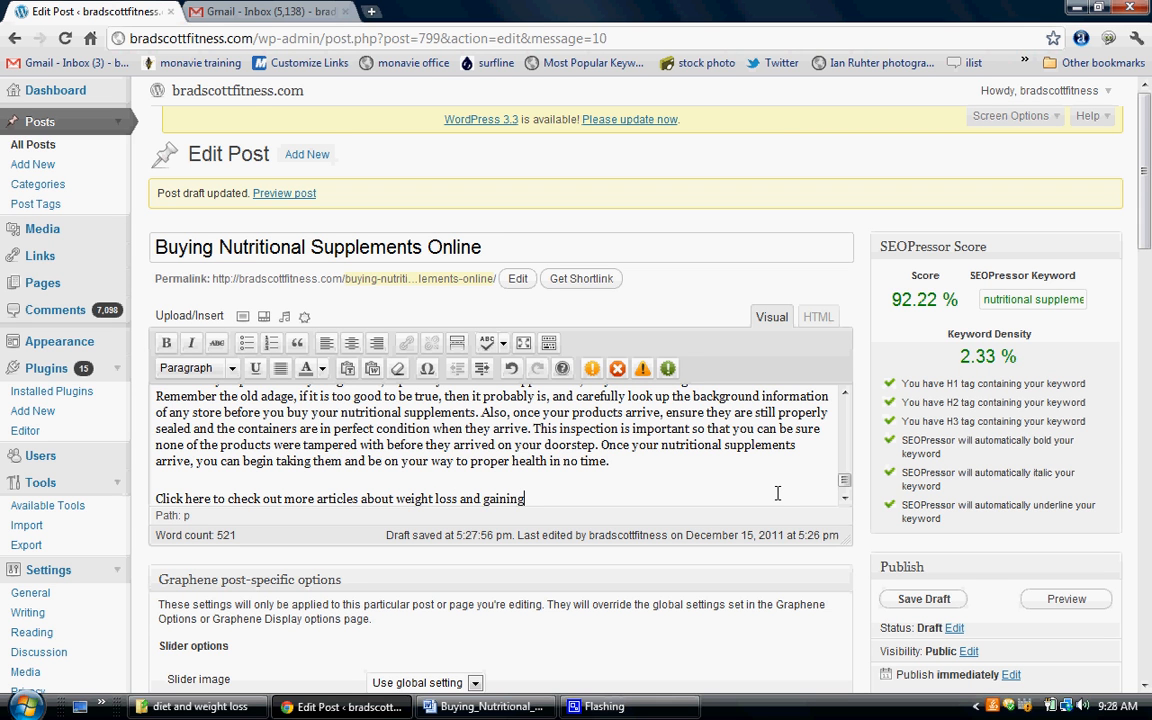
type("muscle")
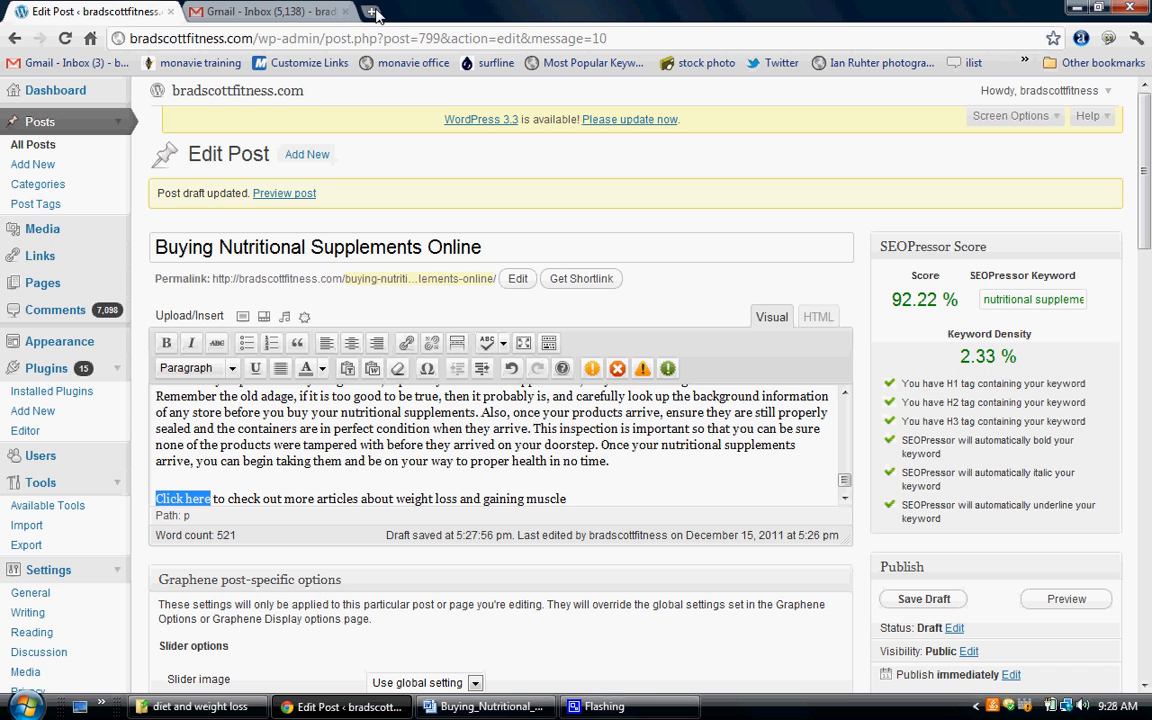
Find the Brad Scott Fitness weight loss diet article in a new tab, then return to the post
left_click(372, 11)
type("about:blan")
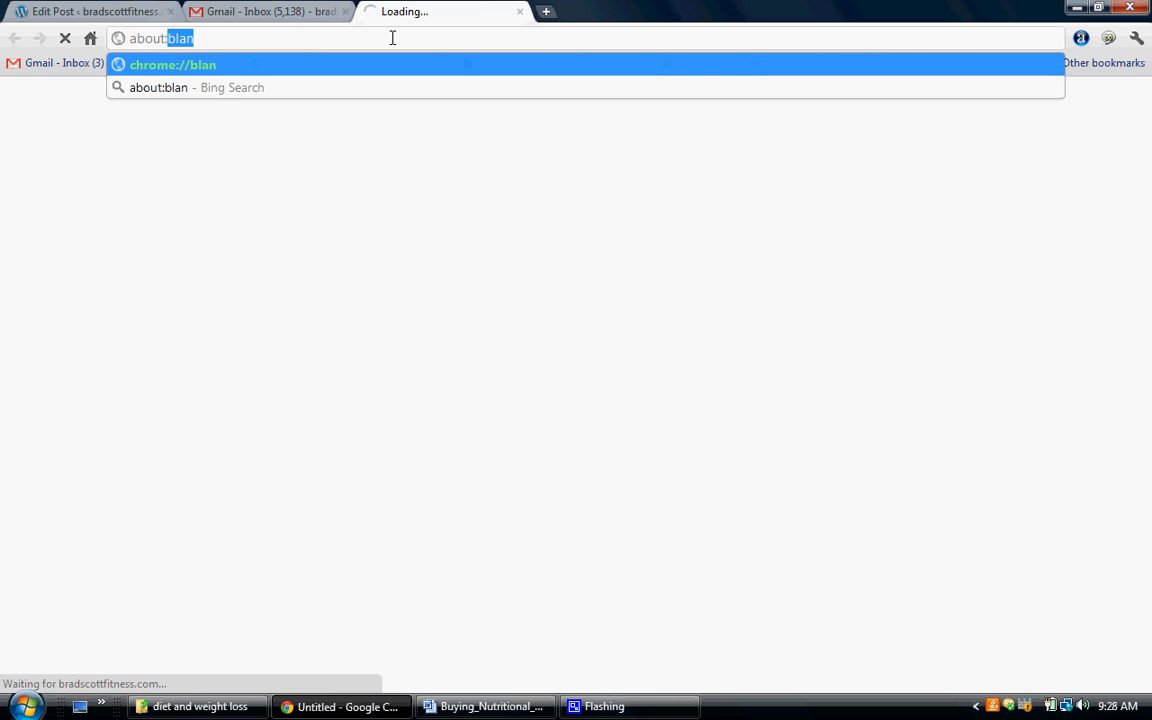
type("bradsc")
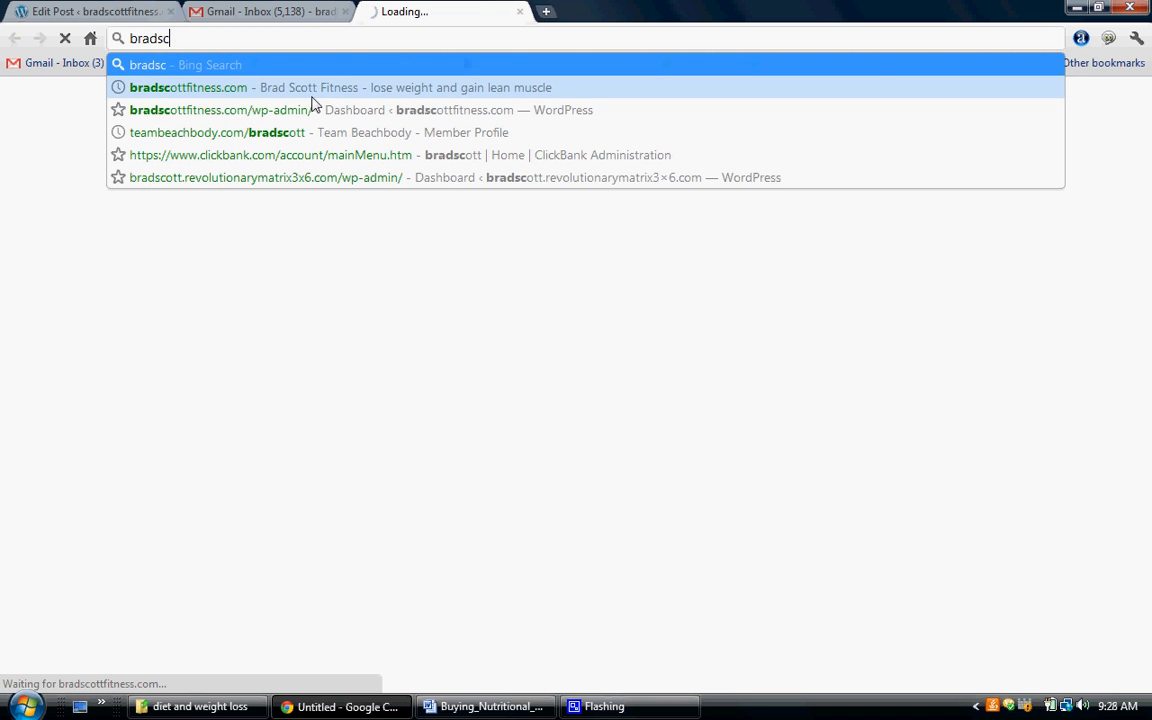
left_click(188, 87)
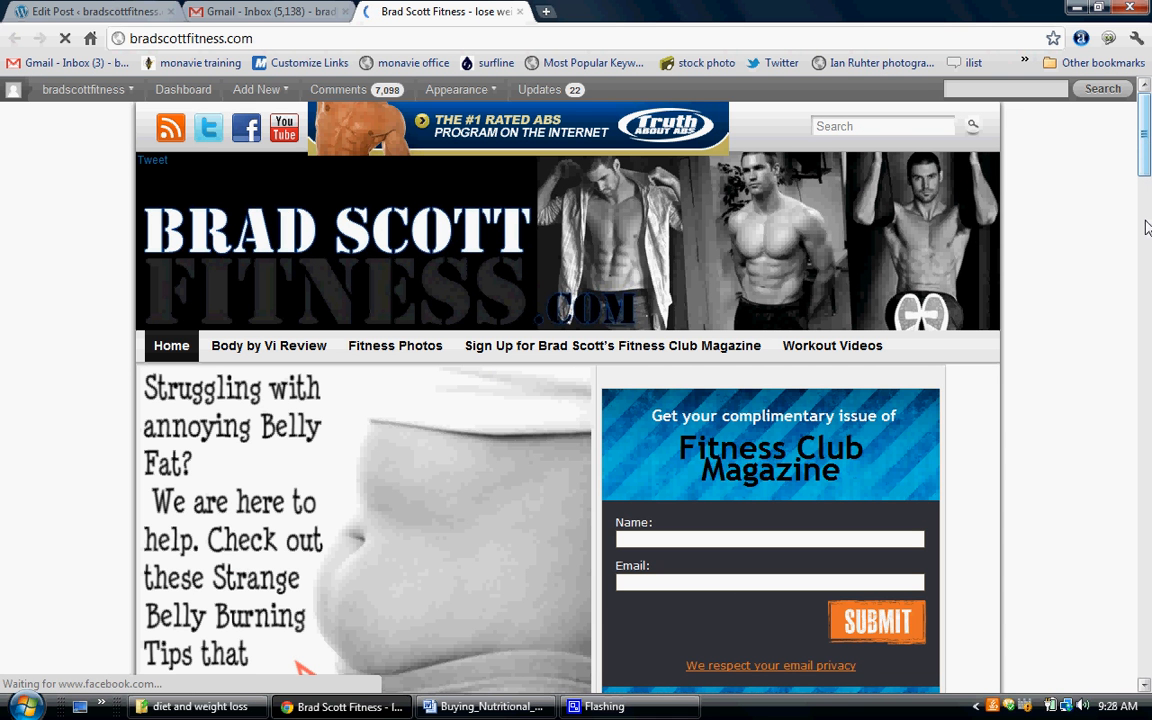
scroll("down", 3)
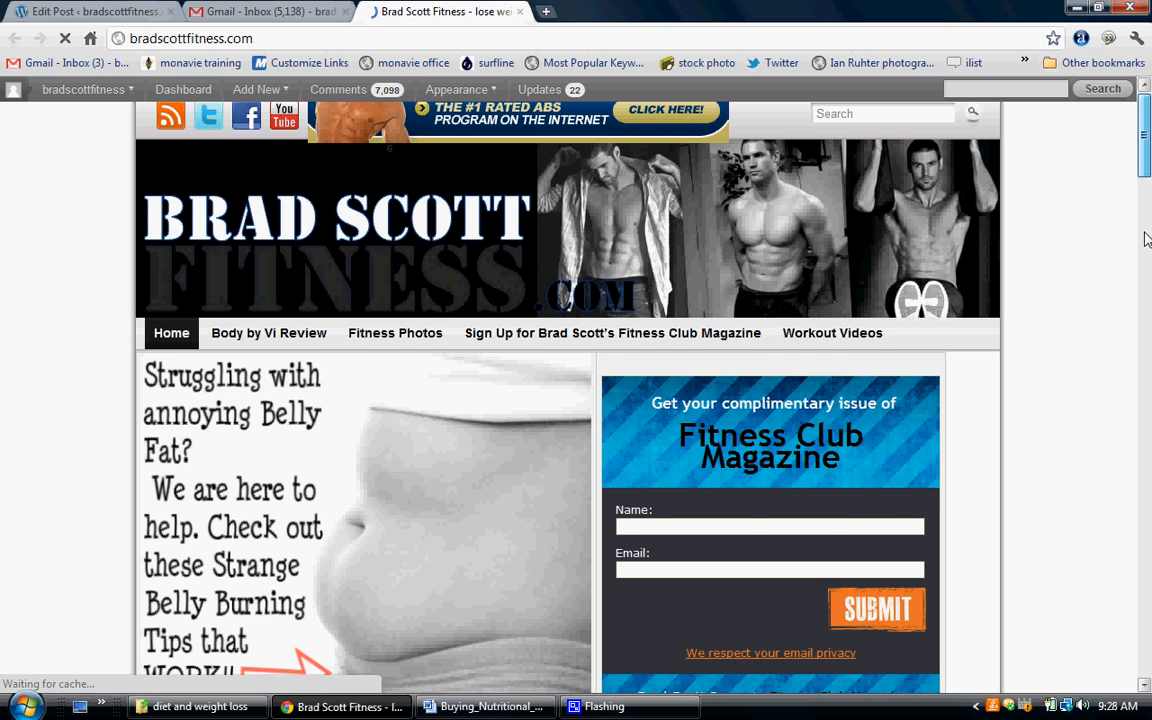
scroll("down", 3)
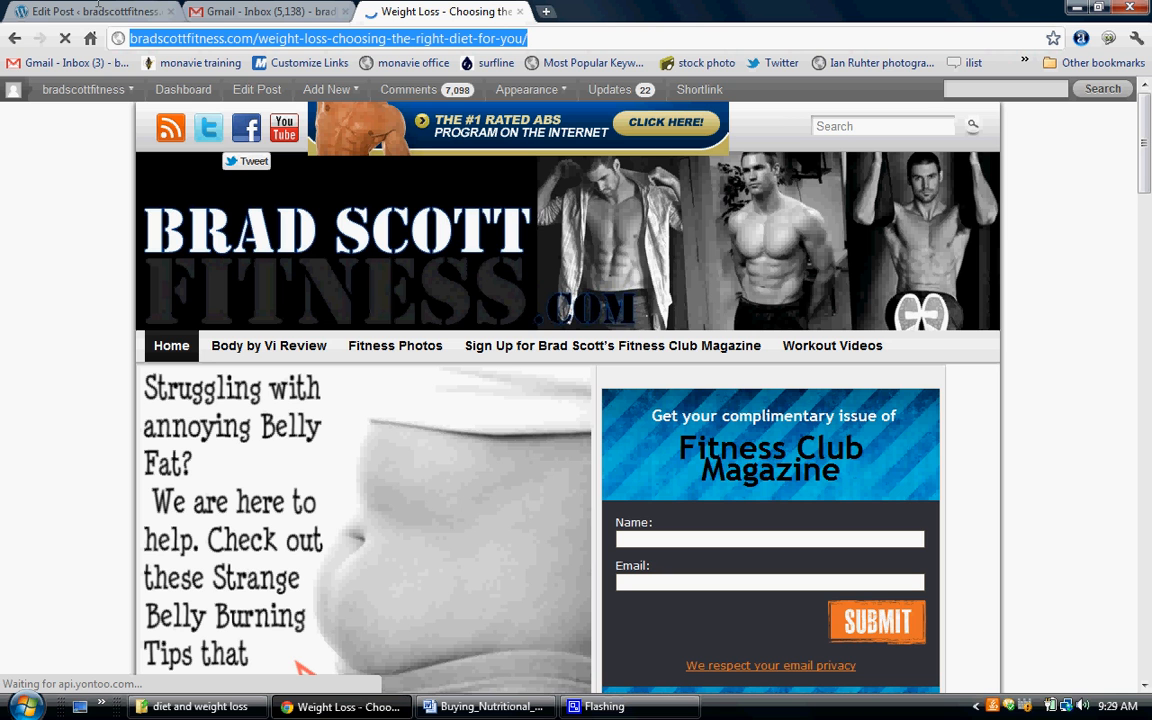
left_click(90, 11)
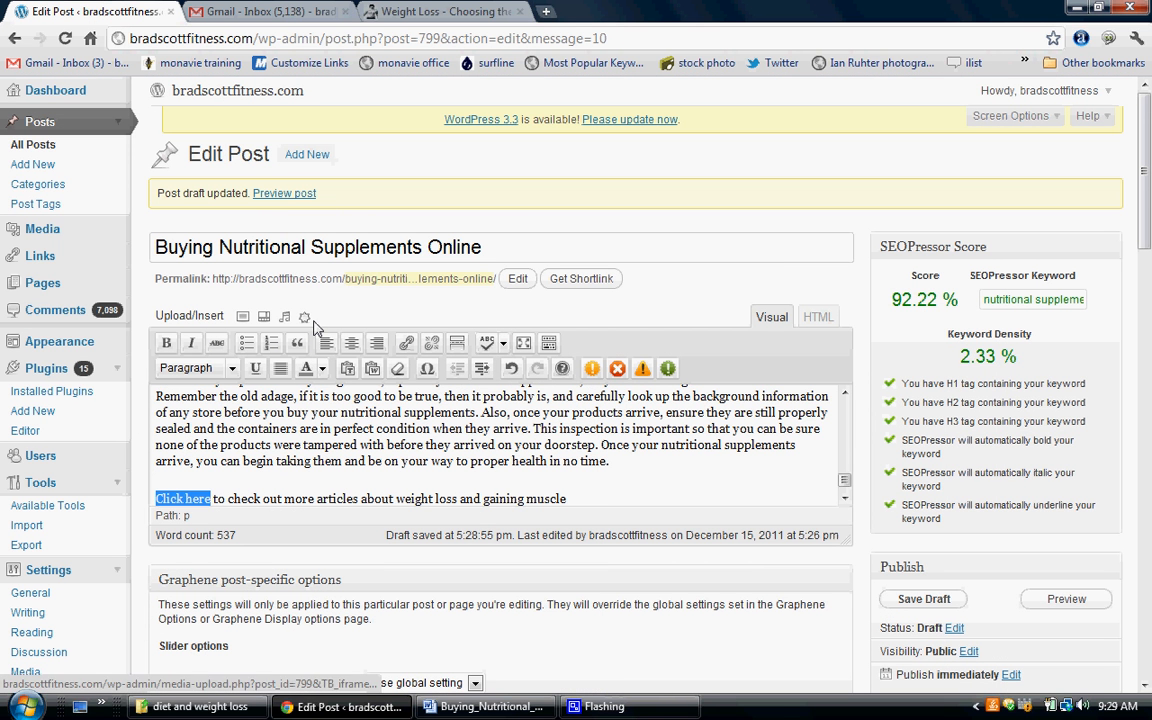
Link 'Click here' to the diet article, titled 'choosing the right weight loss diet', opening in a new window
left_click(406, 343)
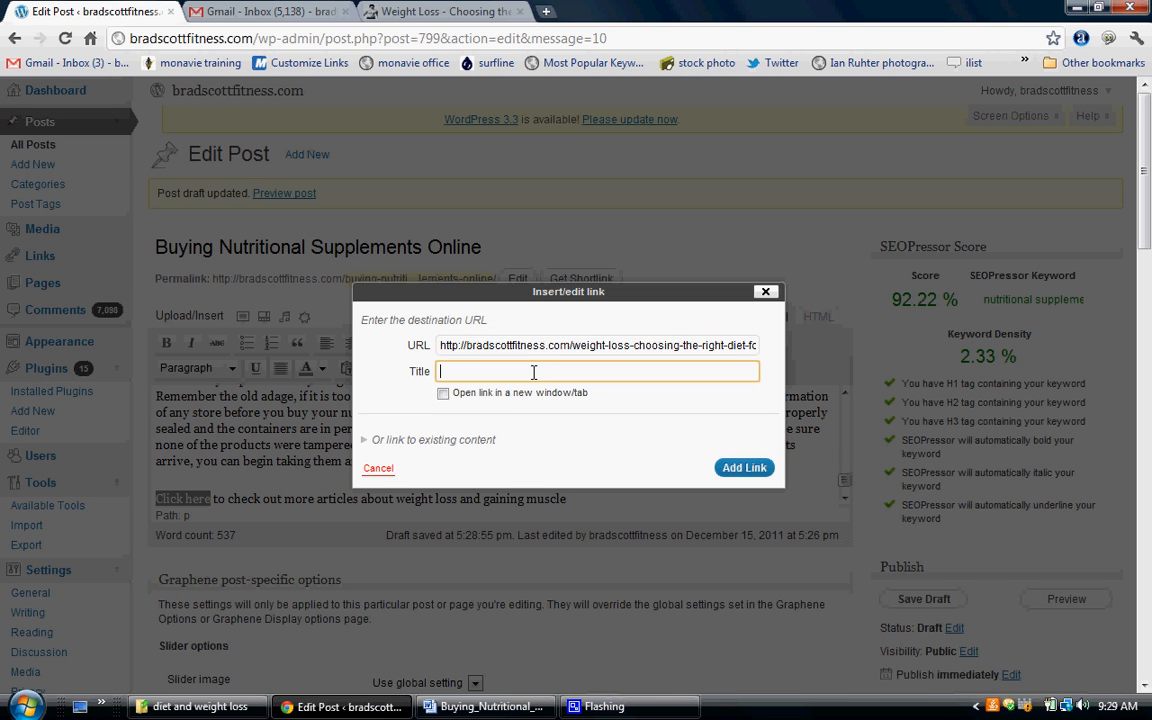
type("choo")
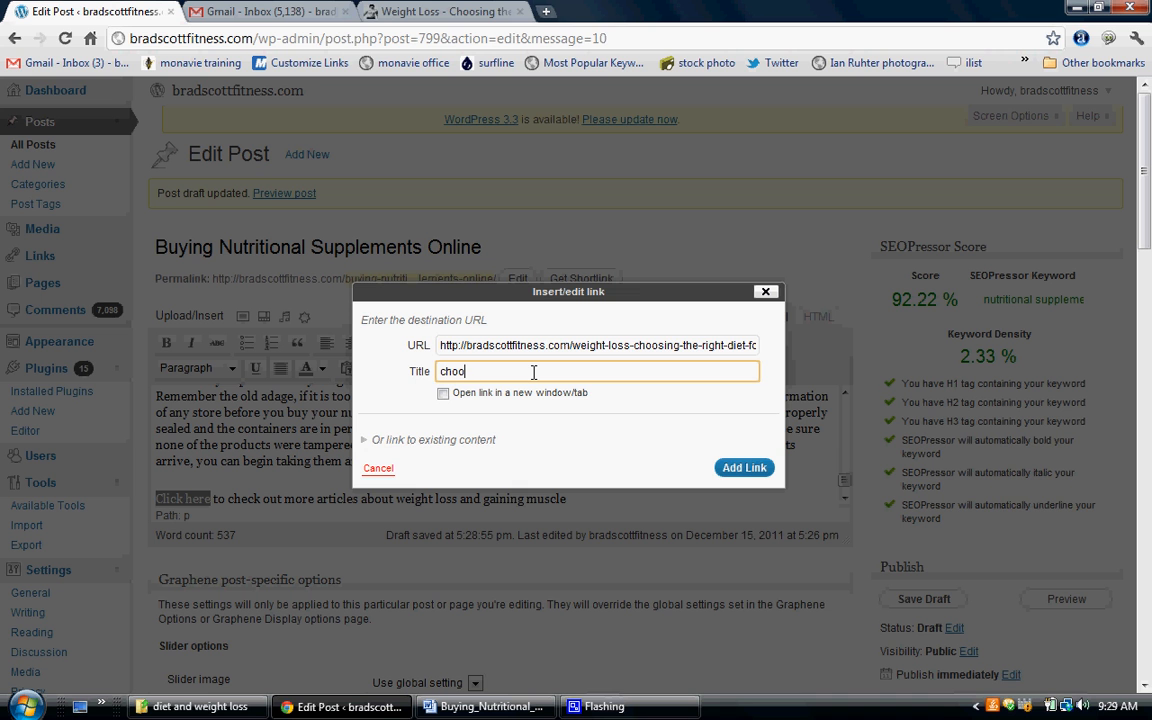
type("choosing the right")
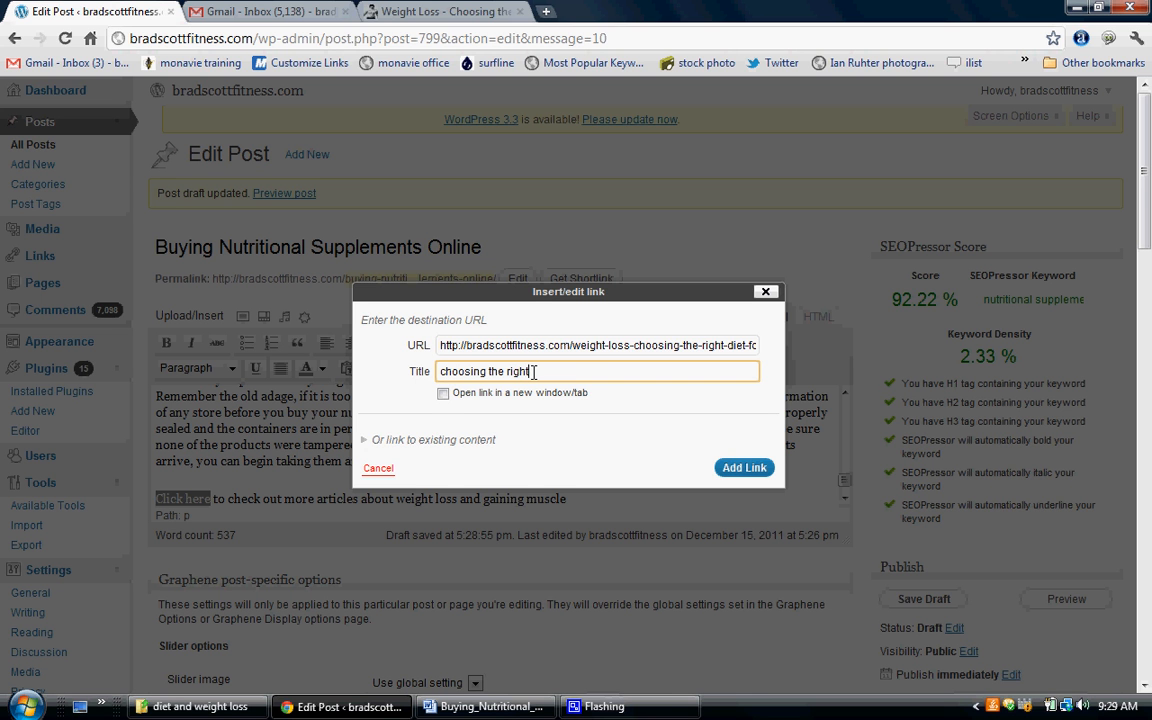
type("weight loss diet")
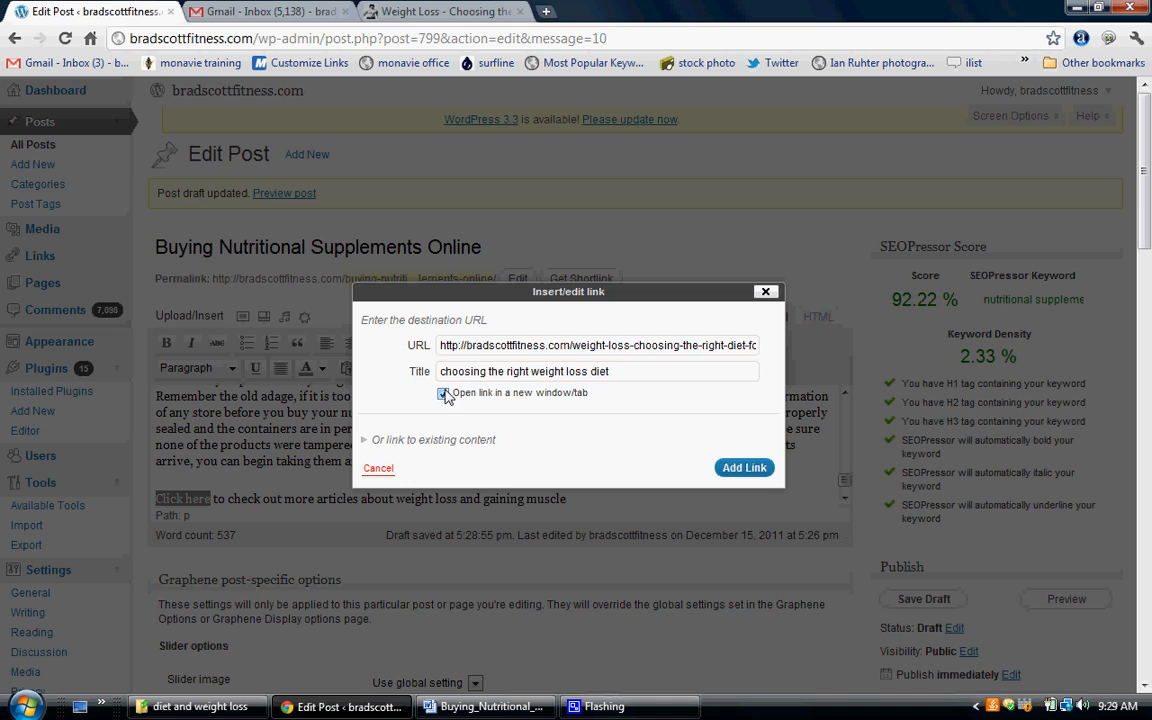
left_click(744, 467)
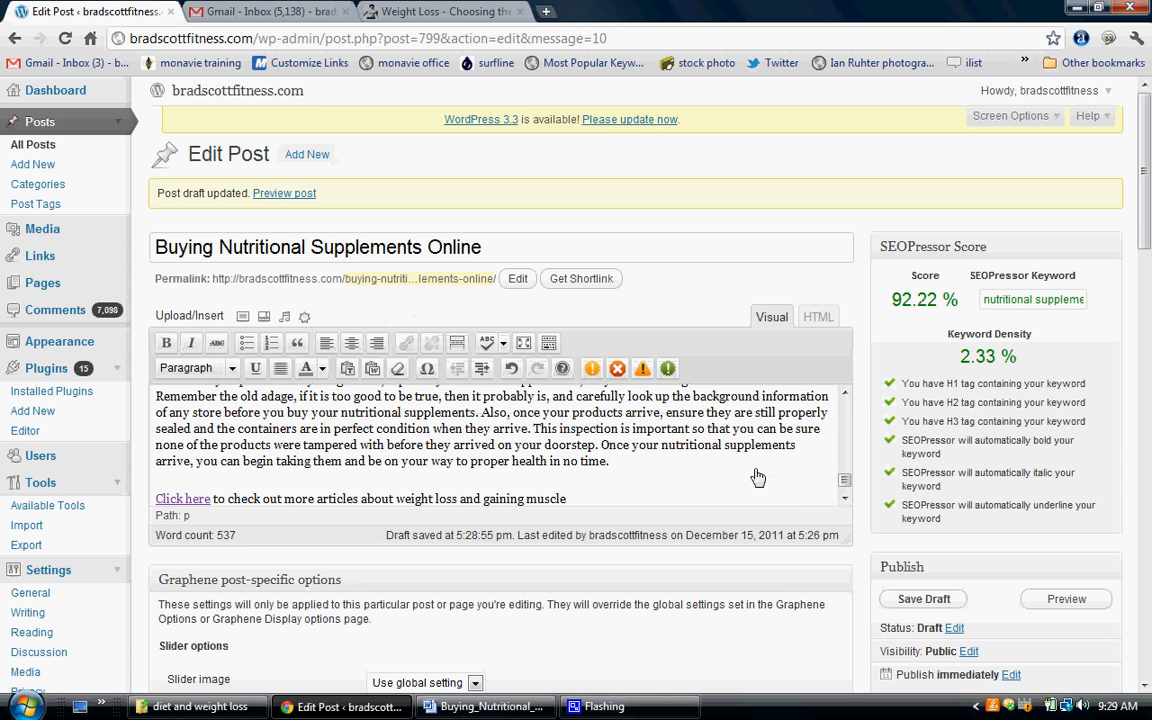
mouse_move(796, 491)
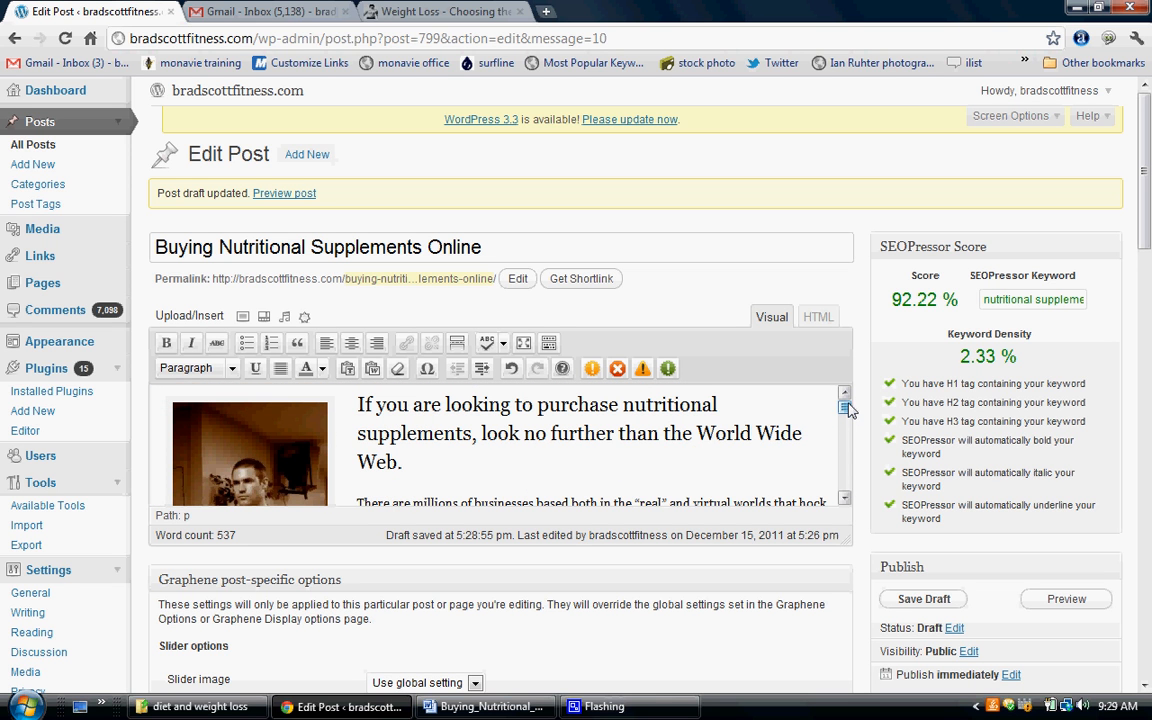
left_click_drag(520, 404, 470, 433)
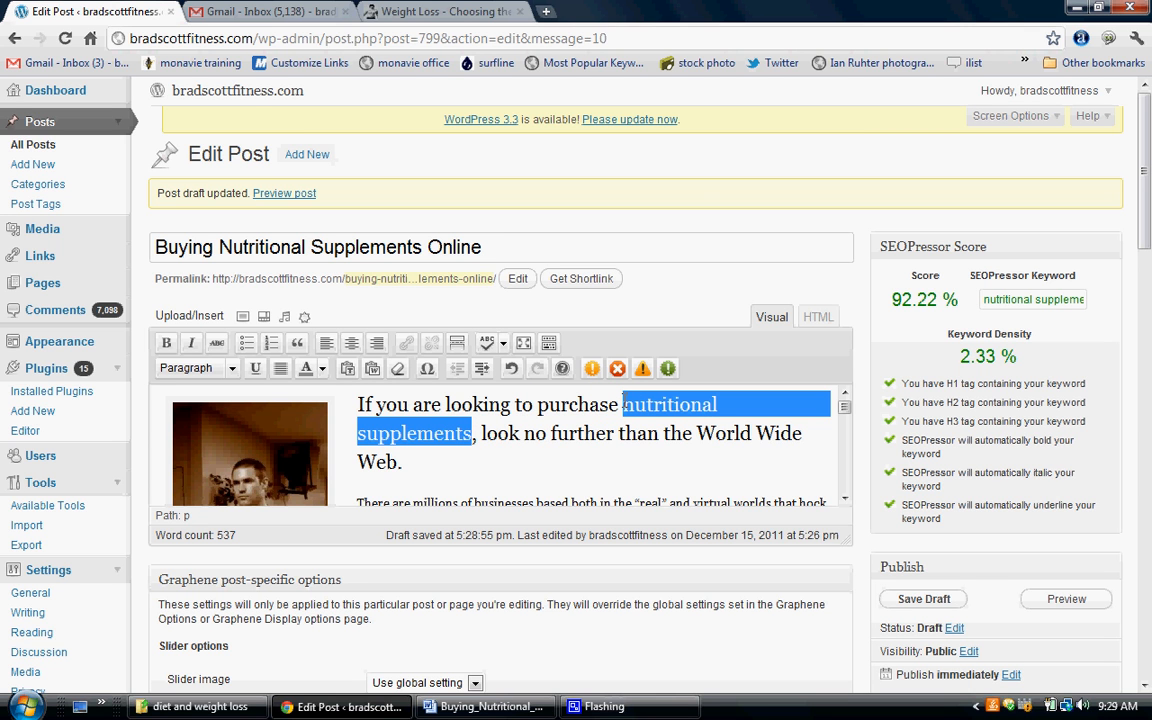
left_click(195, 367)
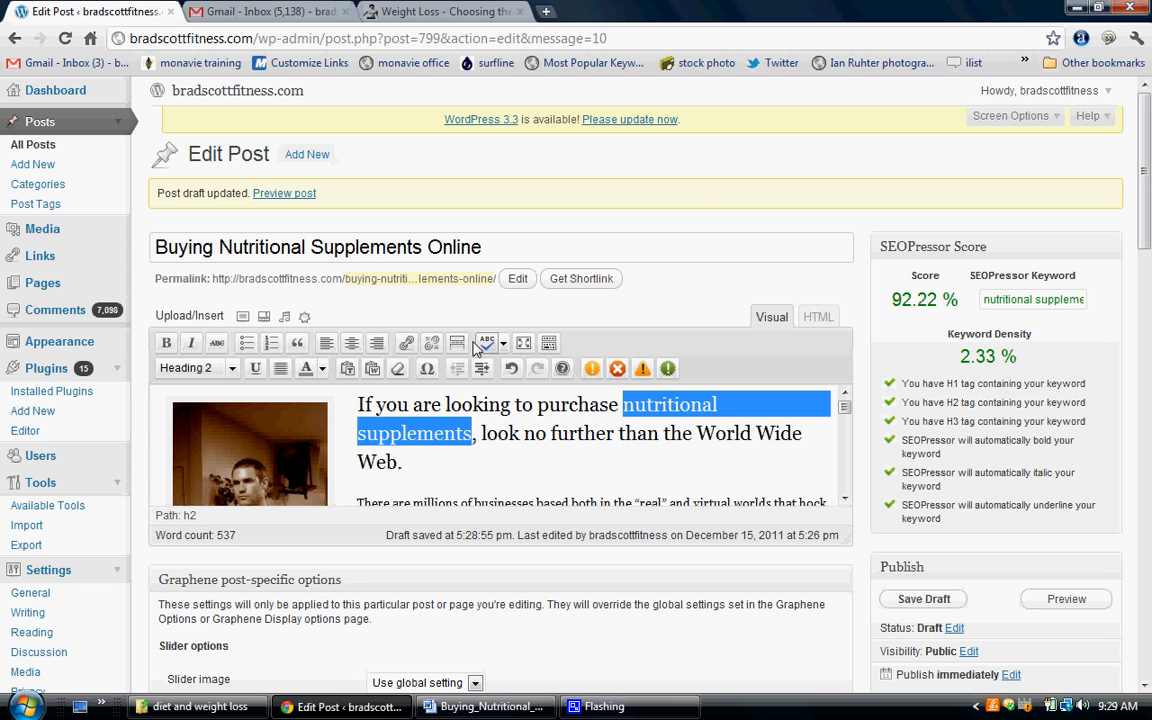
left_click(406, 343)
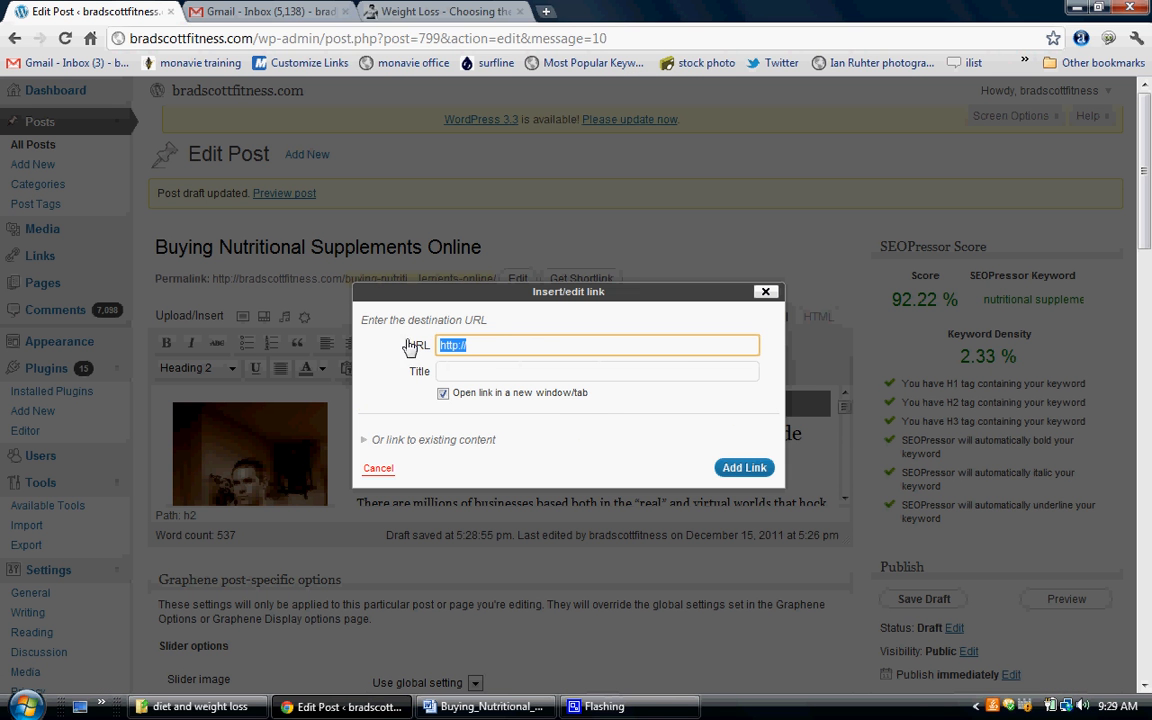
left_click(491, 345)
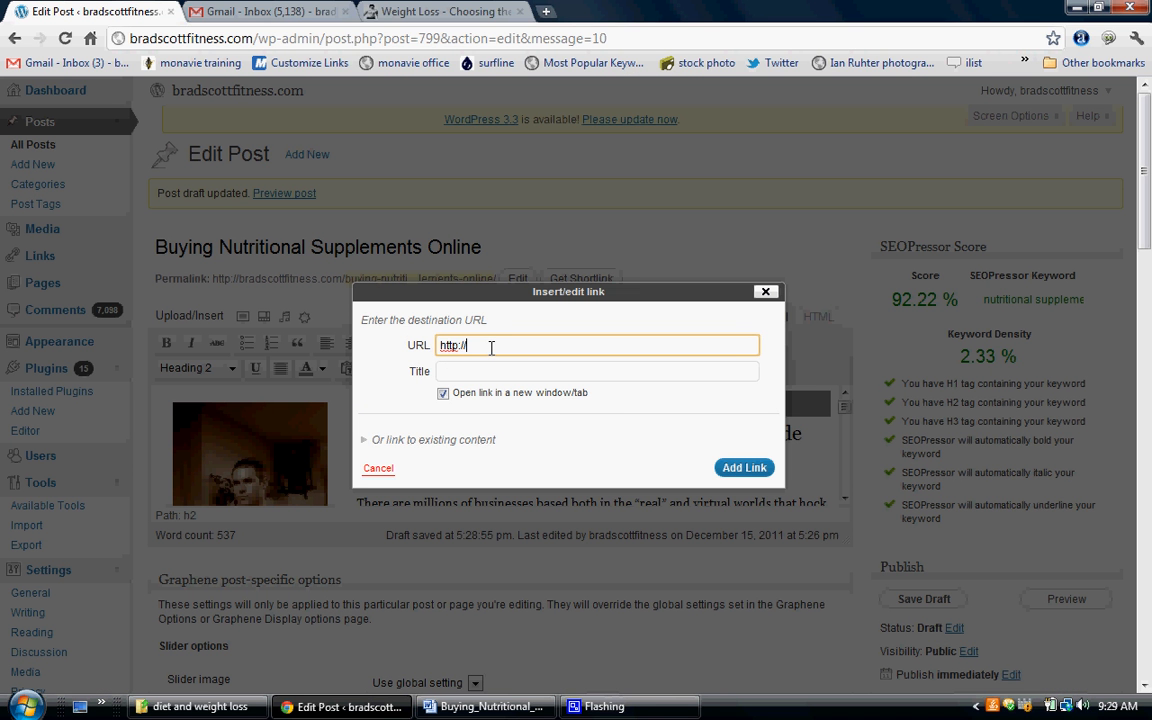
type("biggestloserbyvi.com")
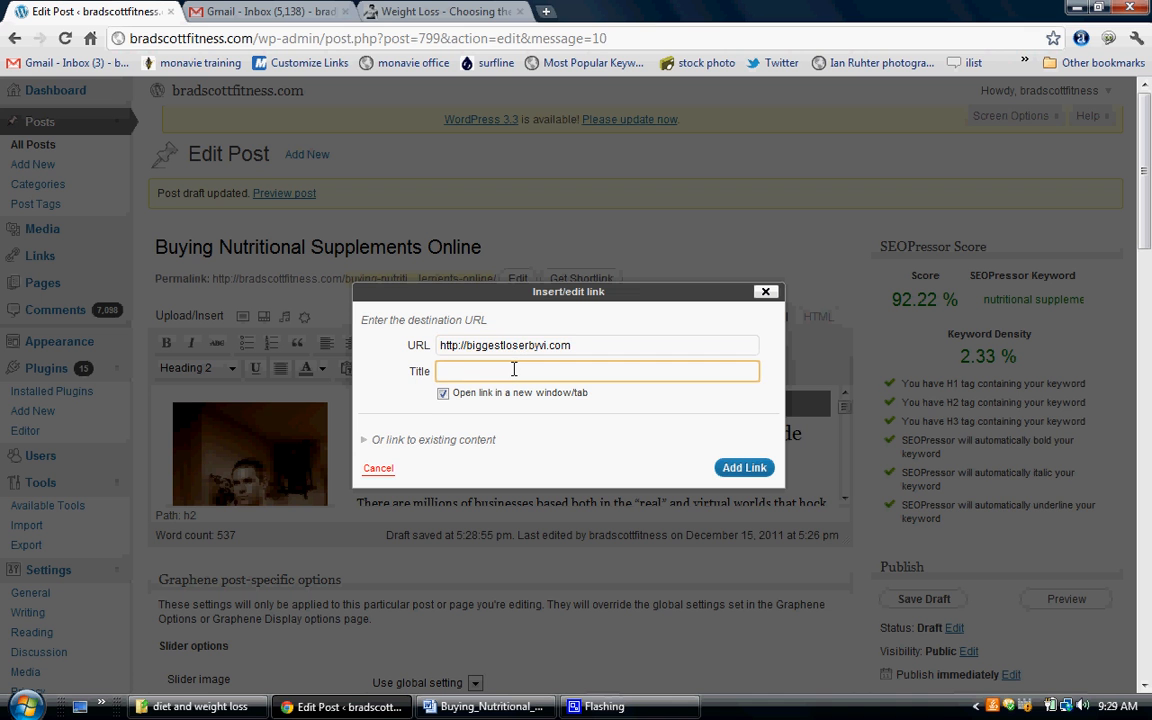
type("nutritional")
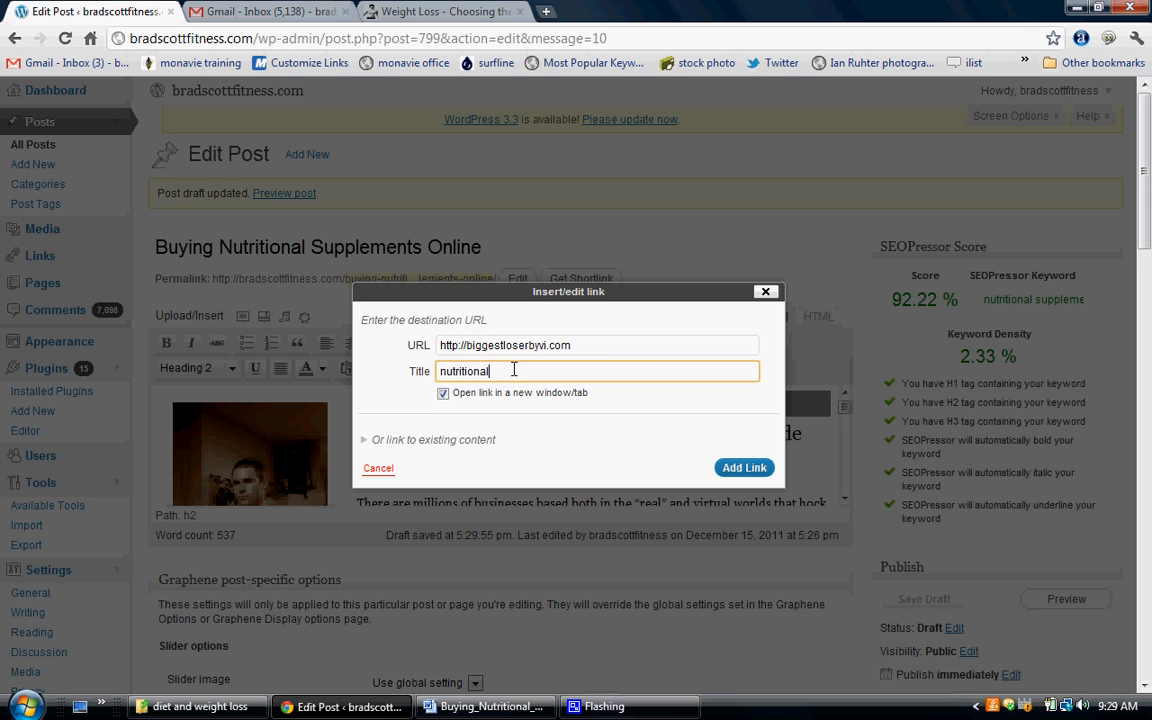
type("supplements")
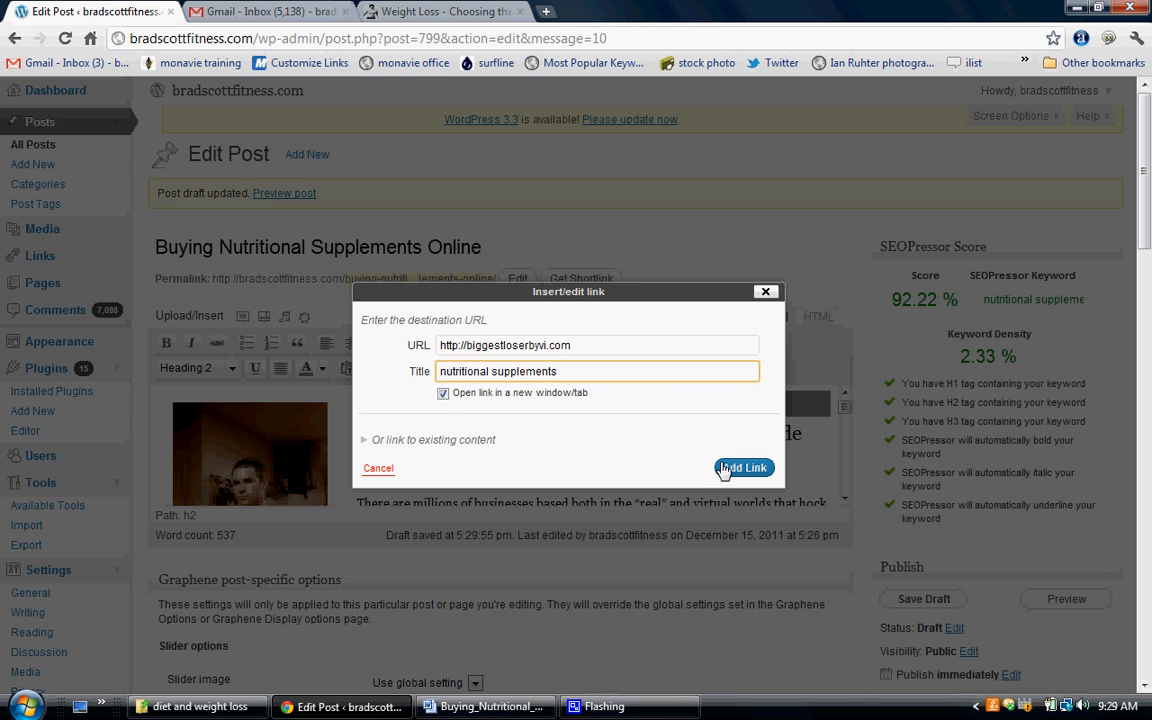
left_click(743, 467)
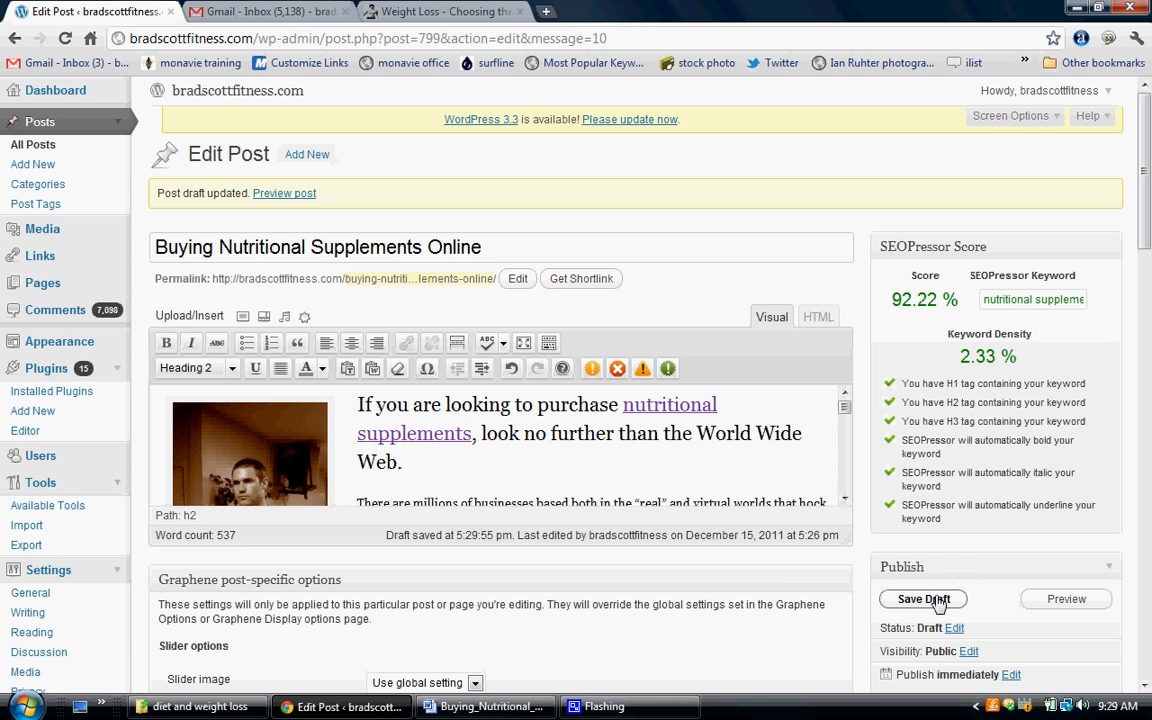
Save the draft twice and confirm SEOPressor reports 95.56% with 2.27% keyword density
left_click(922, 598)
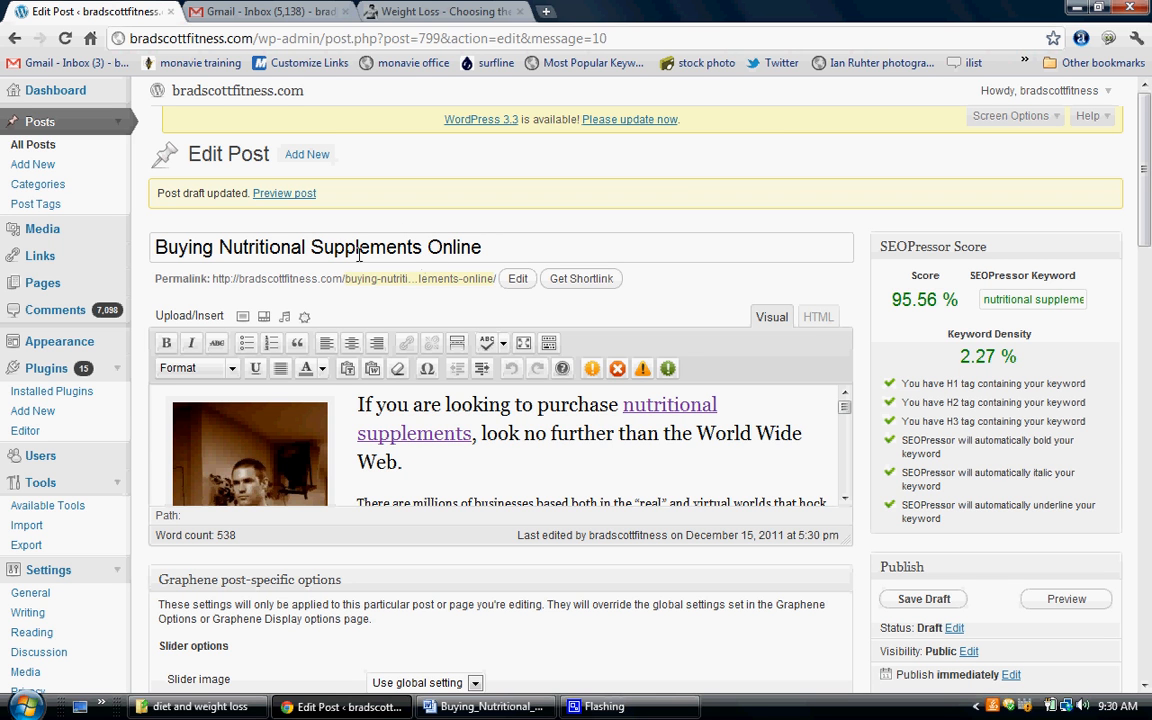
mouse_move(390, 311)
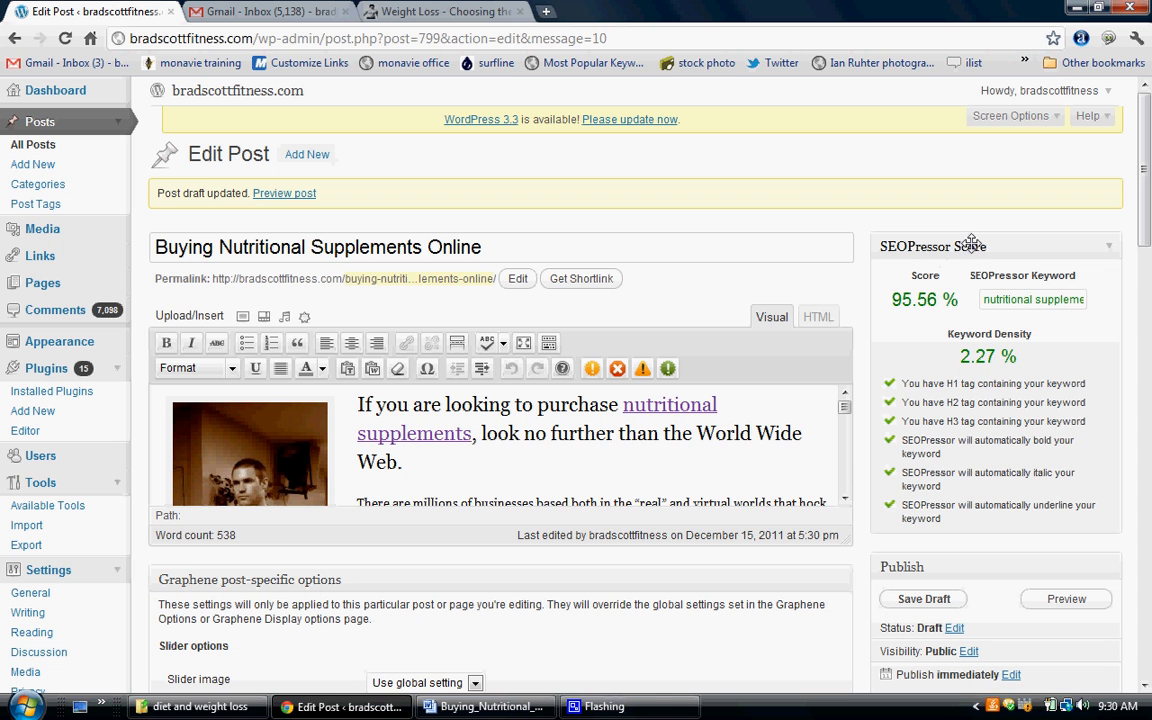
mouse_move(800, 230)
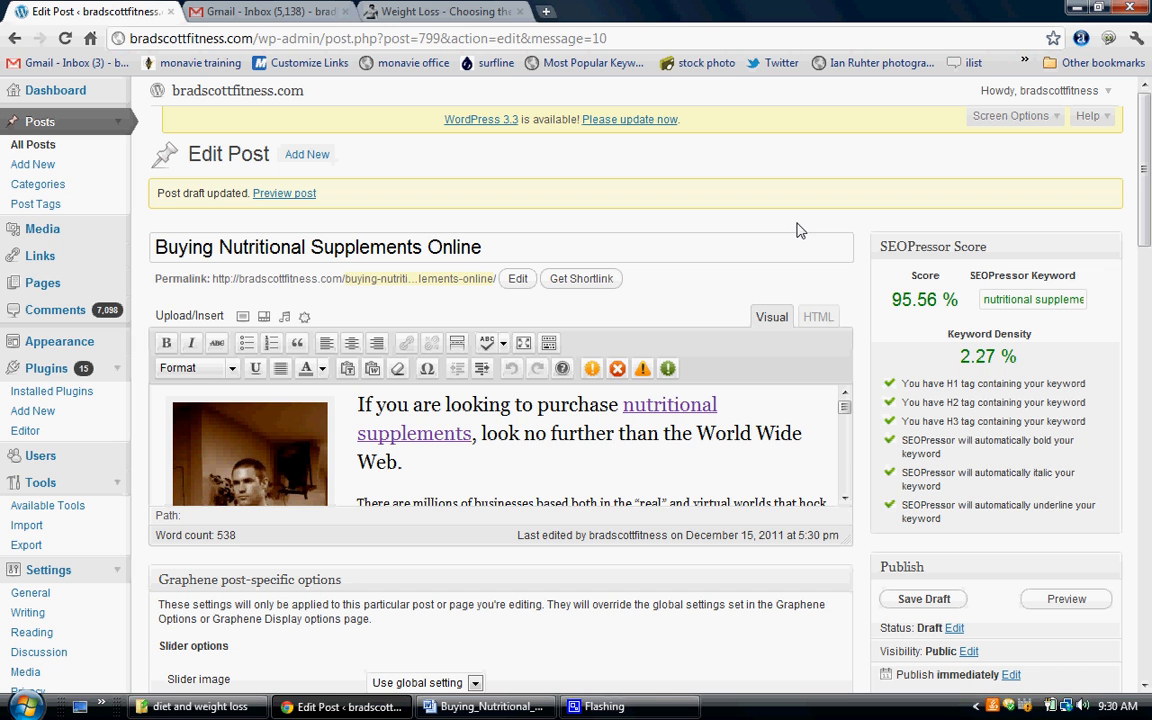
mouse_move(675, 310)
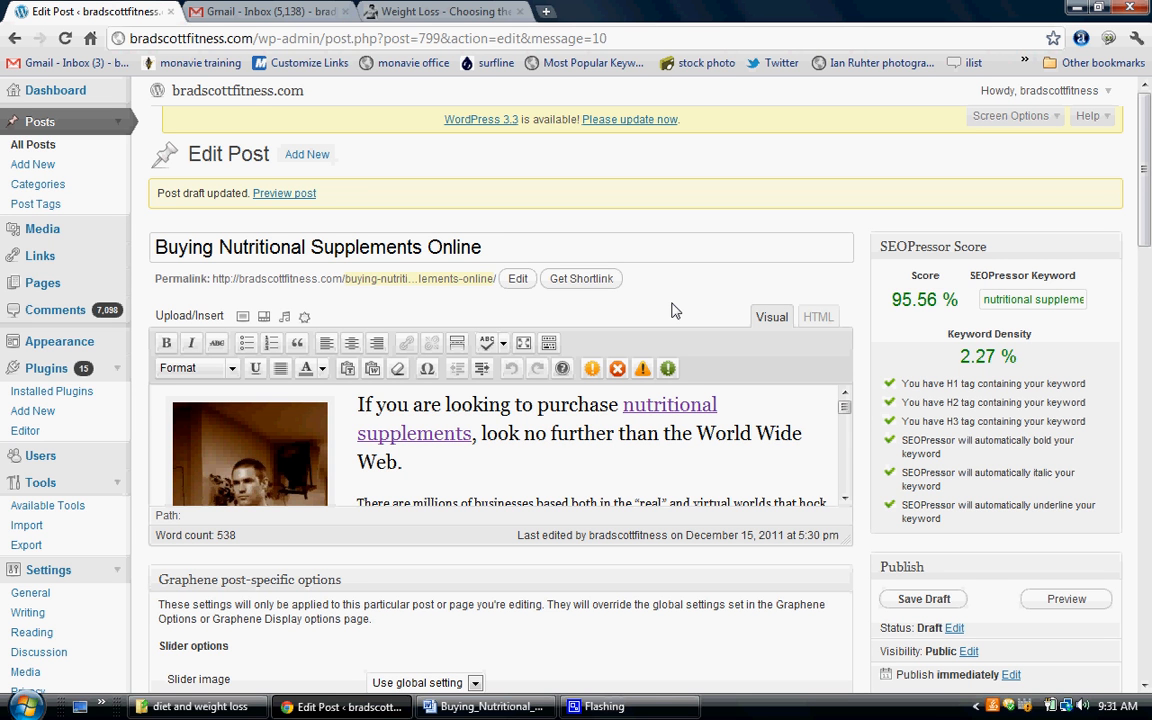
left_click(922, 598)
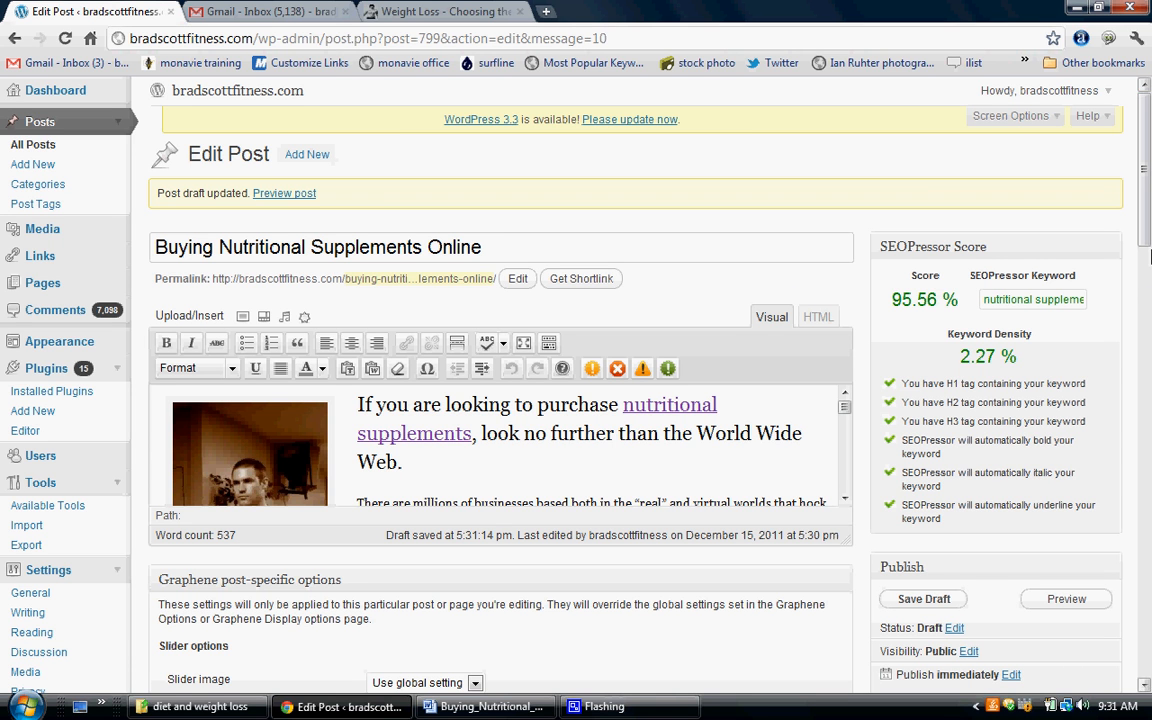
scroll("down", 3)
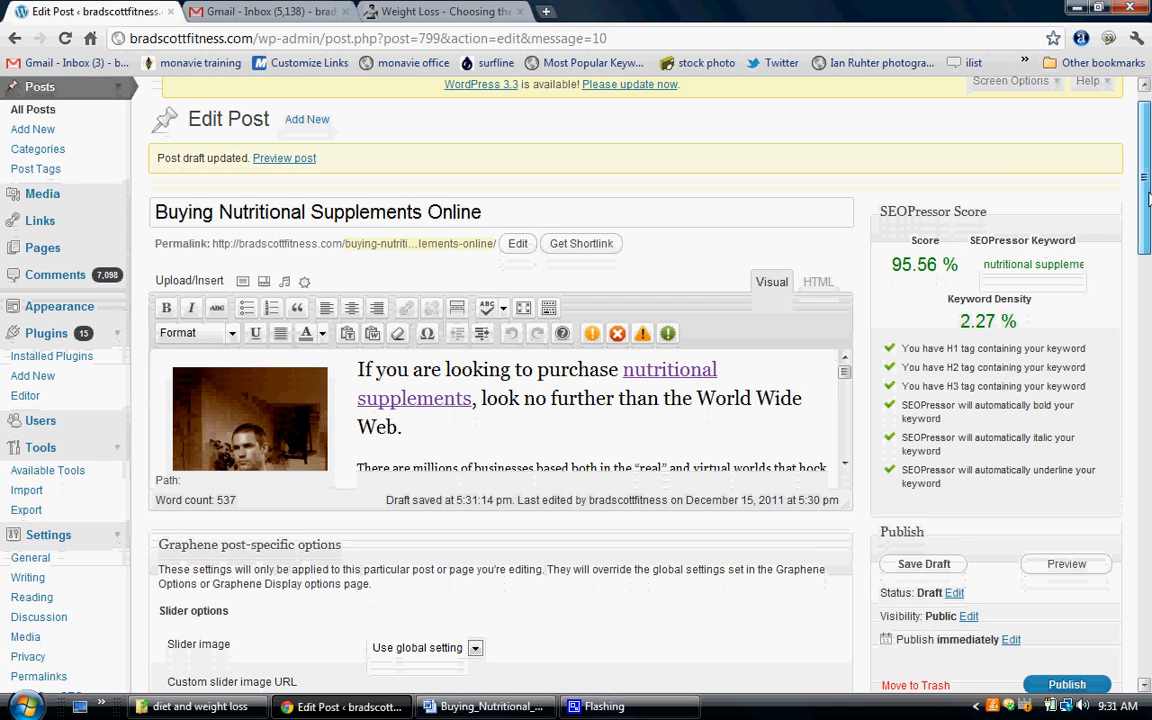
scroll("down", 3)
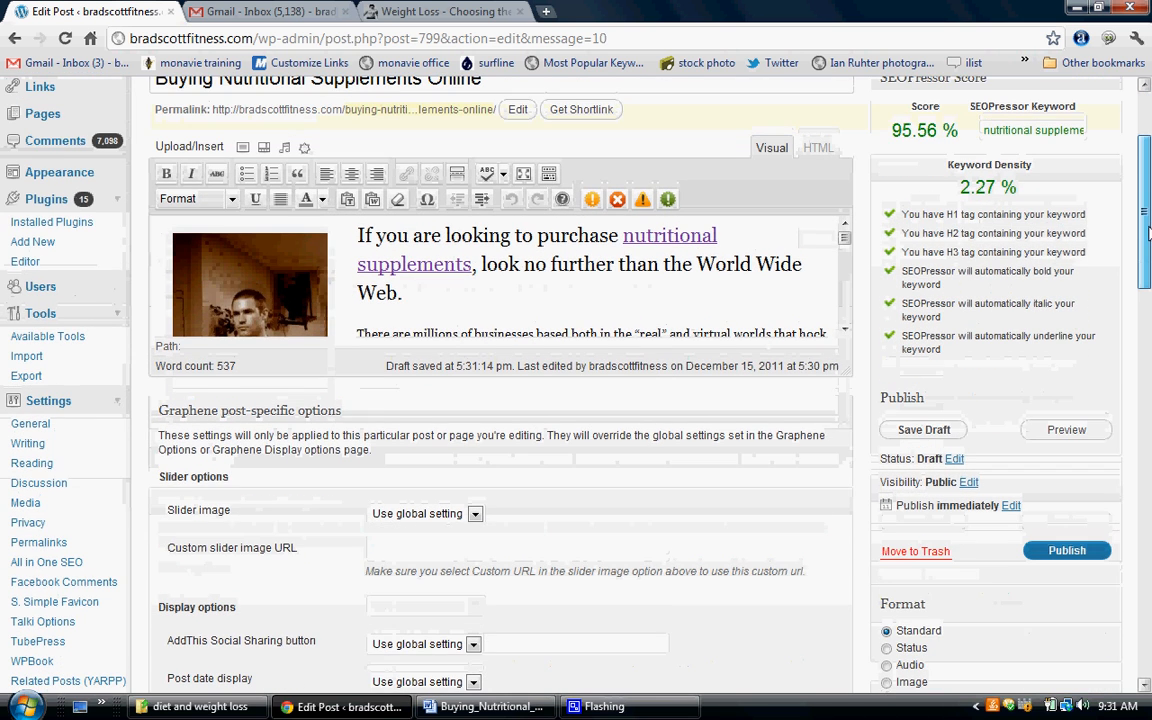